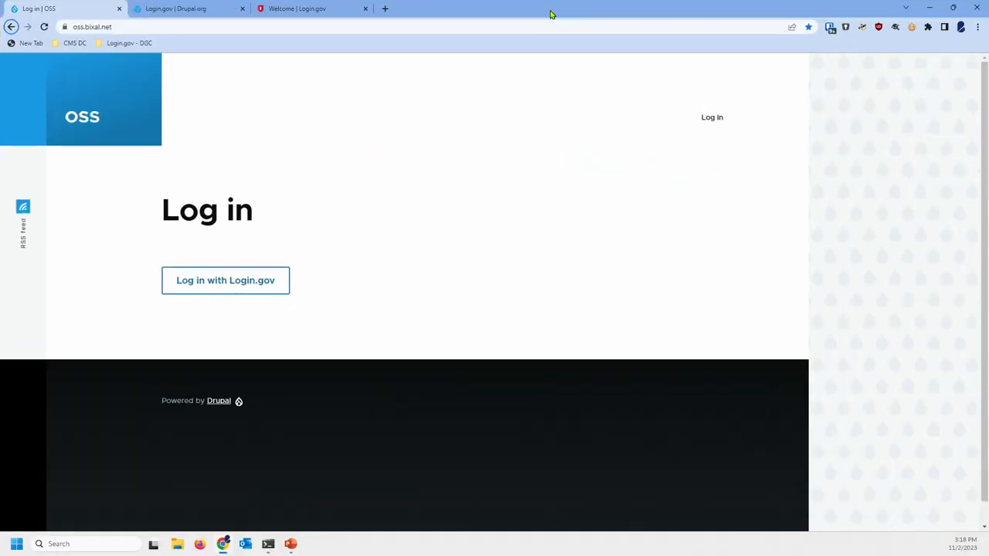
{"action": "mouse_move", "coordinate": [398, 235]}
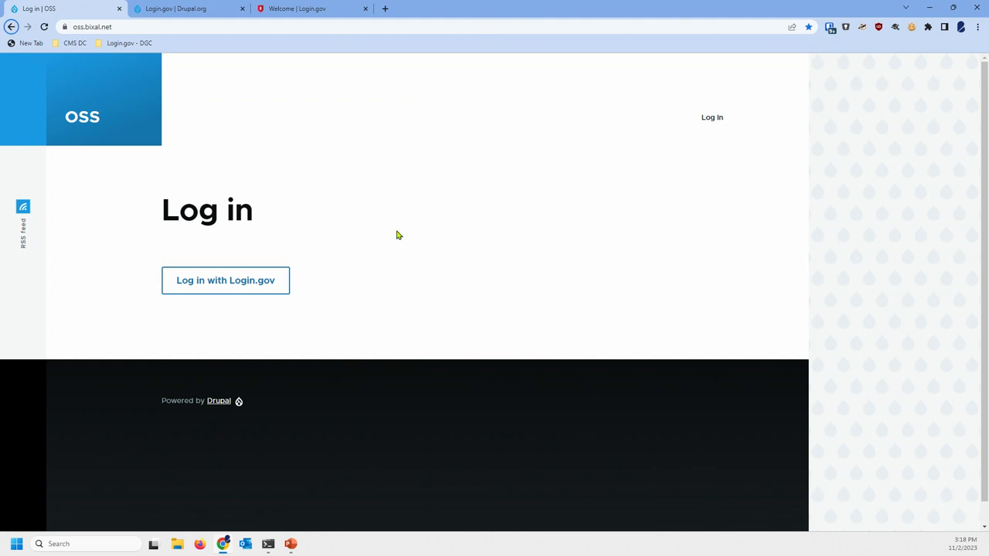
{"action": "mouse_move", "coordinate": [81, 108]}
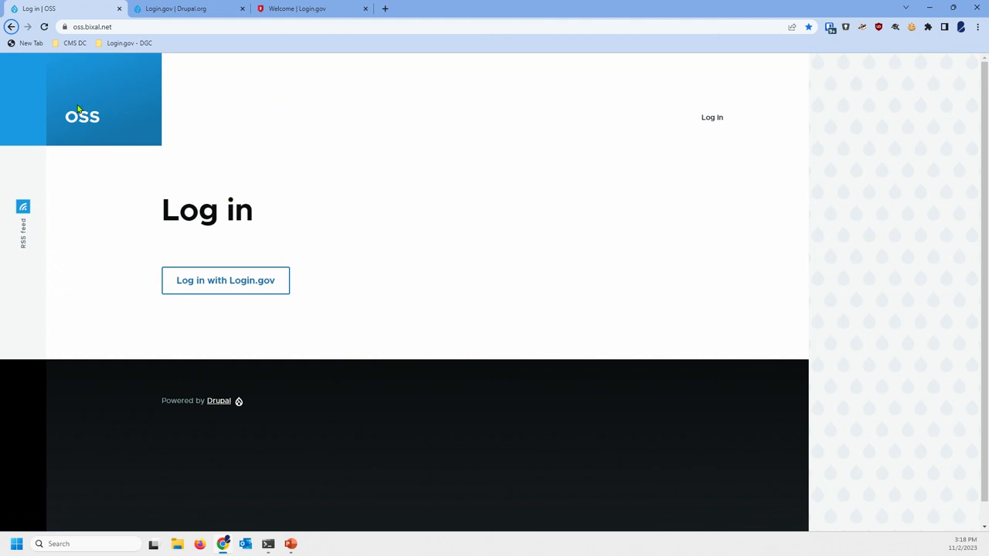
{"action": "mouse_move", "coordinate": [185, 281]}
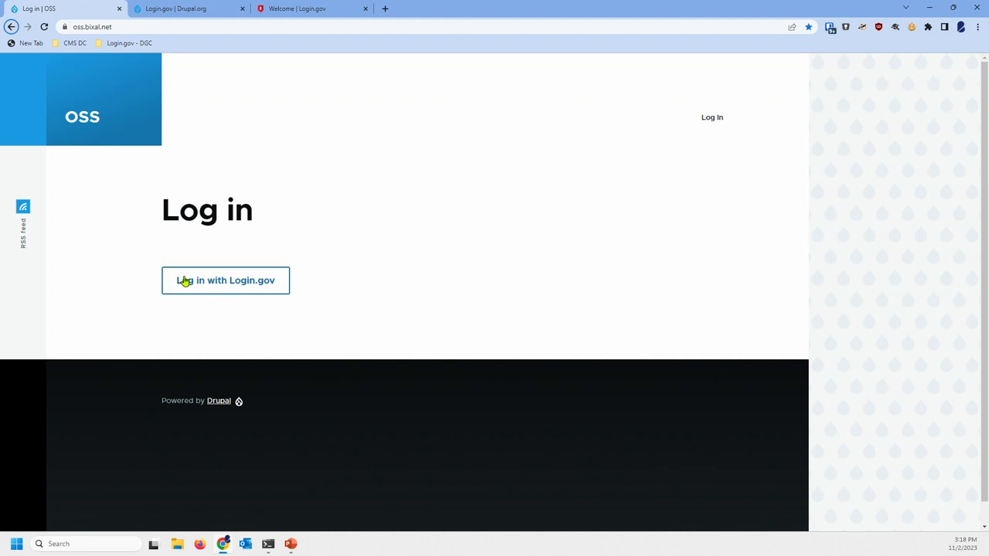
Log in to the OSS site with 'Log in with Login.gov', reaching the profile
{"action": "left_click", "coordinate": [225, 280]}
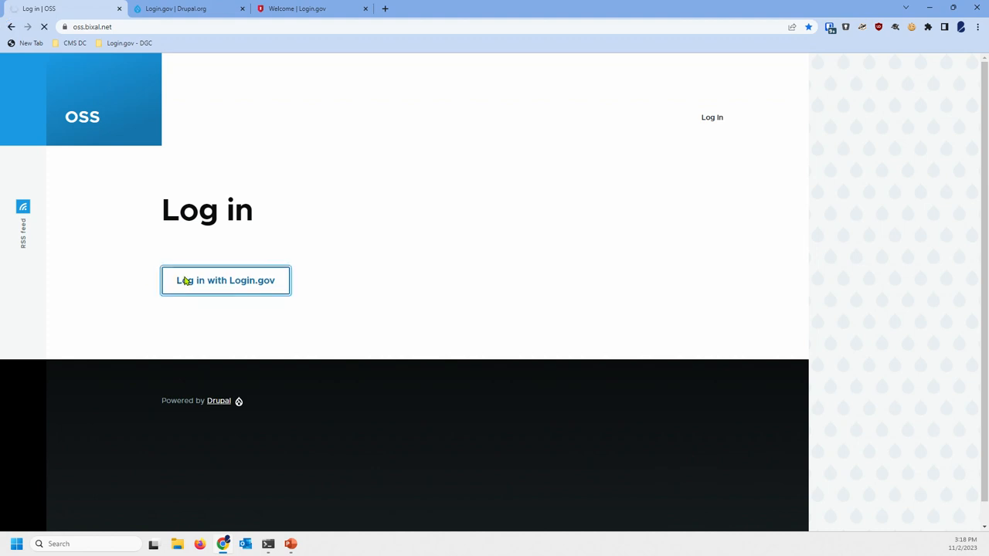
{"action": "left_click", "coordinate": [225, 279]}
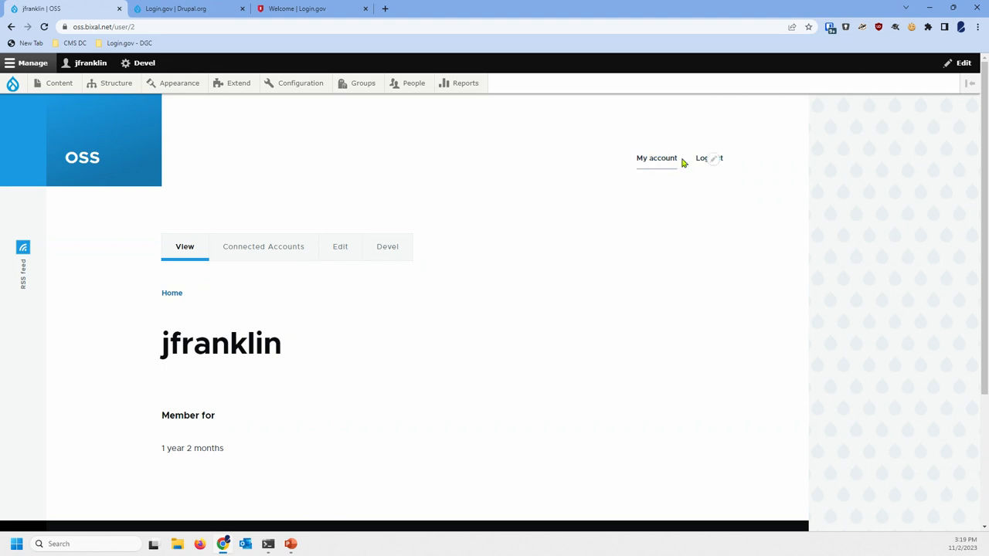
Log out of OSS, sign out of the Login.gov sandbox, and return to OSS
{"action": "left_click", "coordinate": [708, 157]}
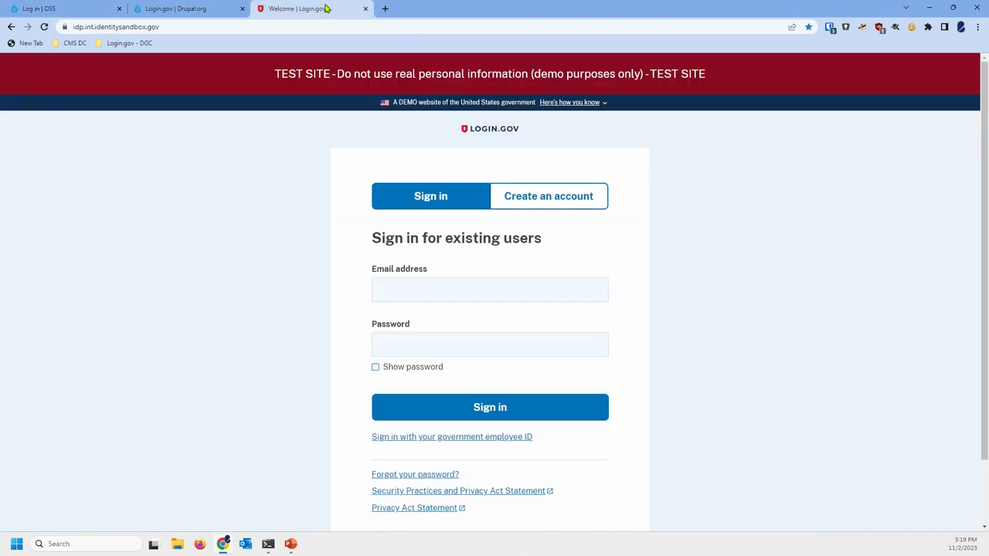
{"action": "mouse_move", "coordinate": [304, 42]}
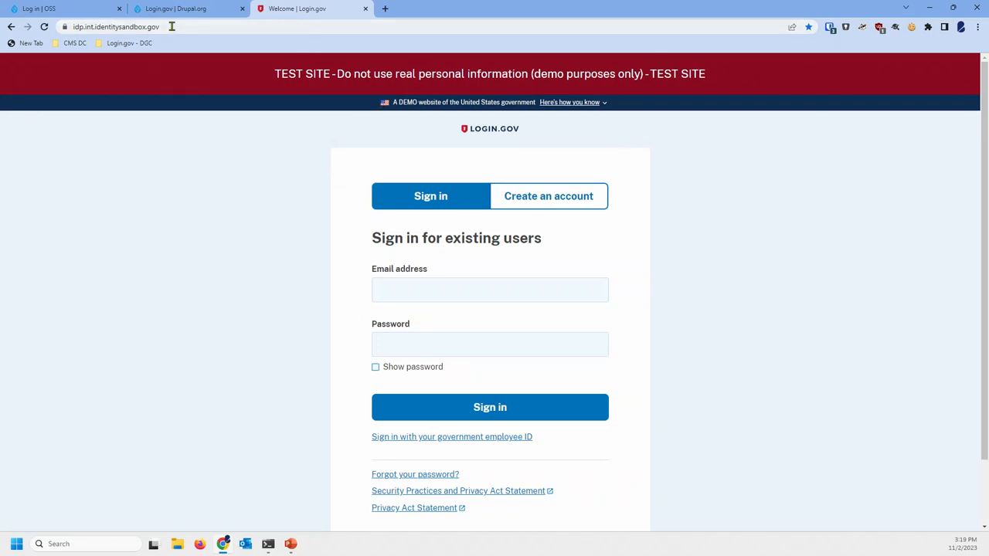
{"action": "left_click", "coordinate": [44, 26]}
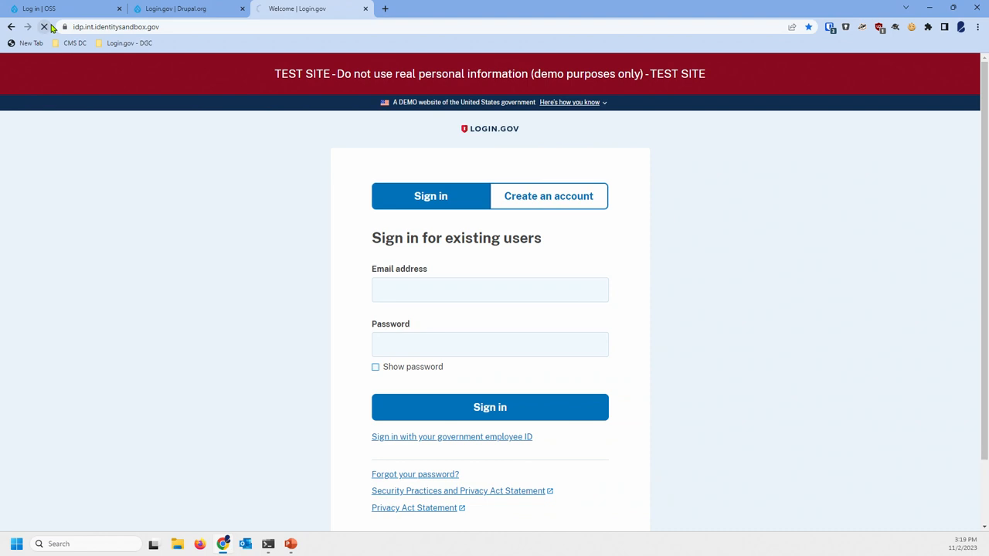
{"action": "left_click", "coordinate": [490, 407]}
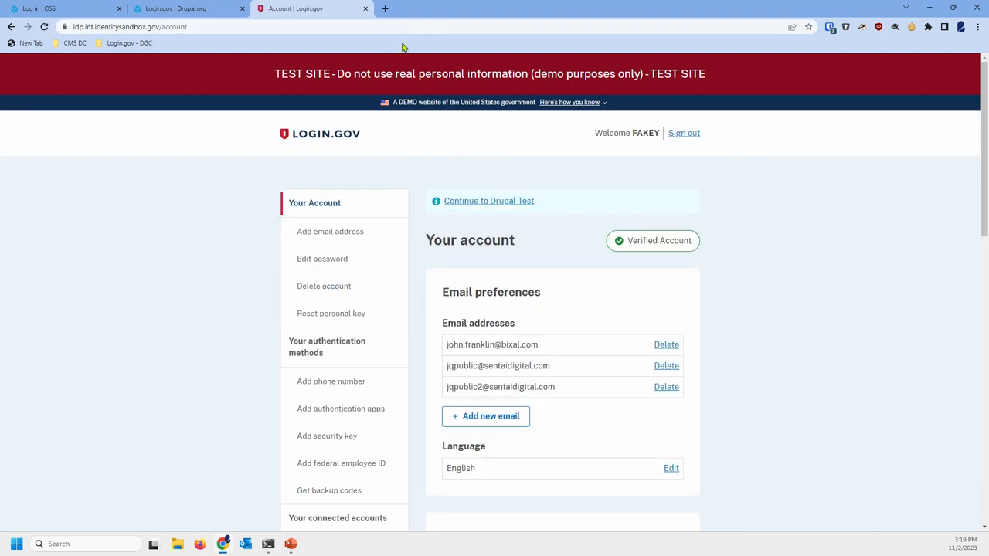
{"action": "mouse_move", "coordinate": [735, 61]}
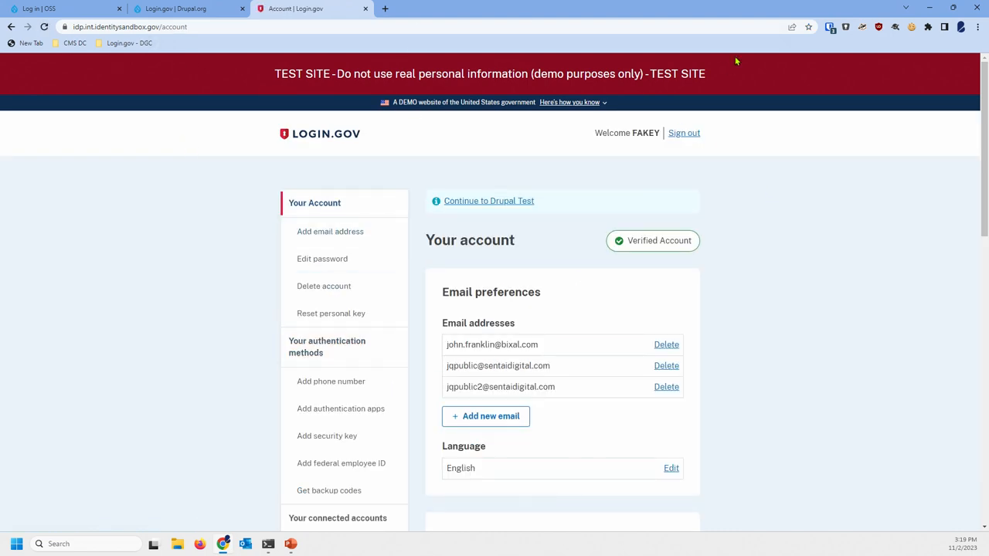
{"action": "mouse_move", "coordinate": [684, 133]}
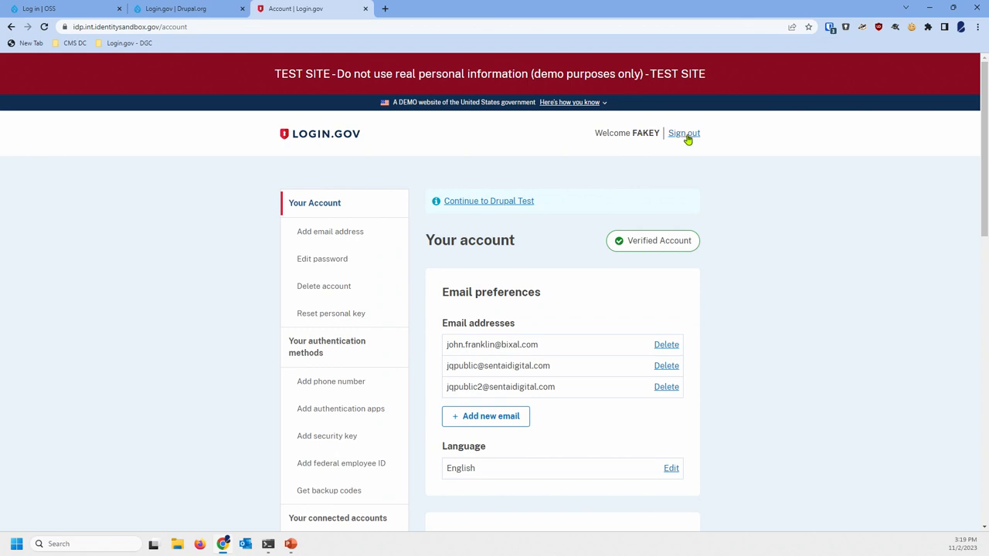
{"action": "left_click", "coordinate": [683, 133]}
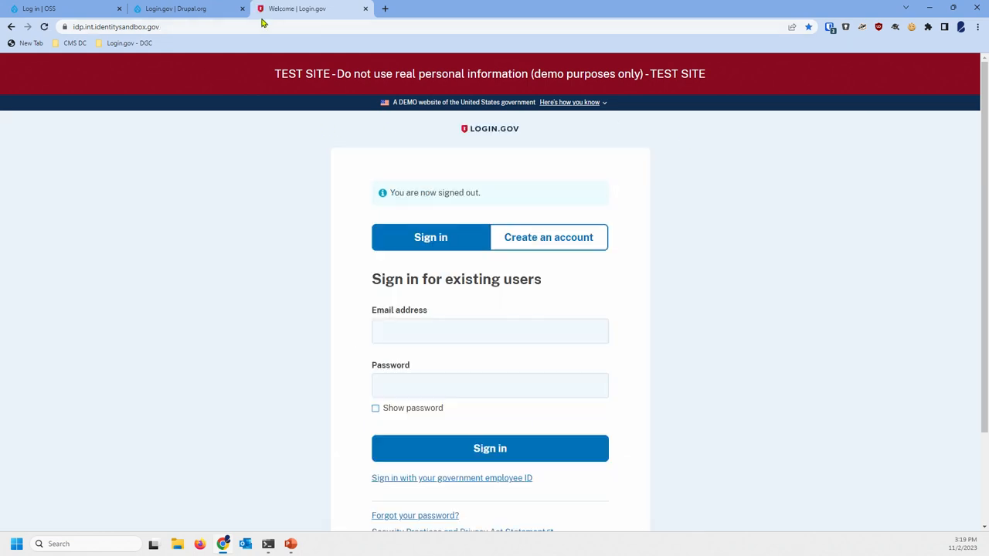
{"action": "left_click", "coordinate": [46, 8]}
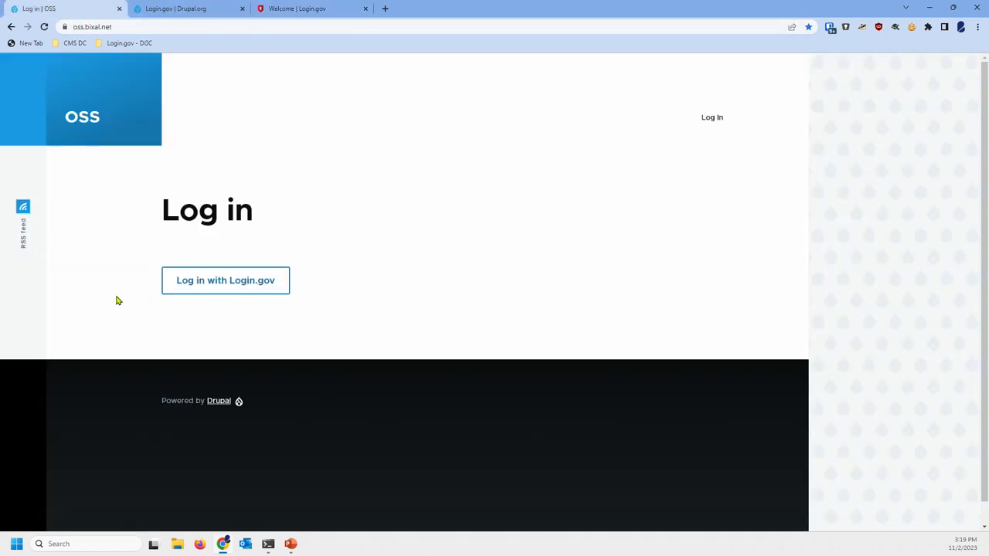
Start Login.gov sign-in for Drupal Test and submit the email and password
{"action": "left_click", "coordinate": [224, 279]}
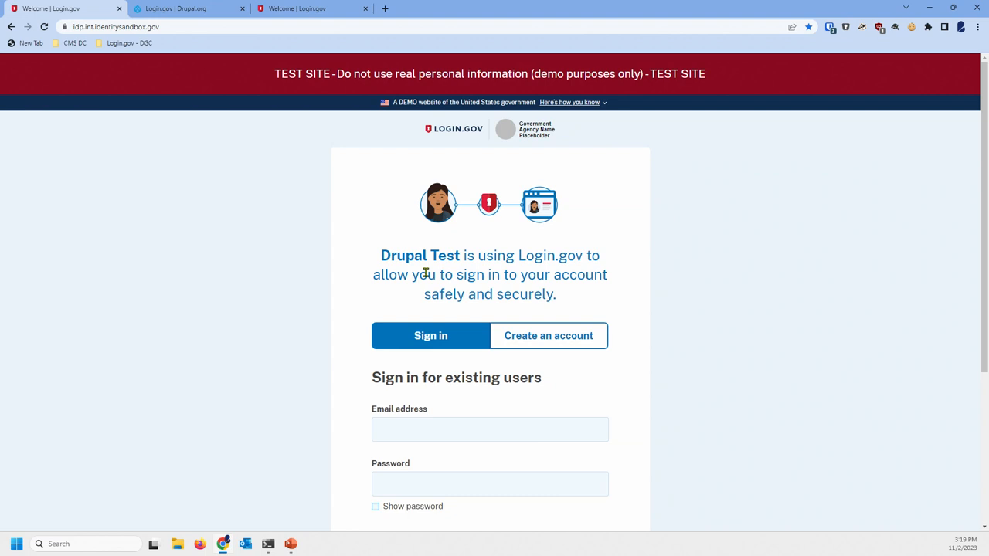
{"action": "mouse_move", "coordinate": [549, 277]}
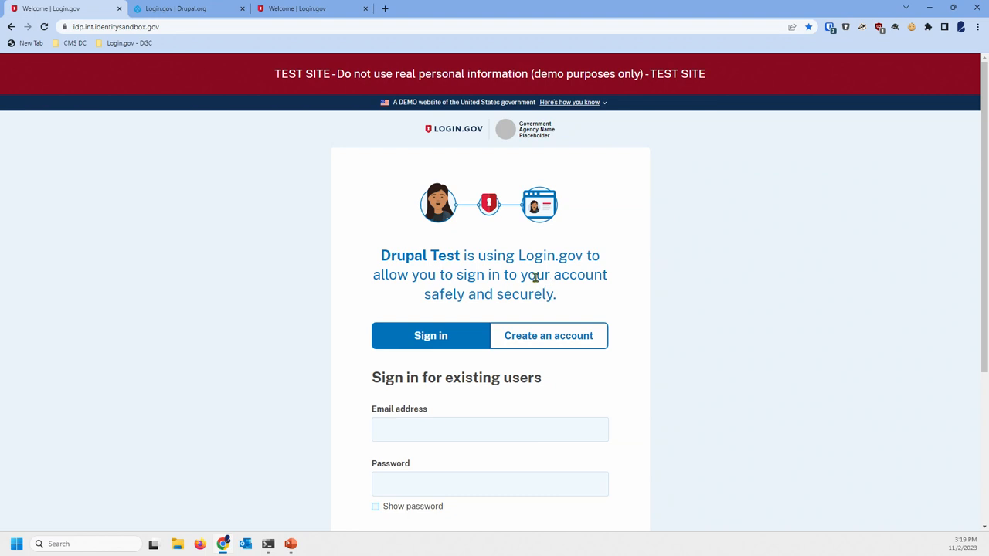
{"action": "mouse_move", "coordinate": [801, 59]}
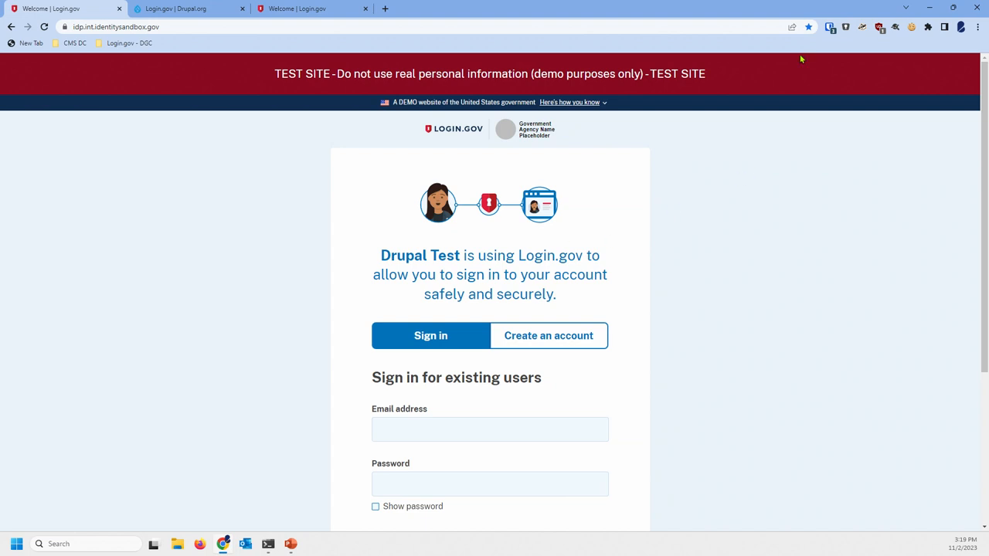
{"action": "left_click", "coordinate": [830, 27]}
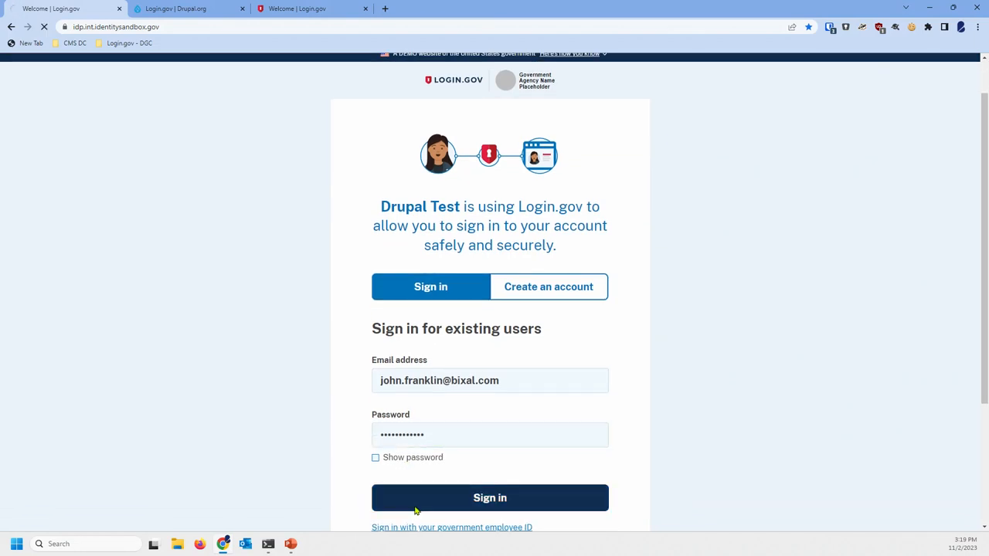
{"action": "left_click", "coordinate": [489, 498]}
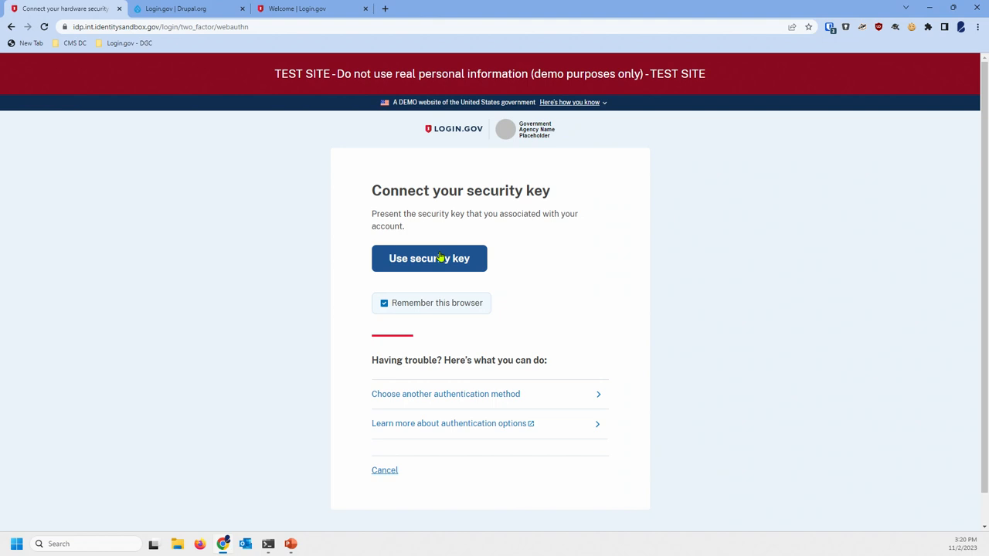
{"action": "mouse_move", "coordinate": [391, 265]}
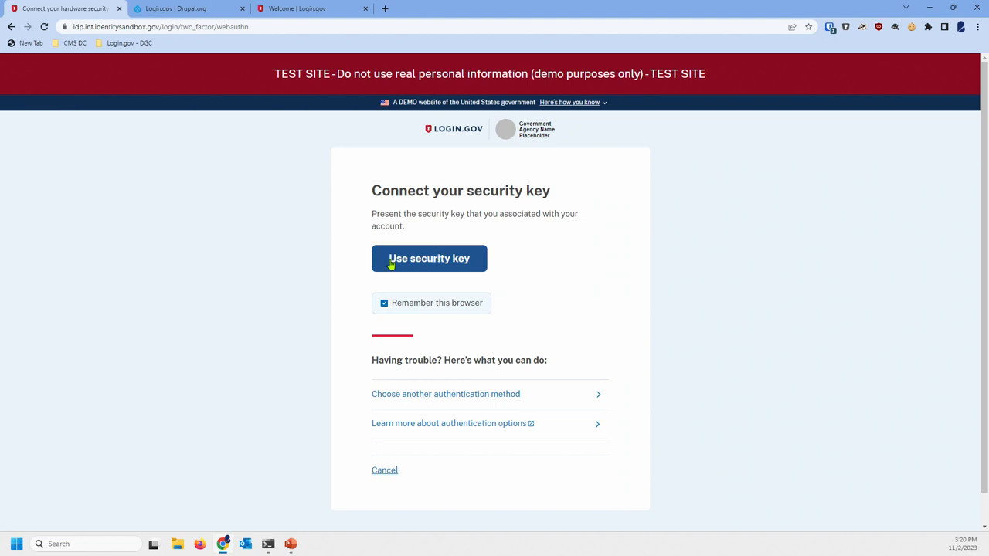
Verify with the security key and its PIN to finish signing in
{"action": "left_click", "coordinate": [428, 258]}
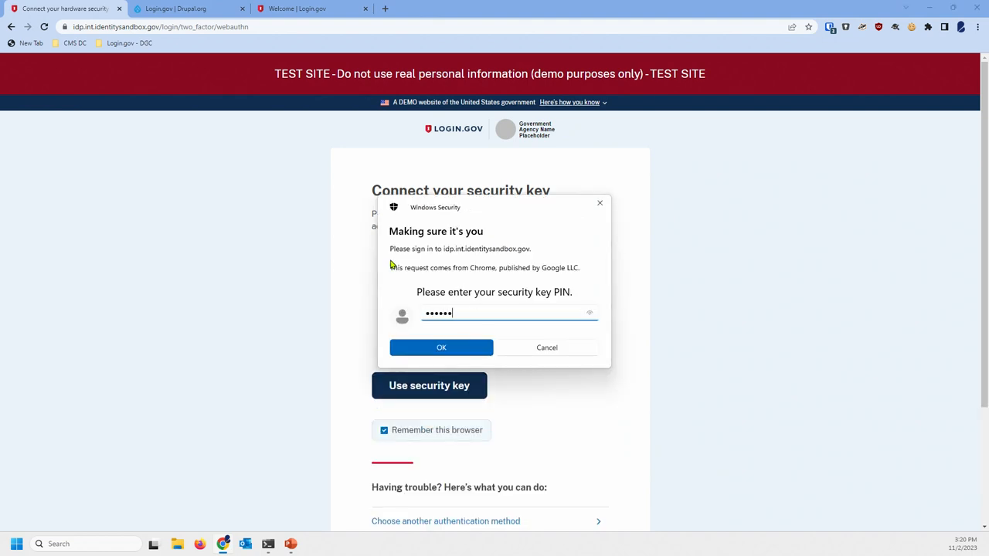
{"action": "left_click", "coordinate": [442, 348]}
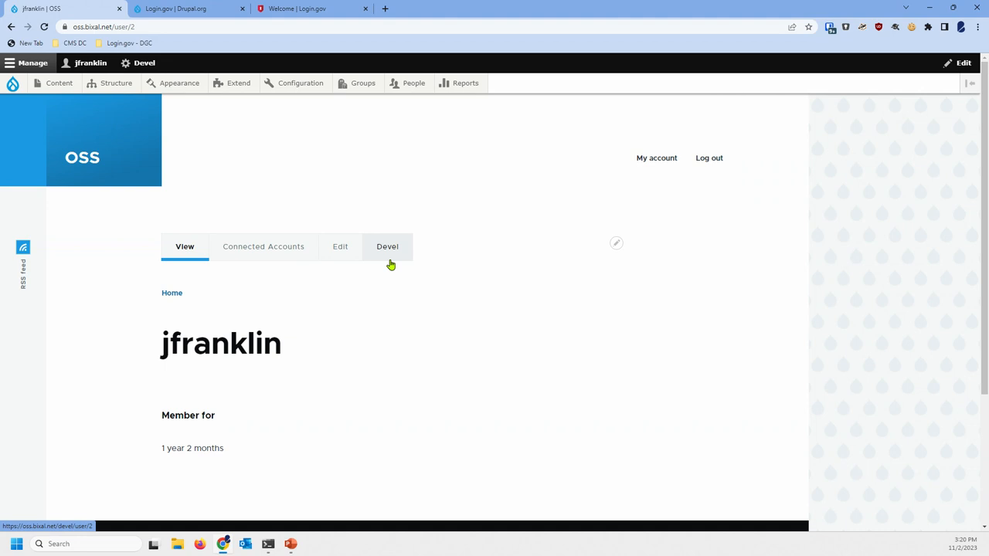
{"action": "mouse_move", "coordinate": [388, 176]}
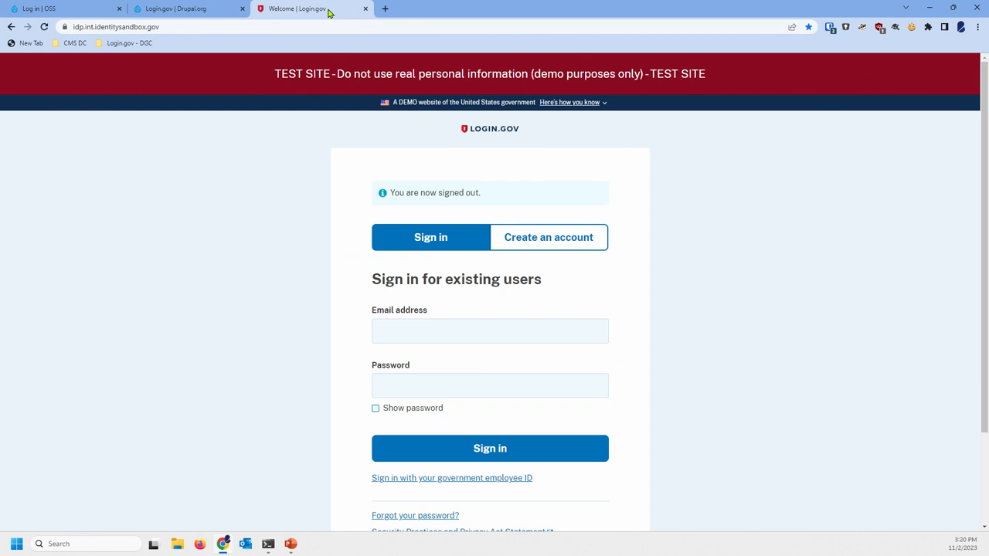
{"action": "mouse_move", "coordinate": [410, 178]}
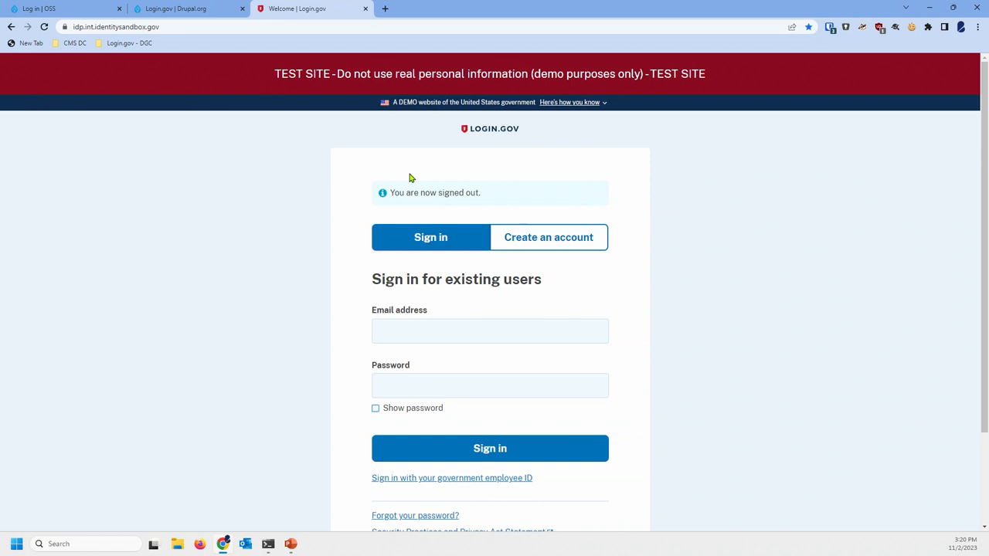
Sign out of the lingering Login.gov session and return to the OSS login page
{"action": "scroll", "scroll_direction": "down", "scroll_amount": 3}
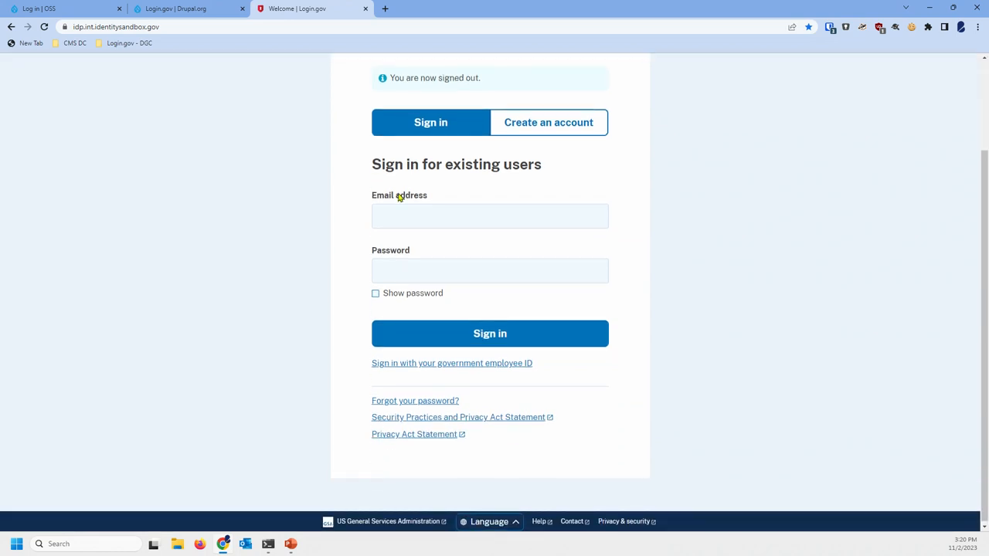
{"action": "mouse_move", "coordinate": [434, 357]}
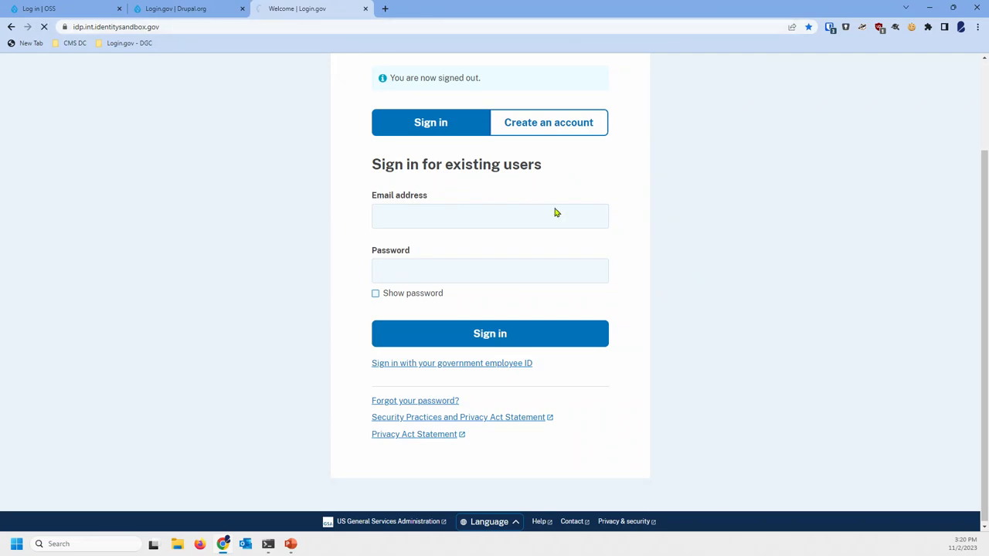
{"action": "left_click", "coordinate": [490, 333]}
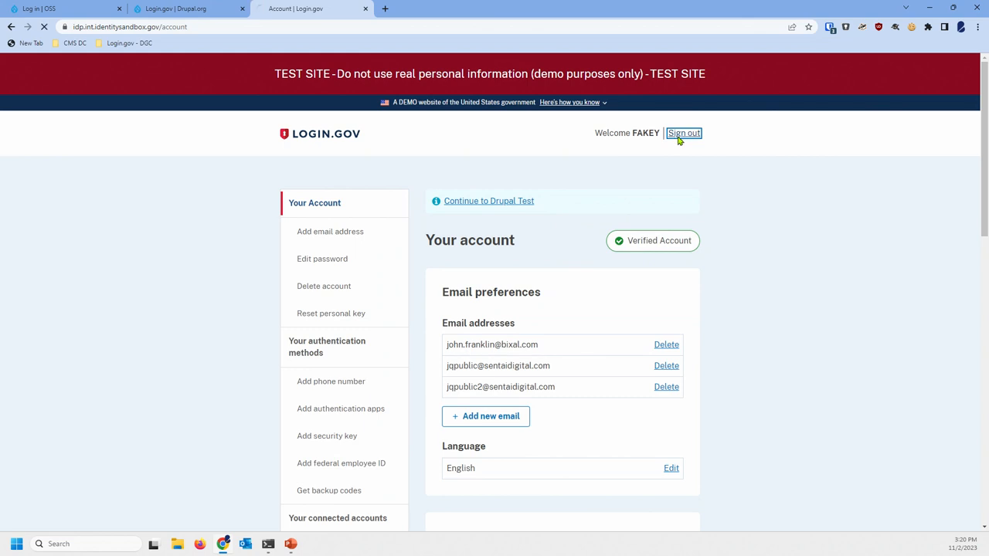
{"action": "left_click", "coordinate": [683, 133]}
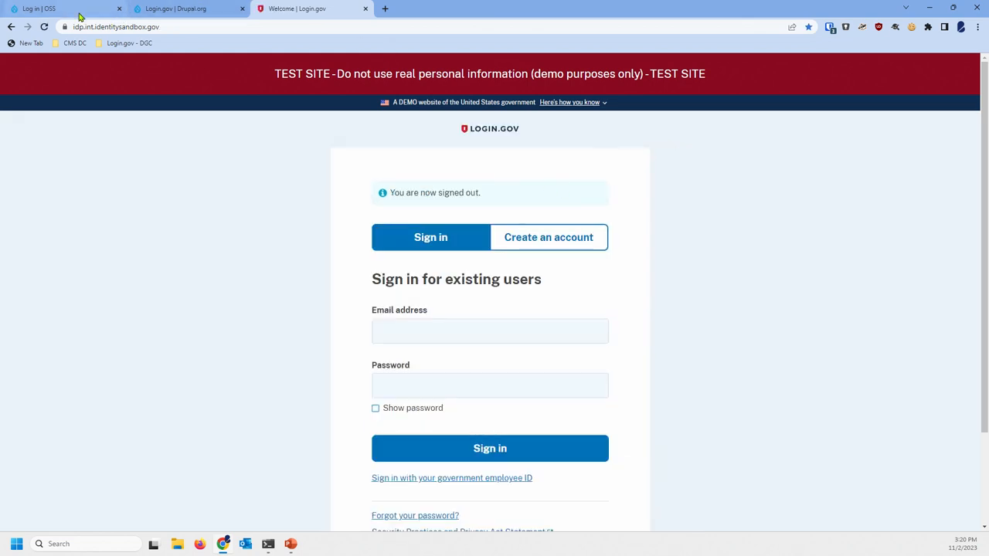
{"action": "left_click", "coordinate": [54, 8]}
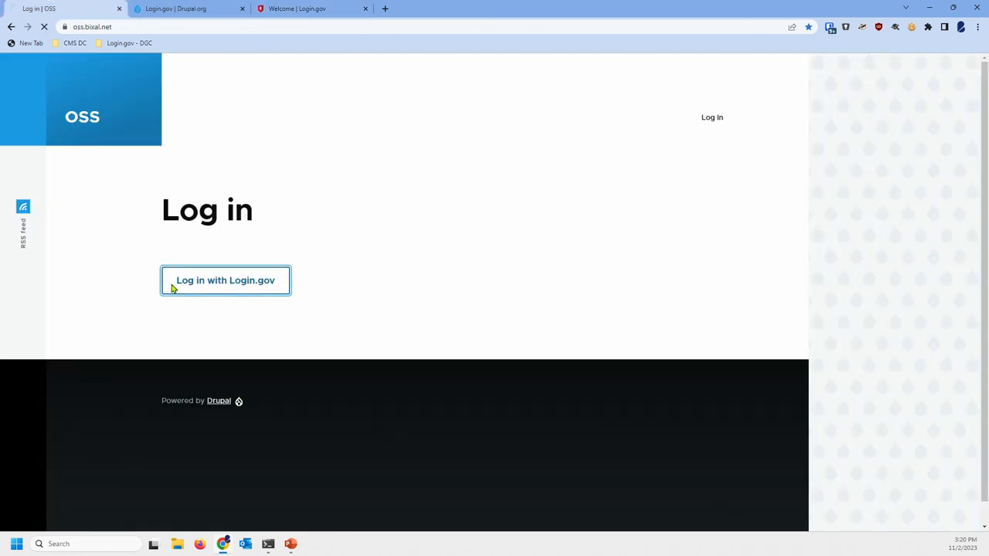
Start Login.gov sign-in and choose 'Sign in with your government employee ID'
{"action": "left_click", "coordinate": [224, 279]}
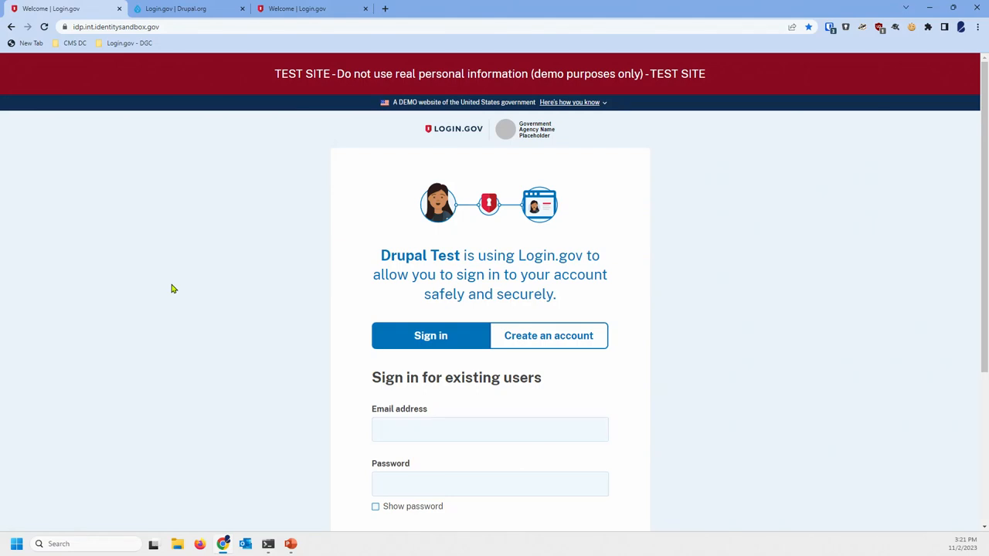
{"action": "scroll", "scroll_direction": "down", "scroll_amount": 3}
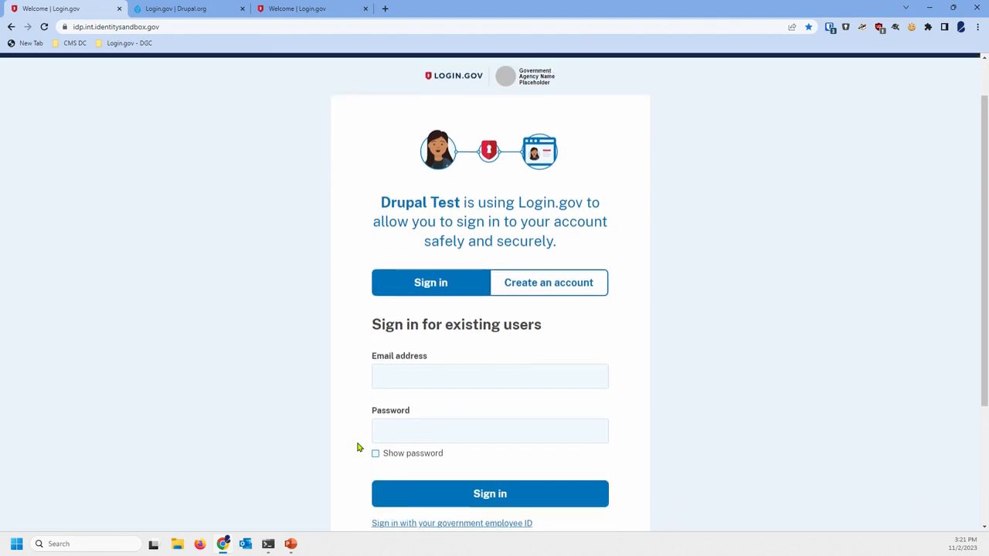
{"action": "scroll", "scroll_direction": "down", "scroll_amount": 3}
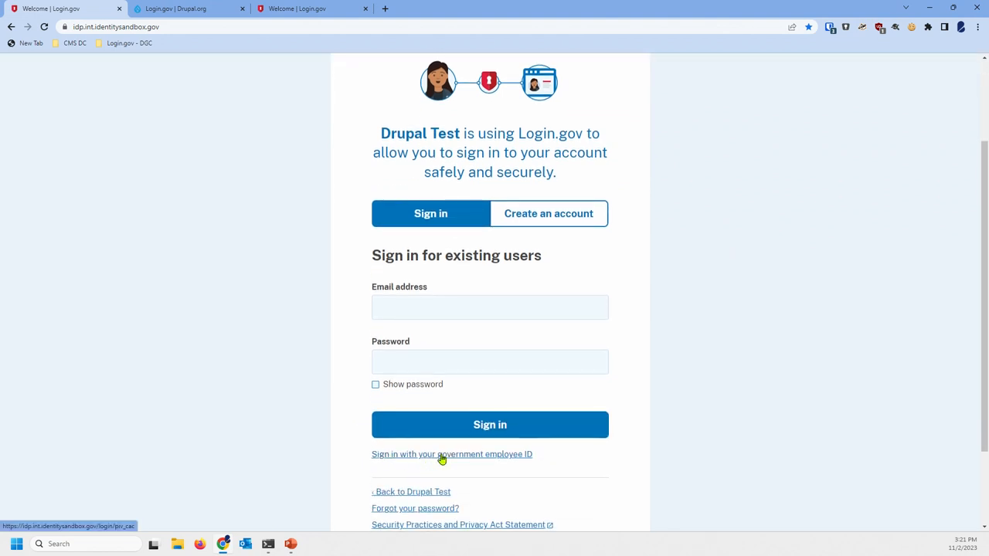
{"action": "left_click", "coordinate": [451, 454]}
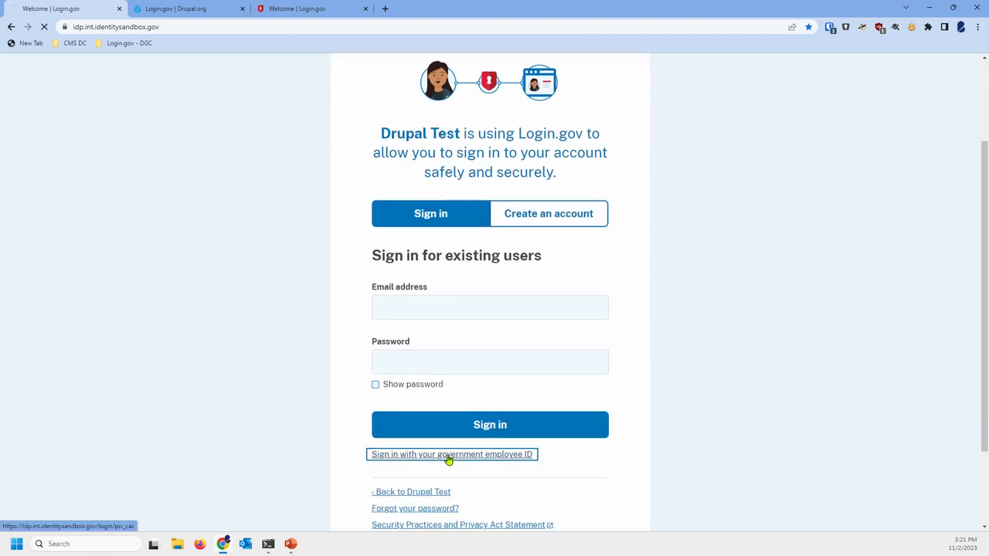
Present the PIV/CAC card, selecting the second U.S. Government certificate
{"action": "left_click", "coordinate": [451, 454]}
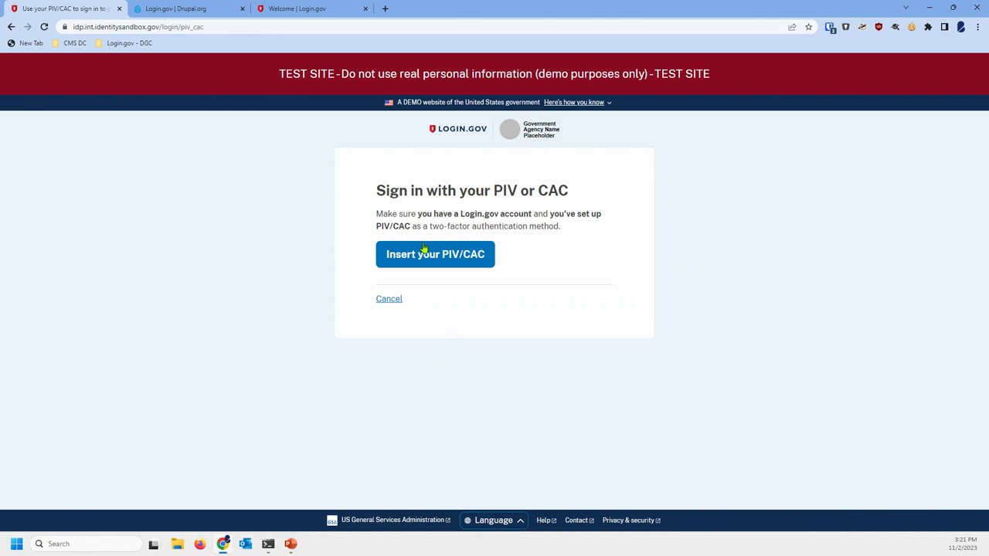
{"action": "left_click", "coordinate": [435, 254]}
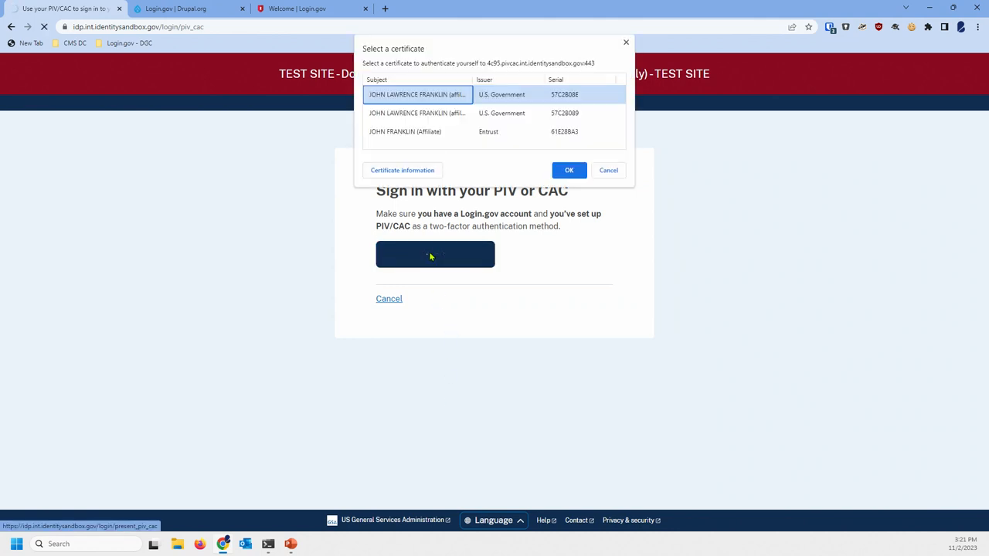
{"action": "left_click", "coordinate": [417, 113]}
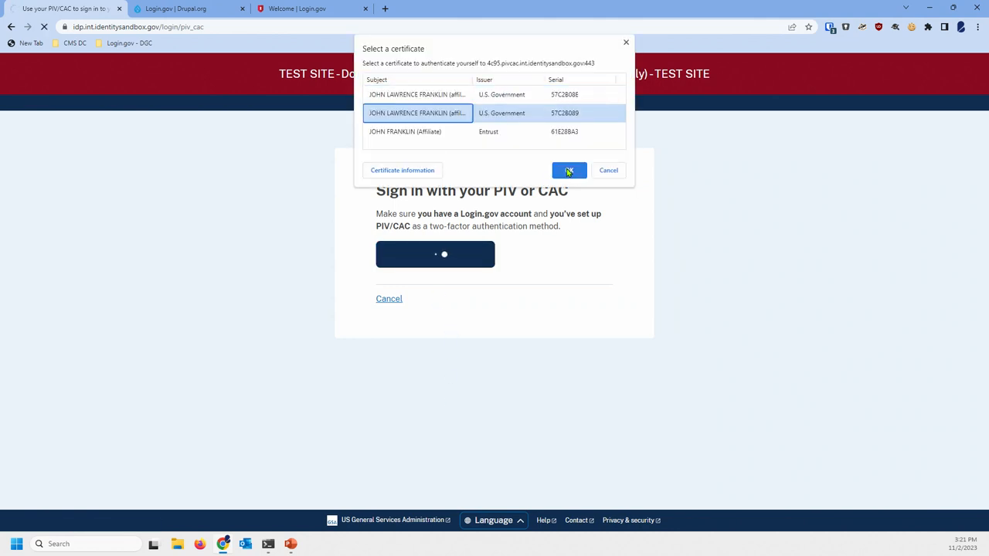
{"action": "left_click", "coordinate": [569, 170]}
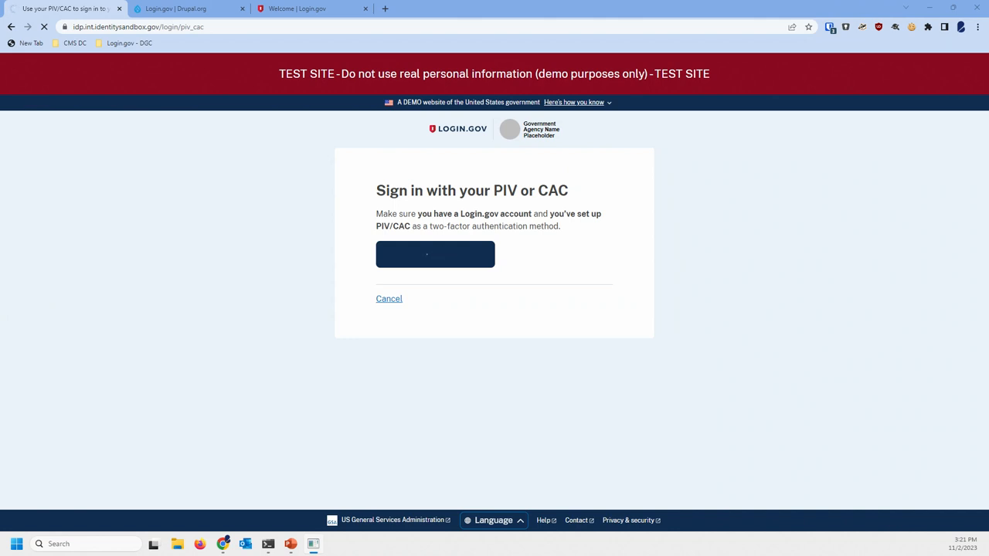
Confirm the account password and submit it
{"action": "left_click", "coordinate": [435, 254]}
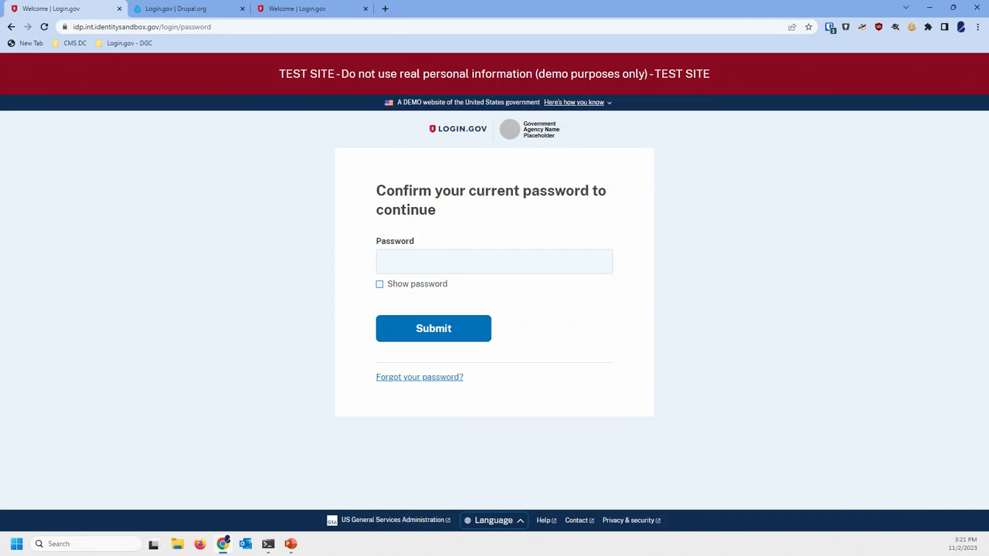
{"action": "mouse_move", "coordinate": [810, 4]}
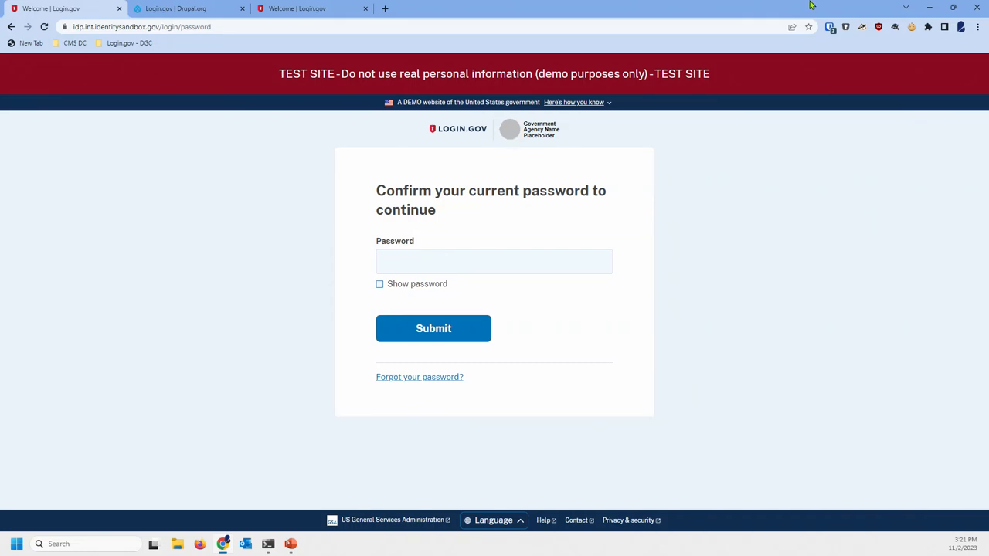
{"action": "left_click", "coordinate": [830, 26]}
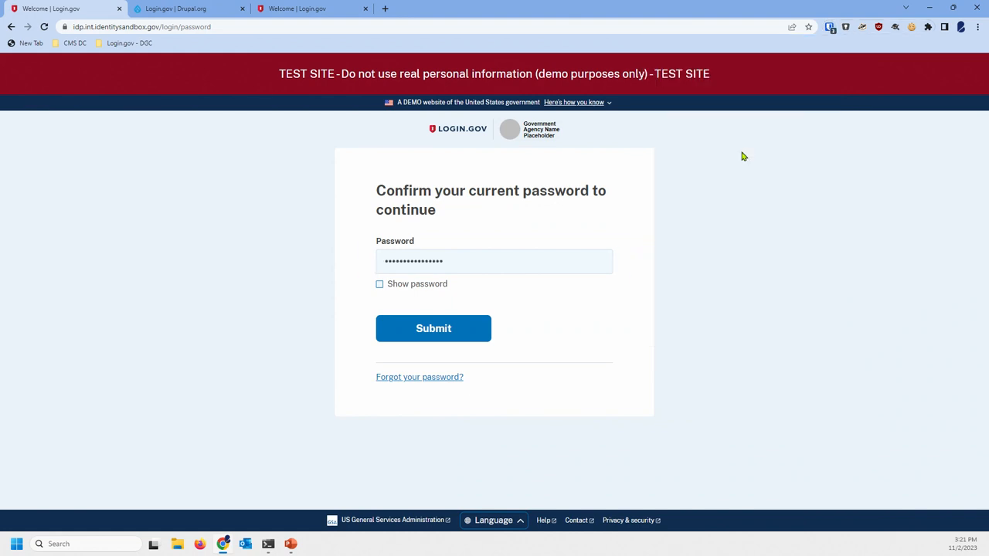
{"action": "left_click", "coordinate": [434, 328]}
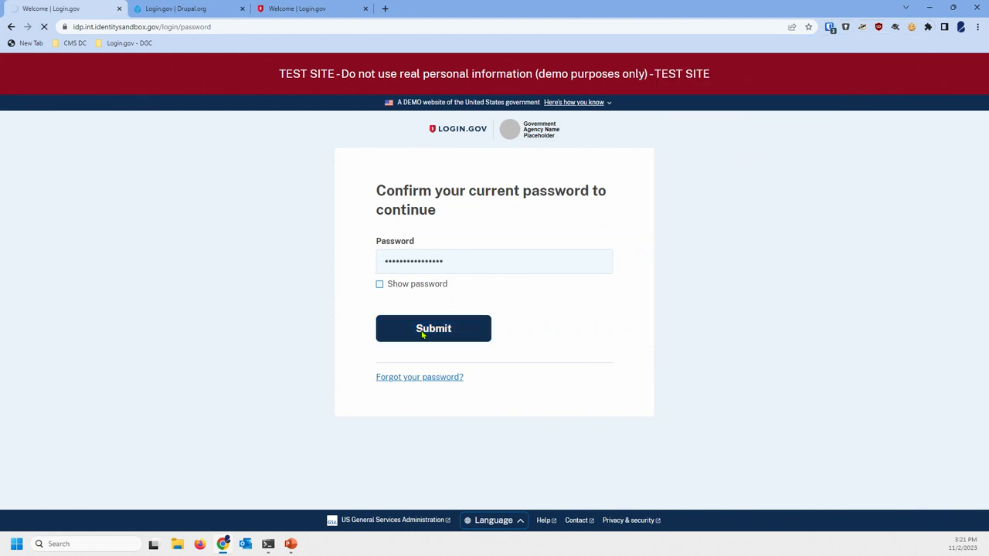
{"action": "left_click", "coordinate": [433, 328]}
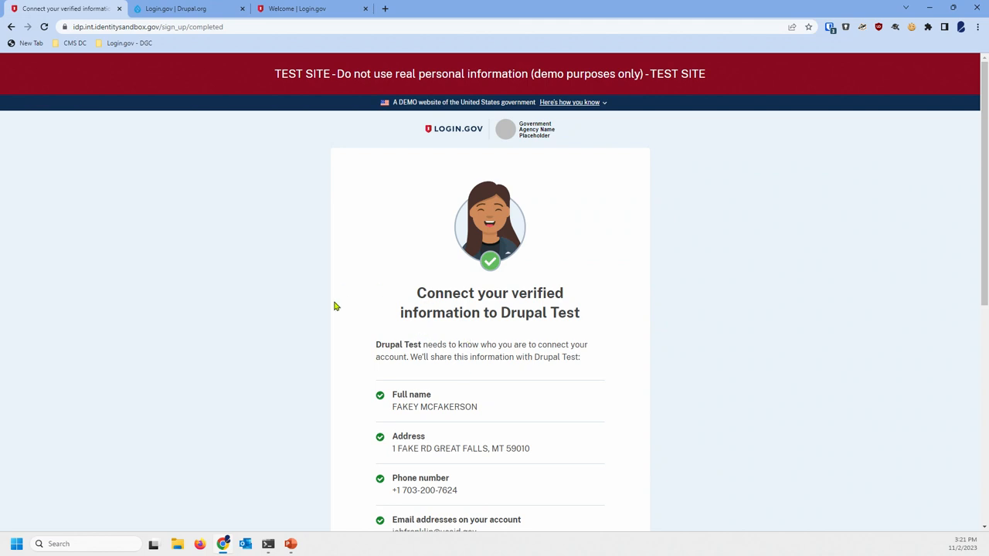
{"action": "mouse_move", "coordinate": [367, 275]}
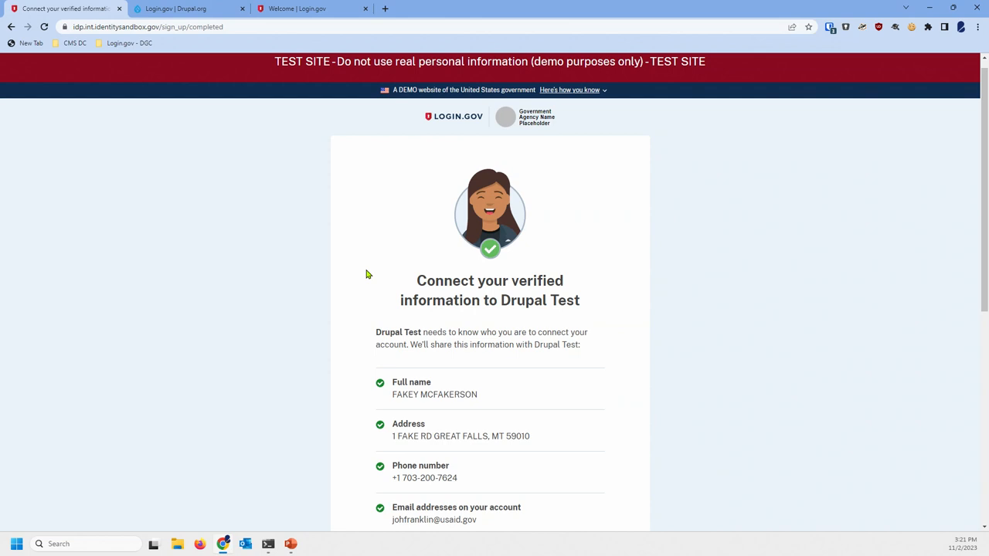
Review the shared information list and agree to share it with Drupal Test
{"action": "scroll", "scroll_direction": "down", "scroll_amount": 3}
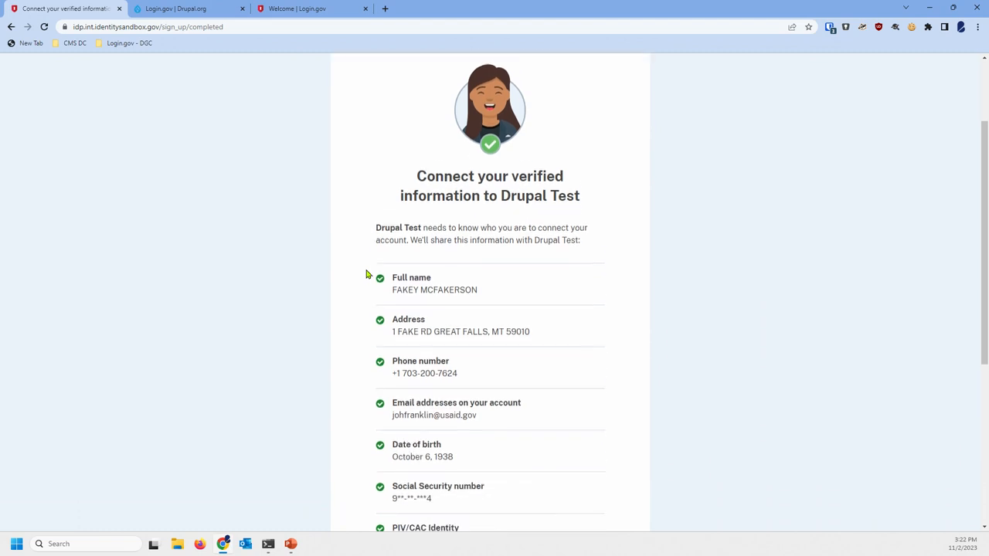
{"action": "scroll", "scroll_direction": "down", "scroll_amount": 3}
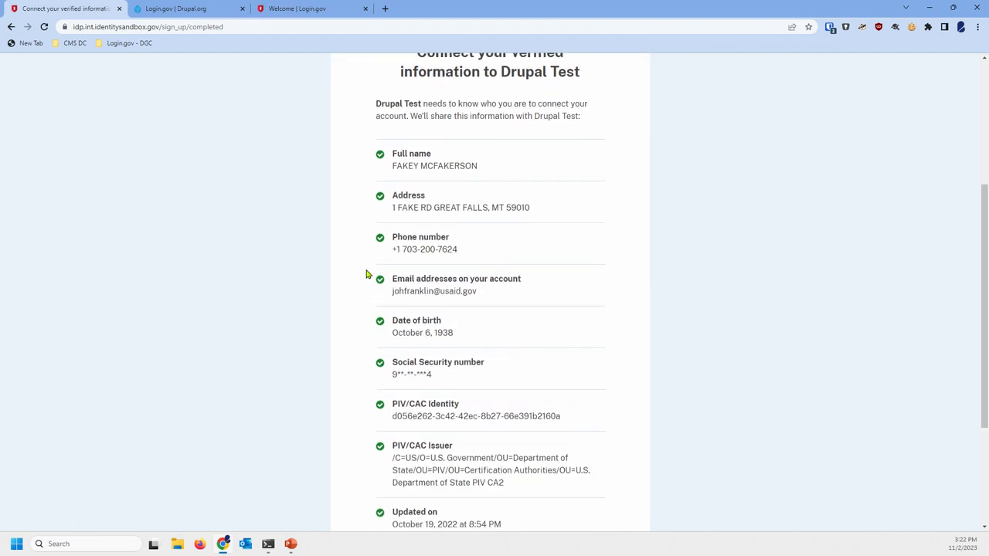
{"action": "scroll", "scroll_direction": "down", "scroll_amount": 3}
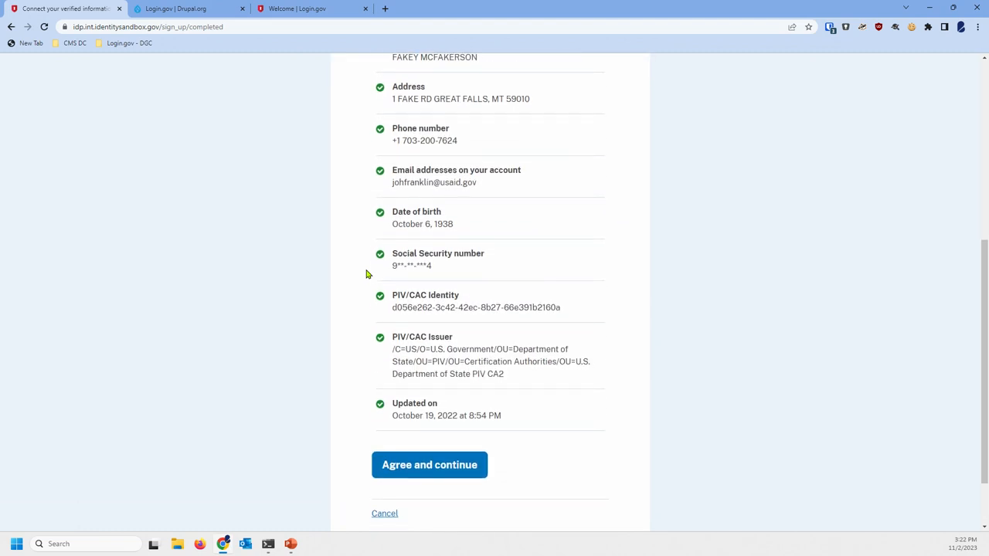
{"action": "scroll", "scroll_direction": "down", "scroll_amount": 3}
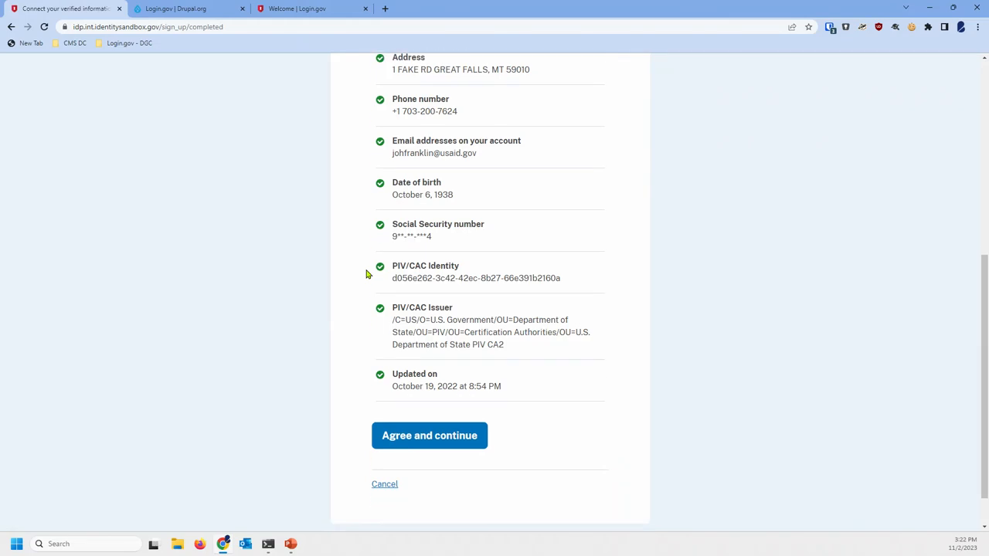
{"action": "scroll", "scroll_direction": "down", "scroll_amount": 3}
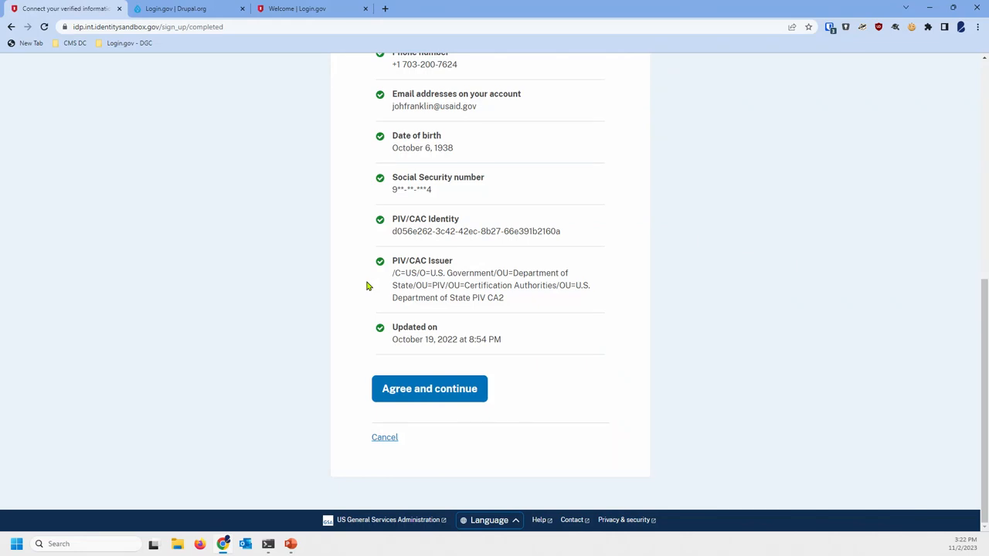
{"action": "mouse_move", "coordinate": [429, 388]}
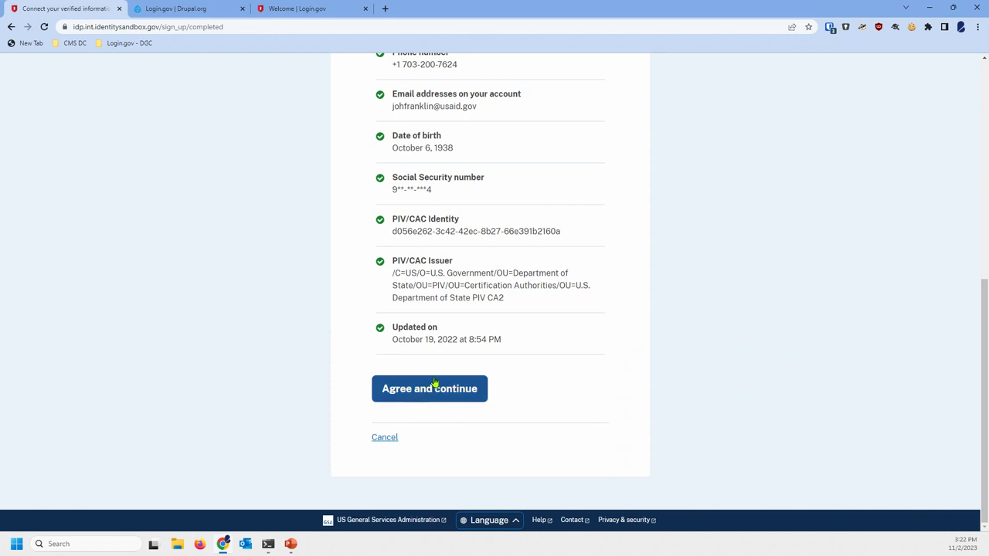
{"action": "left_click", "coordinate": [429, 389]}
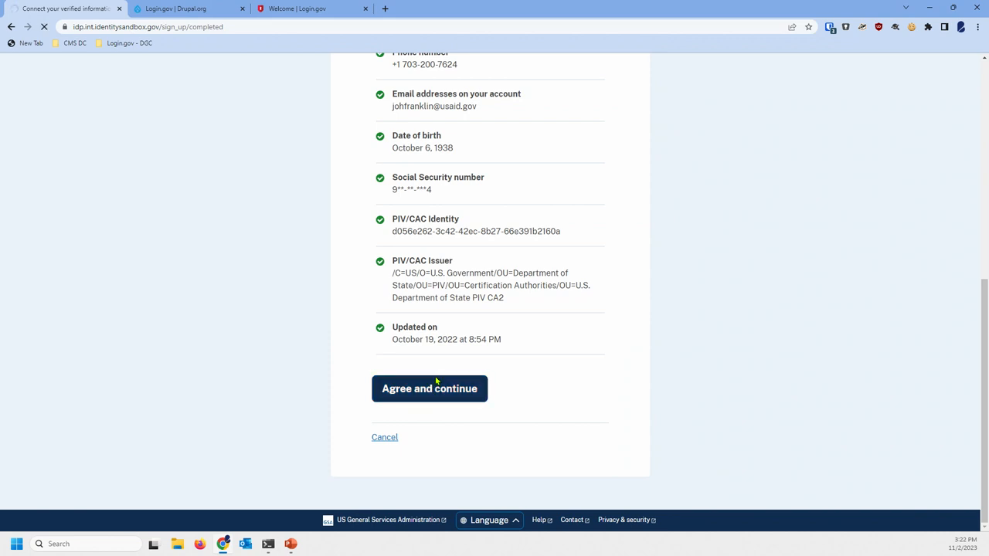
{"action": "left_click", "coordinate": [429, 388]}
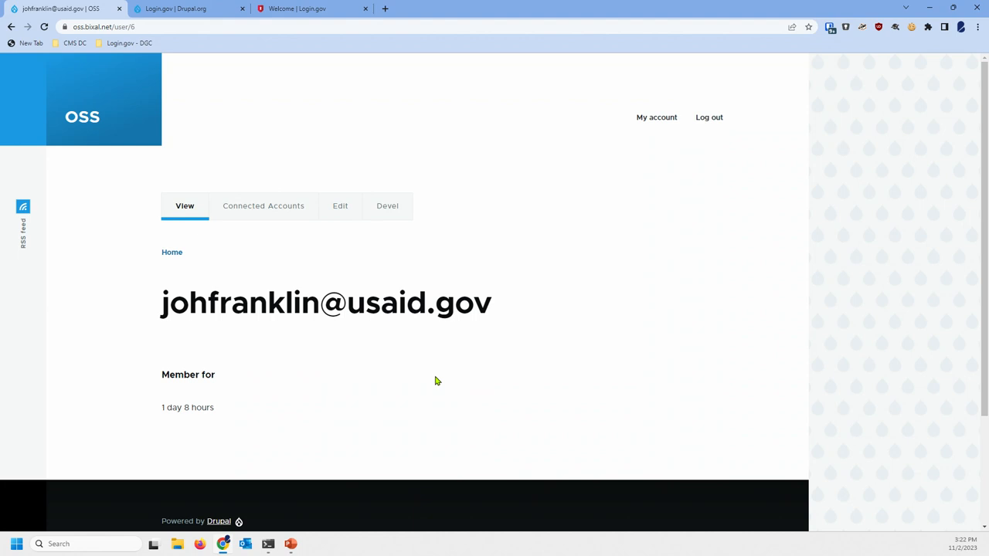
{"action": "mouse_move", "coordinate": [545, 313]}
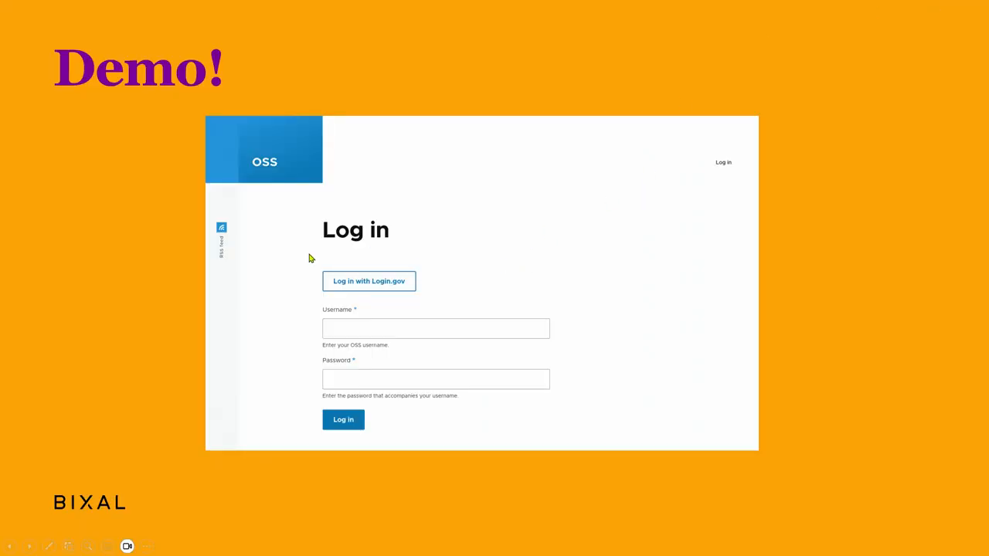
Bring up the slide show options menu on the Demo! slide
{"action": "right_click", "coordinate": [495, 277]}
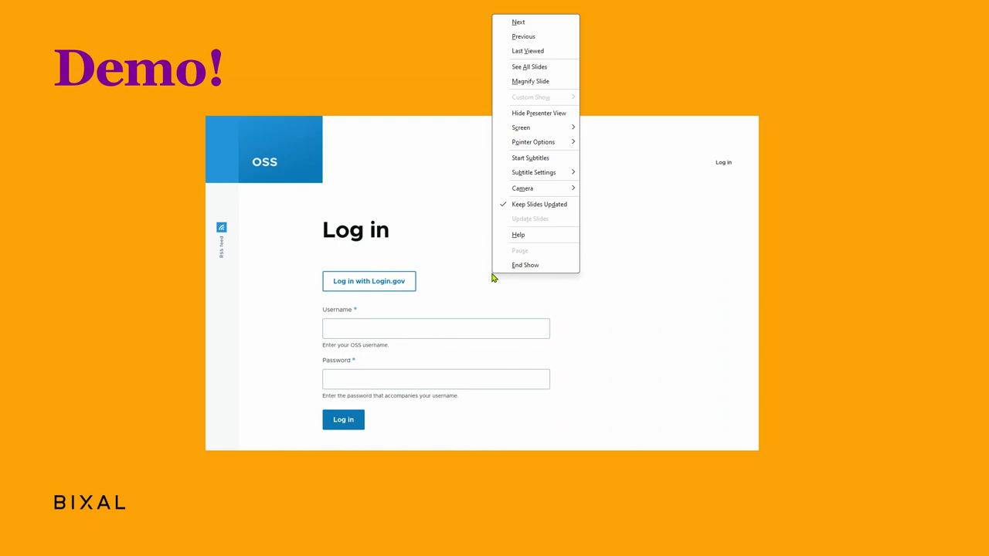
{"action": "mouse_move", "coordinate": [184, 495]}
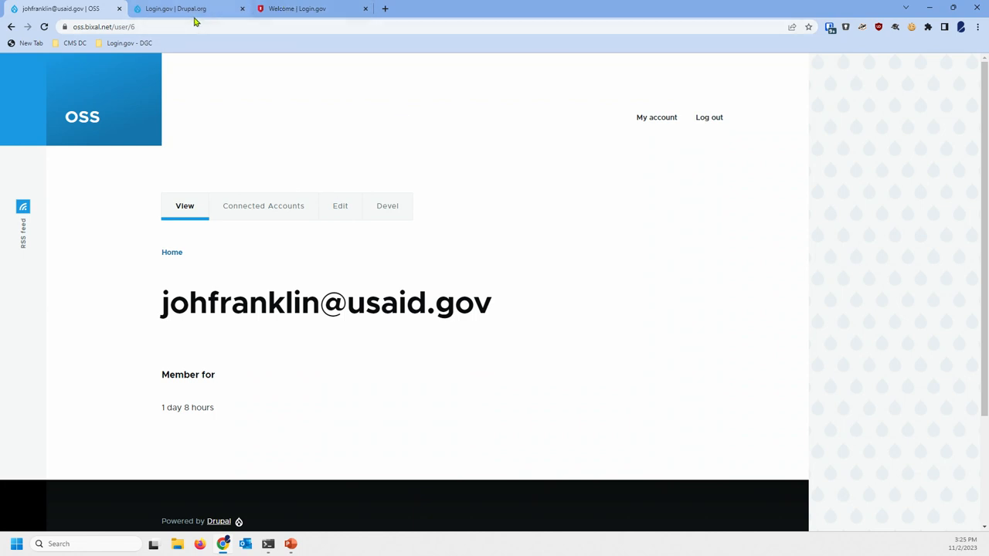
Switch to the 'Login.gov | Drupal.org' project page tab
{"action": "left_click", "coordinate": [174, 8]}
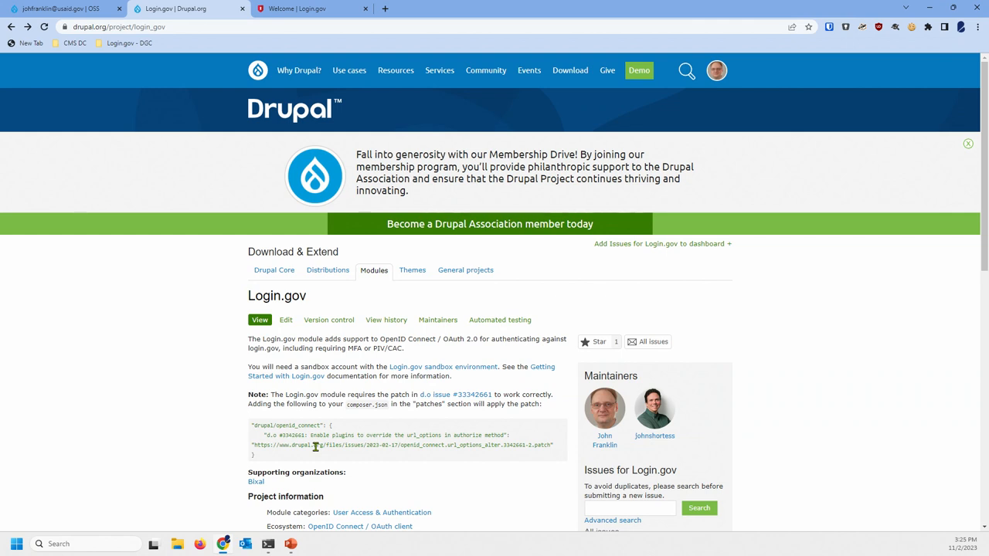
{"action": "mouse_move", "coordinate": [251, 424]}
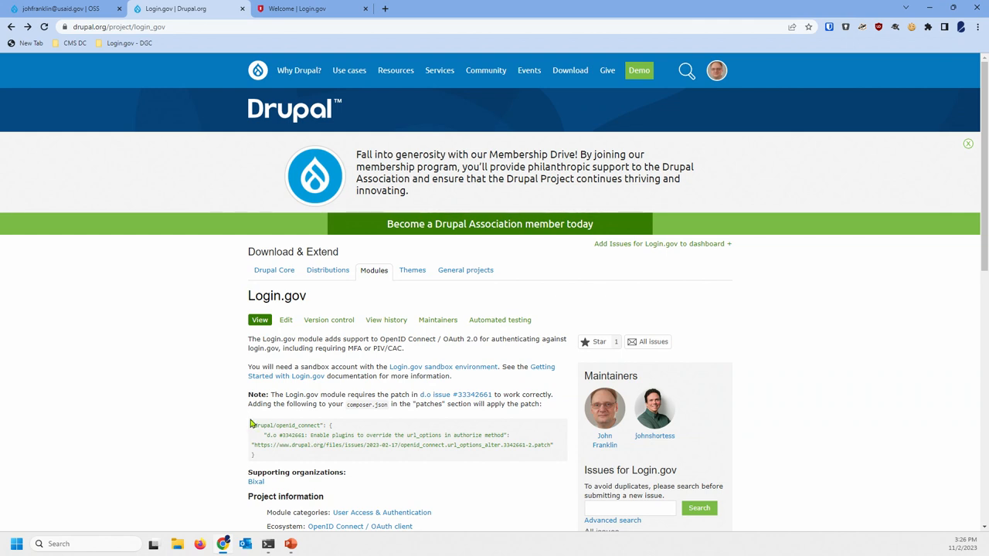
{"action": "mouse_move", "coordinate": [791, 267]}
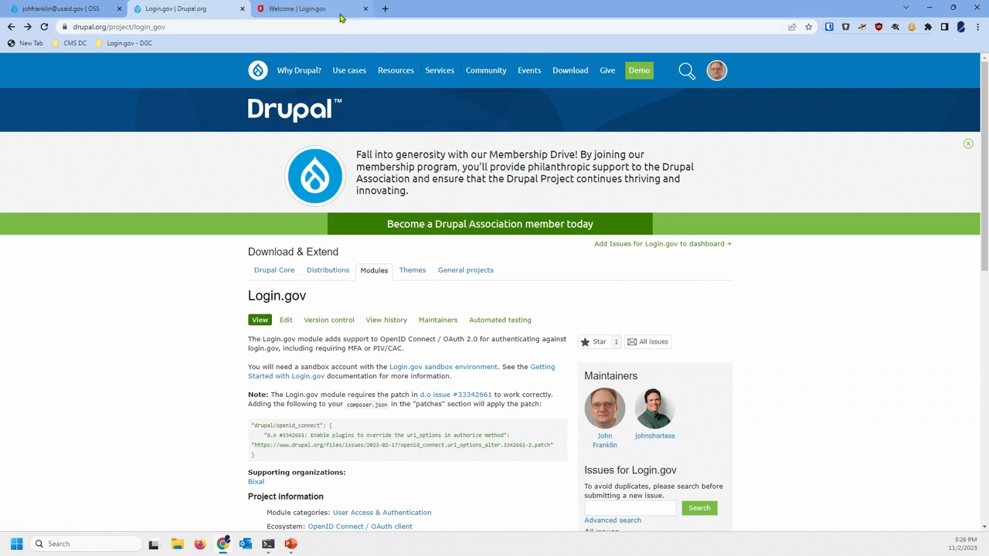
Go to the Login.gov tab and sign out of the current sandbox account
{"action": "left_click", "coordinate": [293, 9]}
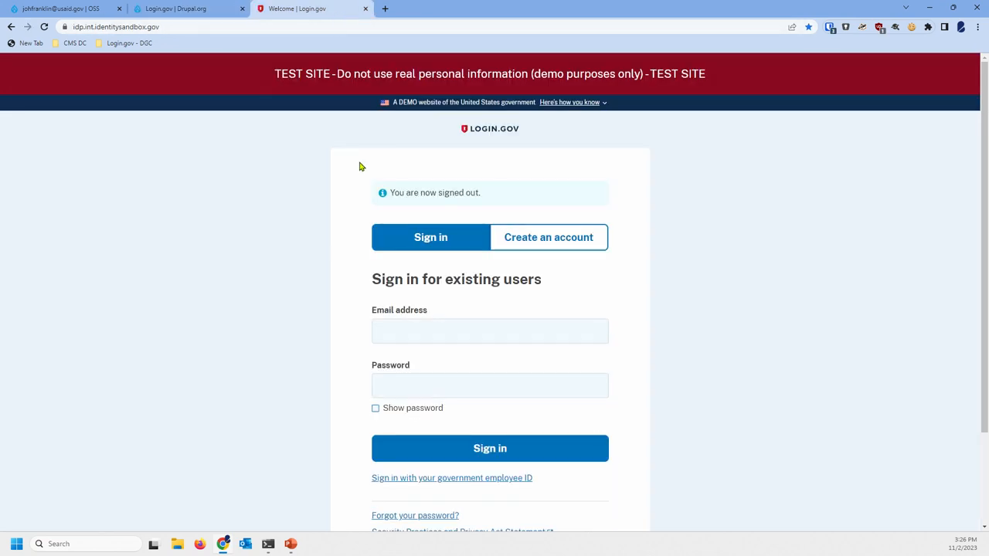
{"action": "mouse_move", "coordinate": [615, 116]}
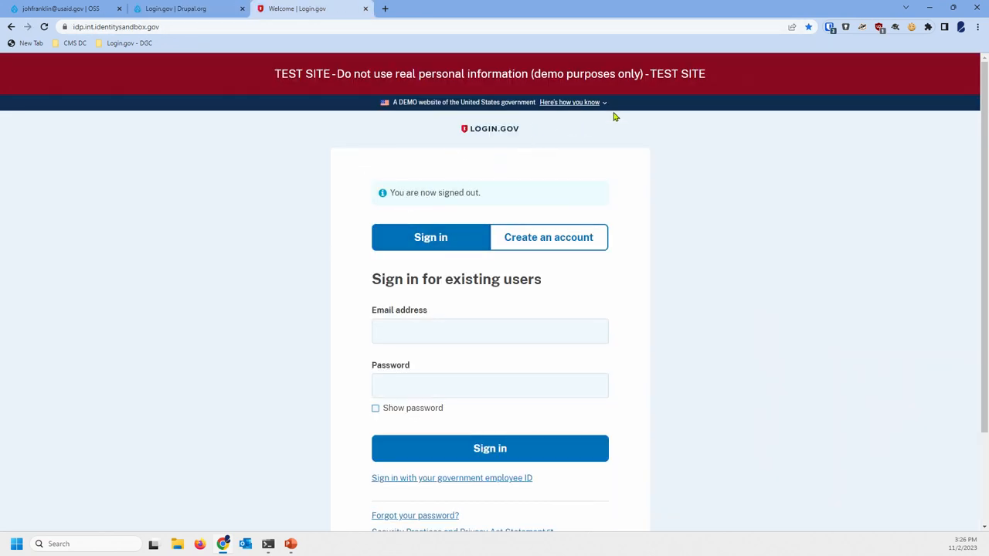
{"action": "mouse_move", "coordinate": [656, 125]}
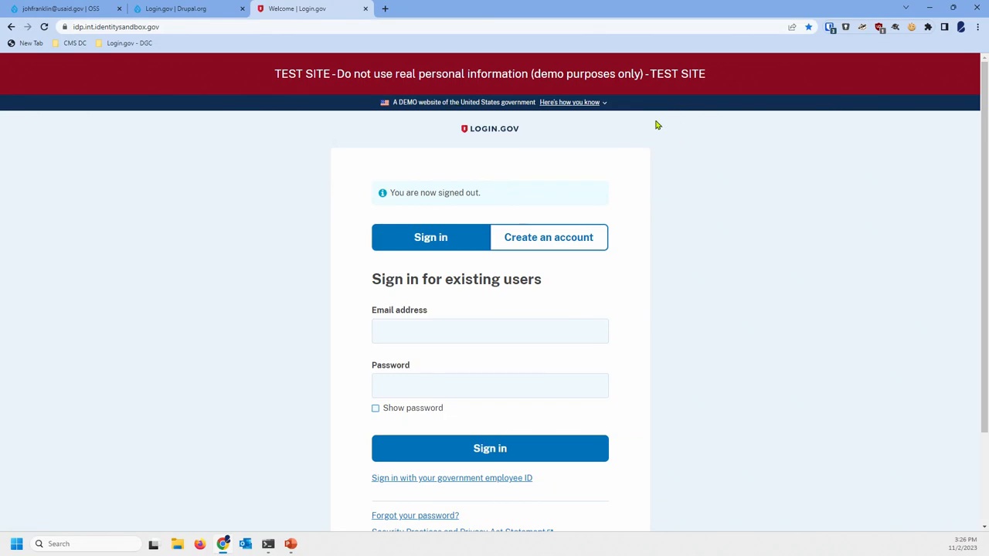
{"action": "left_click", "coordinate": [490, 448]}
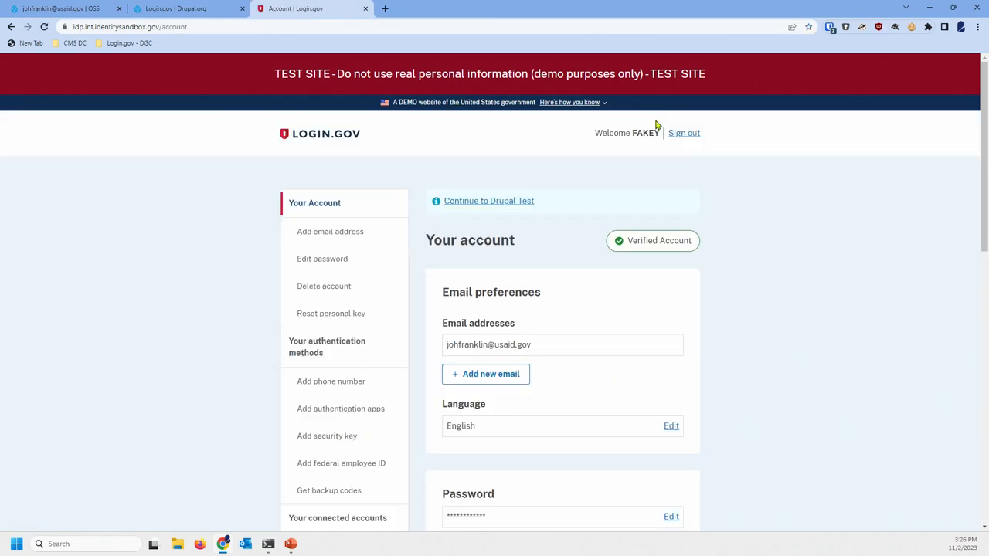
{"action": "left_click", "coordinate": [683, 132]}
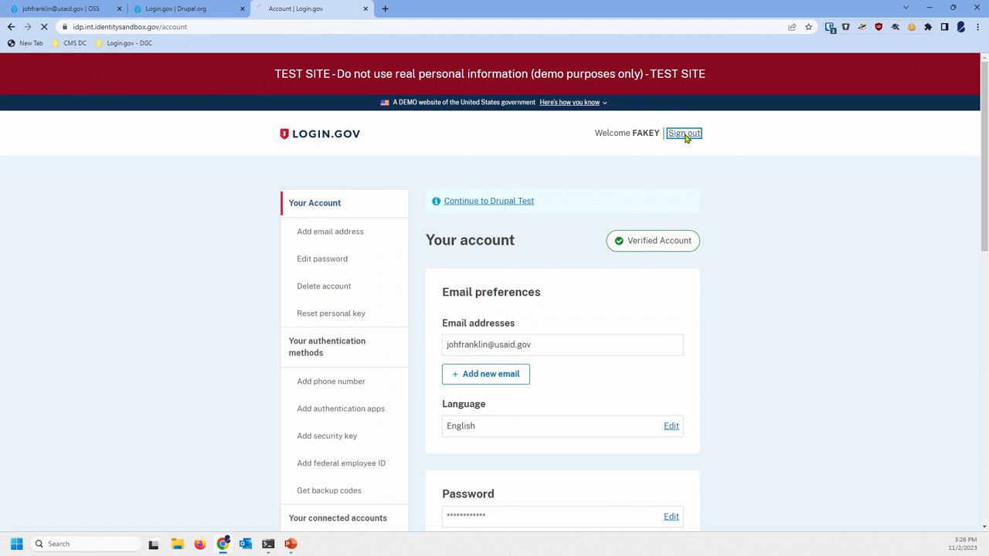
{"action": "left_click", "coordinate": [683, 133]}
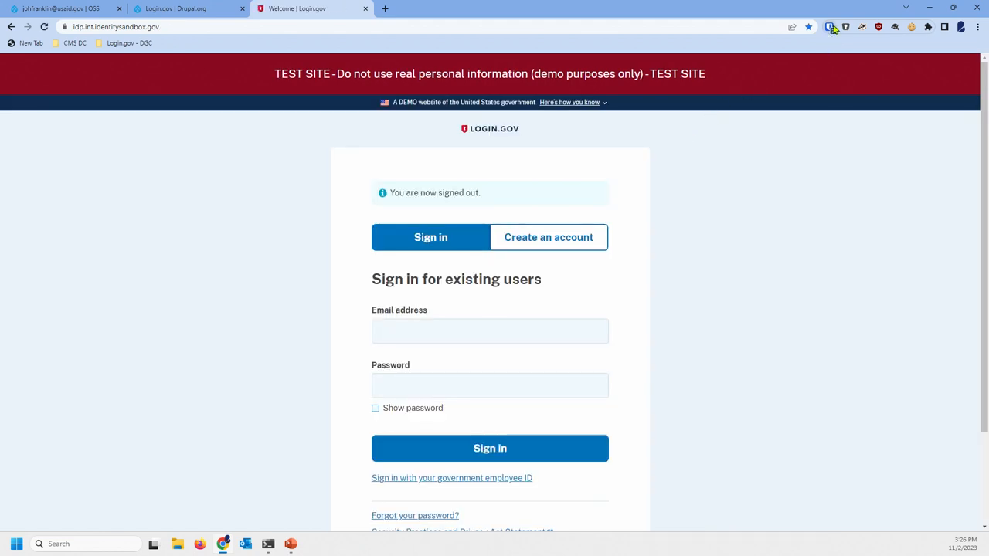
Sign in with the other account's saved credentials and review its account page
{"action": "left_click", "coordinate": [829, 27]}
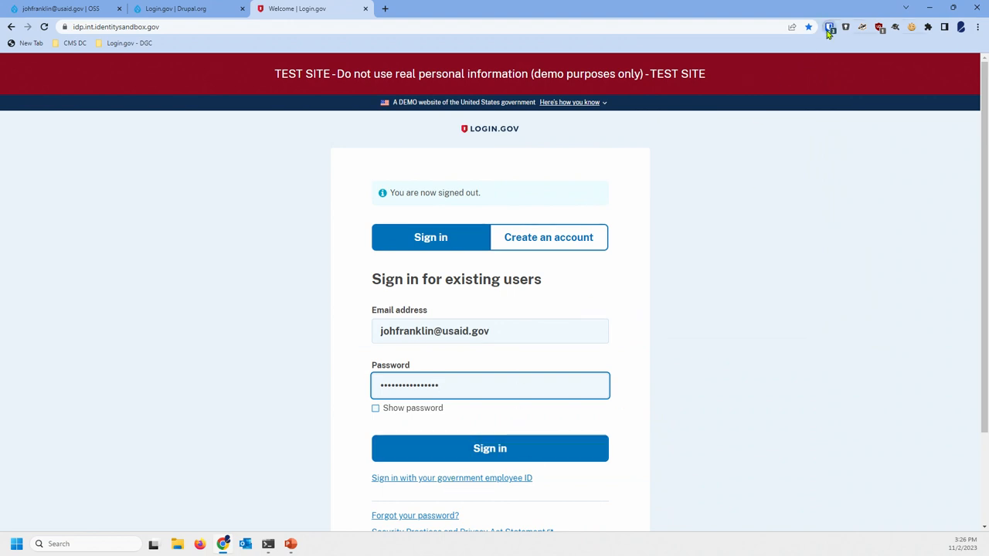
{"action": "left_click", "coordinate": [830, 26]}
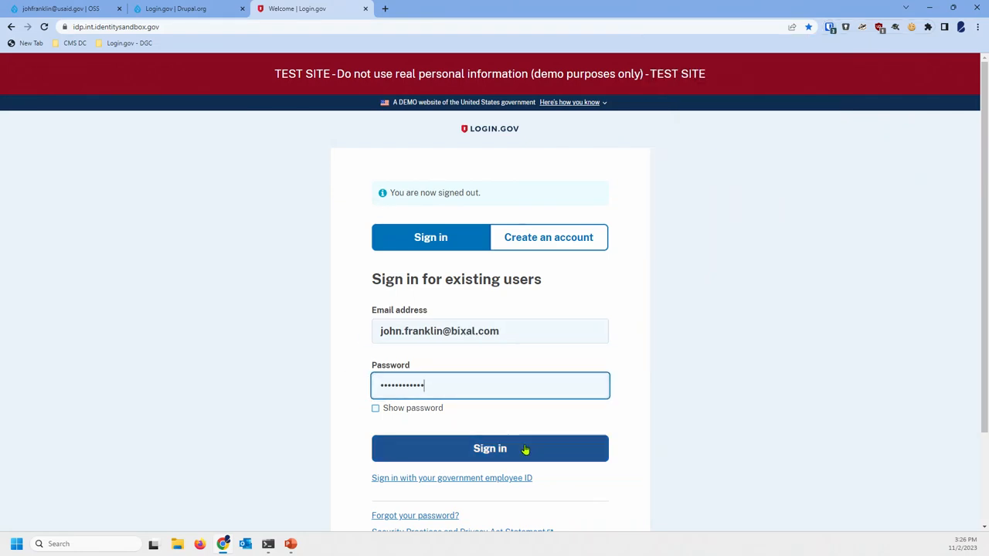
{"action": "left_click", "coordinate": [490, 448]}
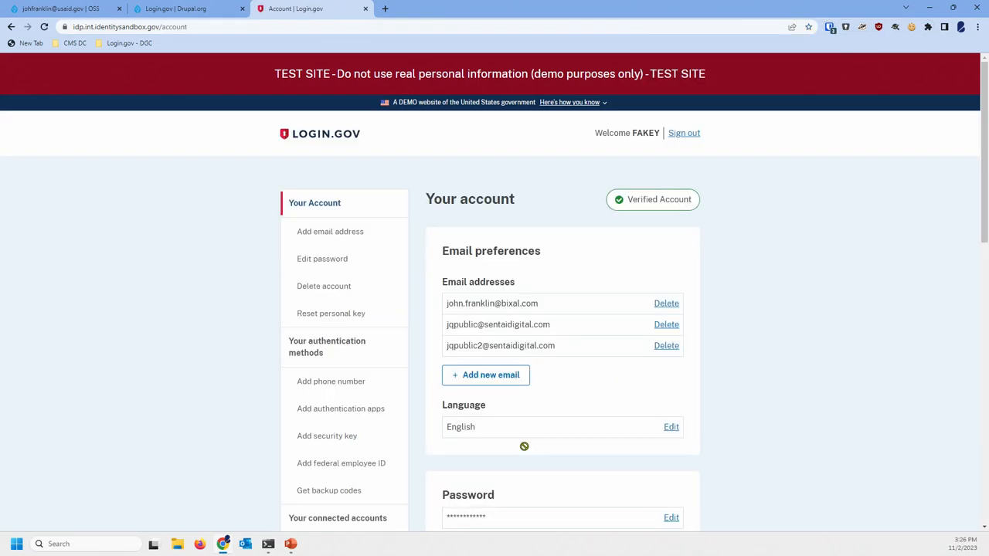
{"action": "scroll", "scroll_direction": "down", "scroll_amount": 3}
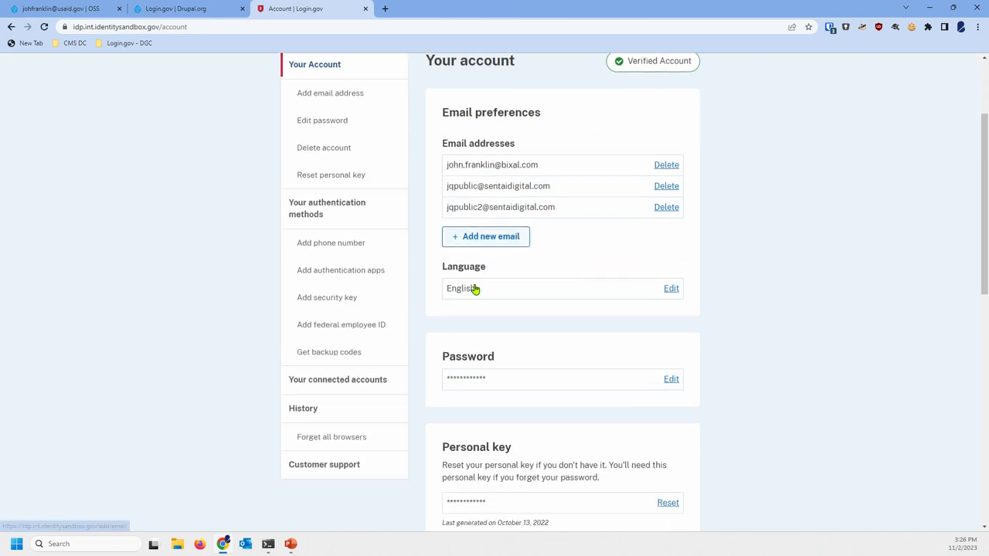
{"action": "scroll", "scroll_direction": "down", "scroll_amount": 3}
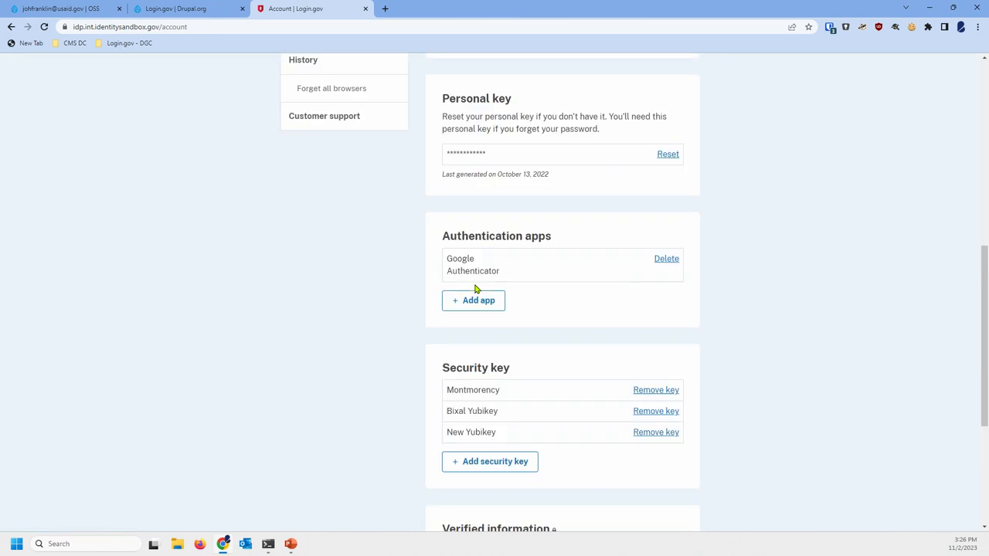
{"action": "scroll", "scroll_direction": "up", "scroll_amount": 3}
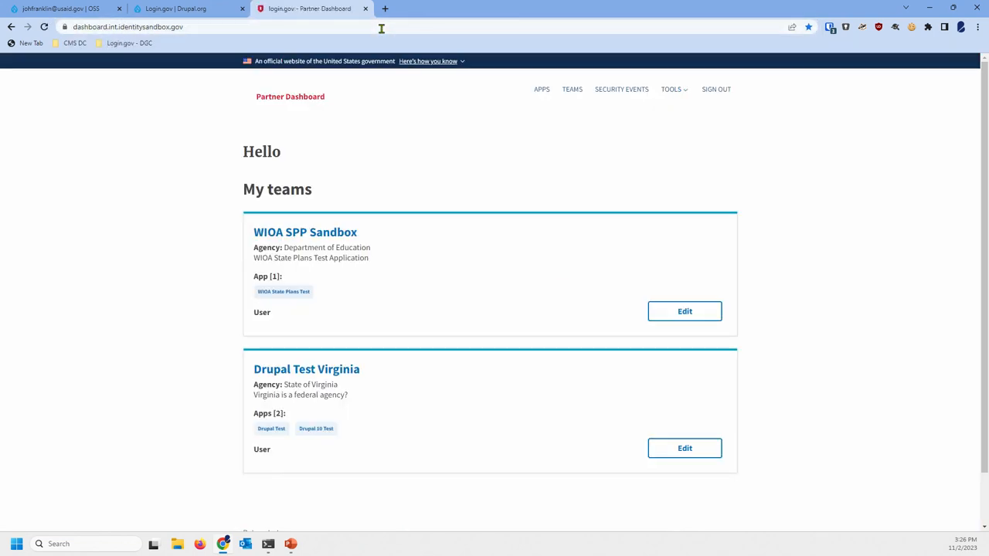
{"action": "mouse_move", "coordinate": [242, 436]}
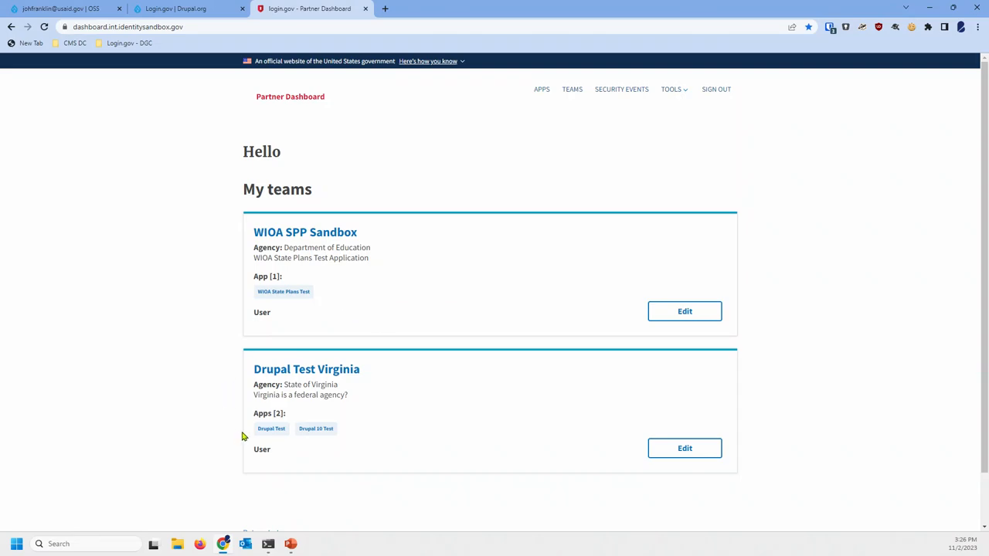
Open the Drupal Test app and scroll through its issuer, redirect URIs and attribute bundle
{"action": "left_click", "coordinate": [271, 429]}
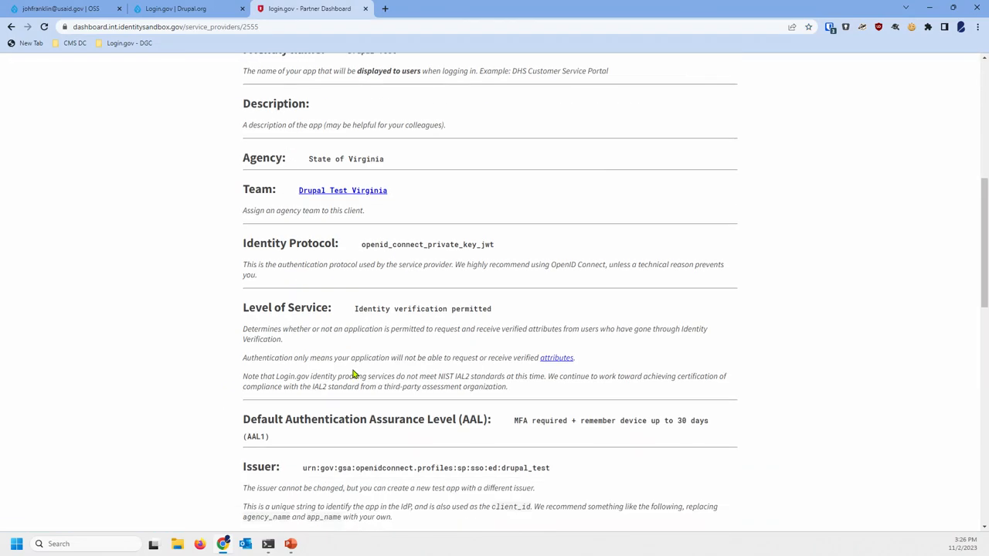
{"action": "scroll", "scroll_direction": "up", "scroll_amount": 3}
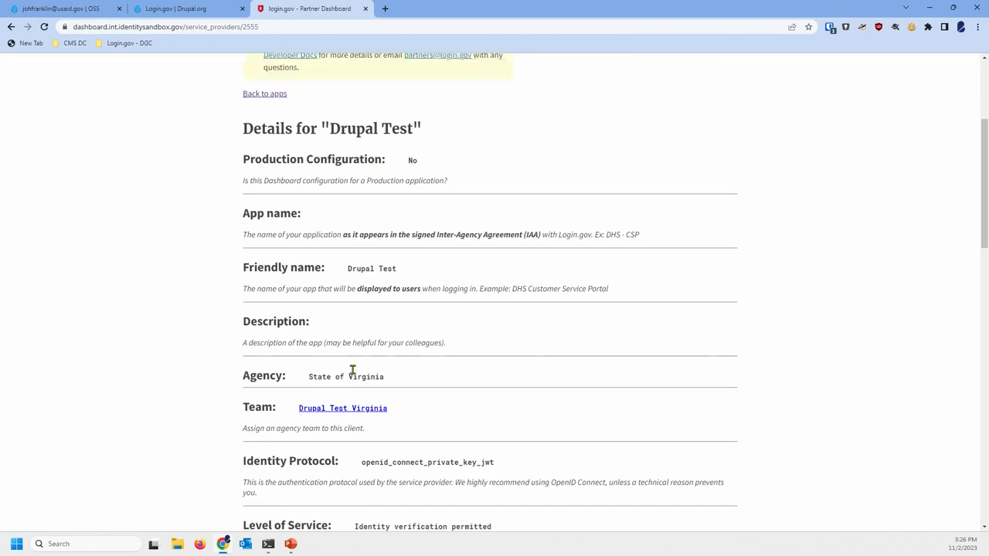
{"action": "scroll", "scroll_direction": "up", "scroll_amount": 3}
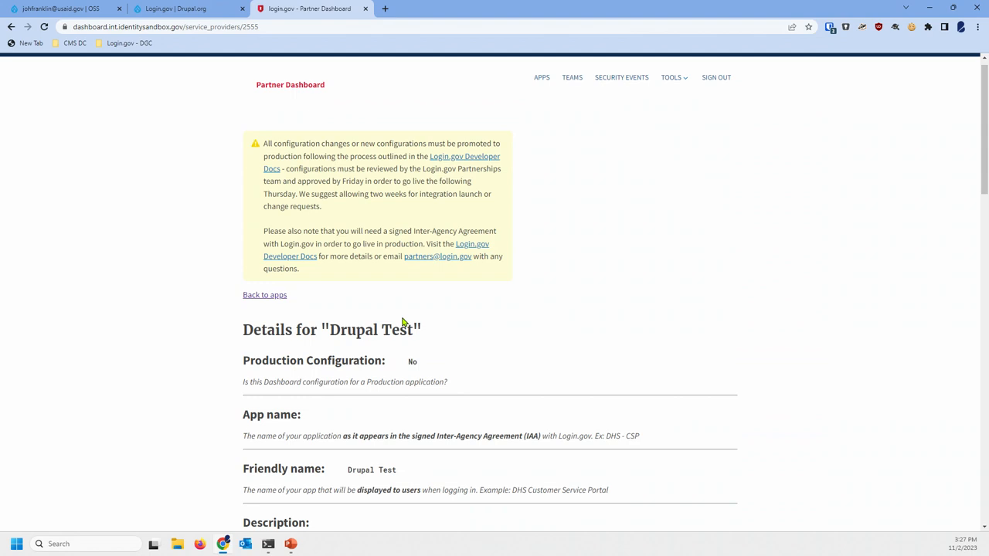
{"action": "mouse_move", "coordinate": [294, 361]}
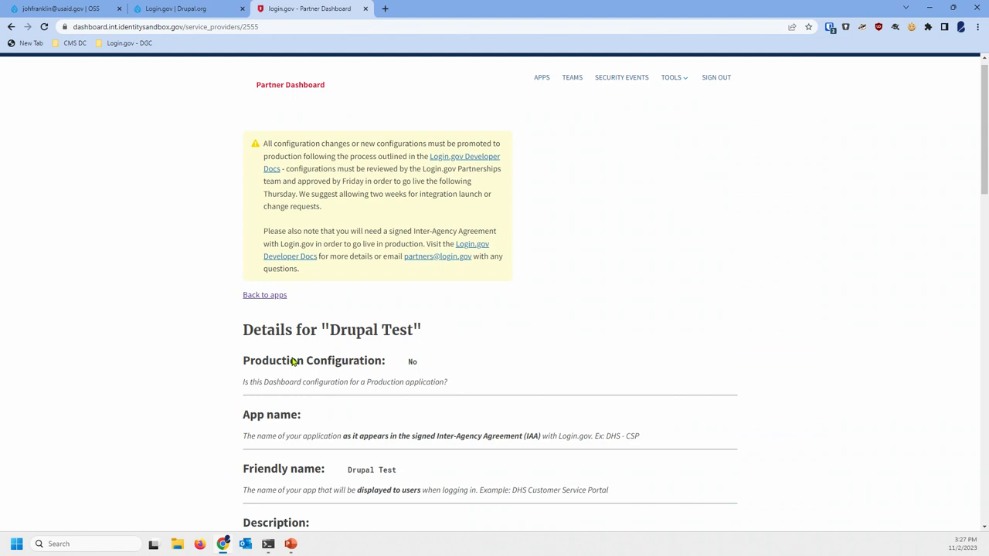
{"action": "scroll", "scroll_direction": "down", "scroll_amount": 3}
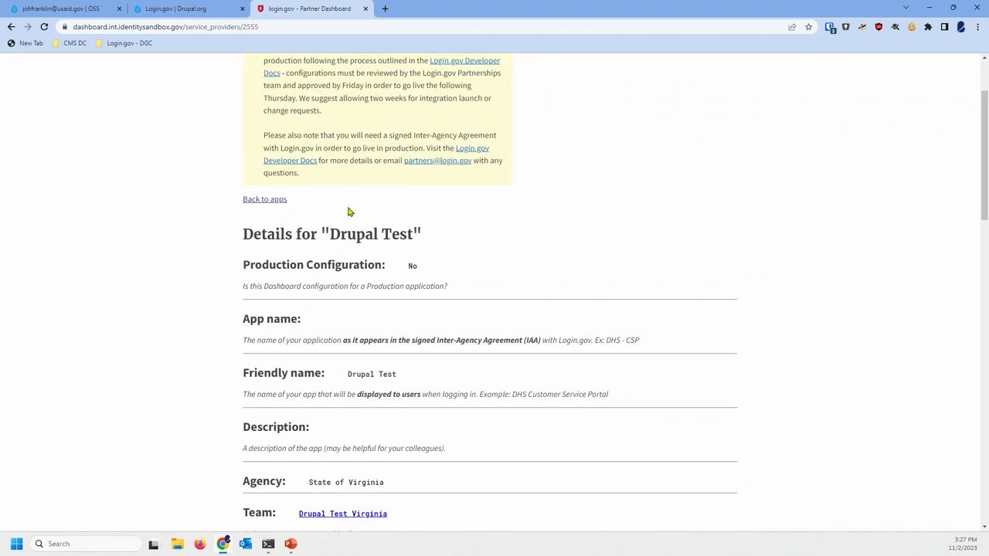
{"action": "scroll", "scroll_direction": "down", "scroll_amount": 3}
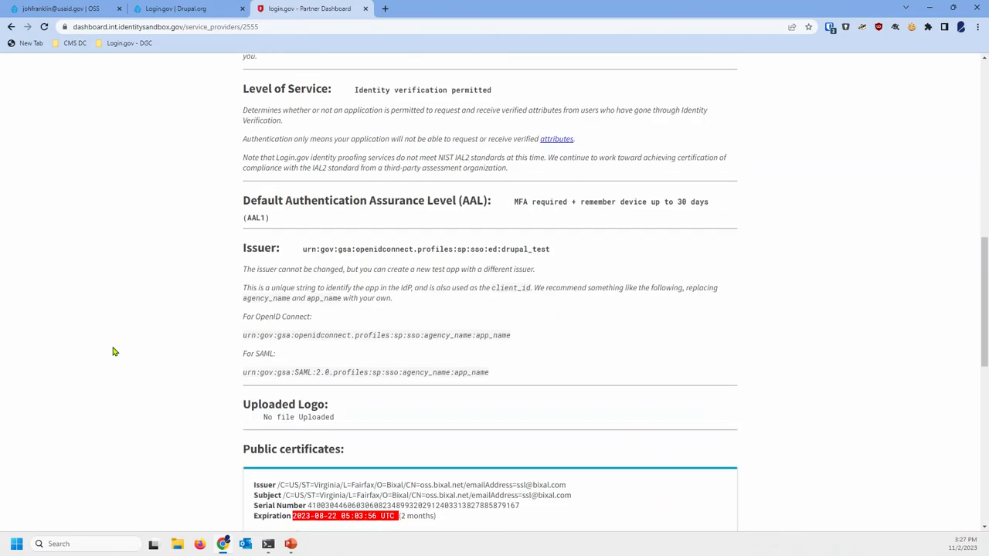
{"action": "scroll", "scroll_direction": "down", "scroll_amount": 3}
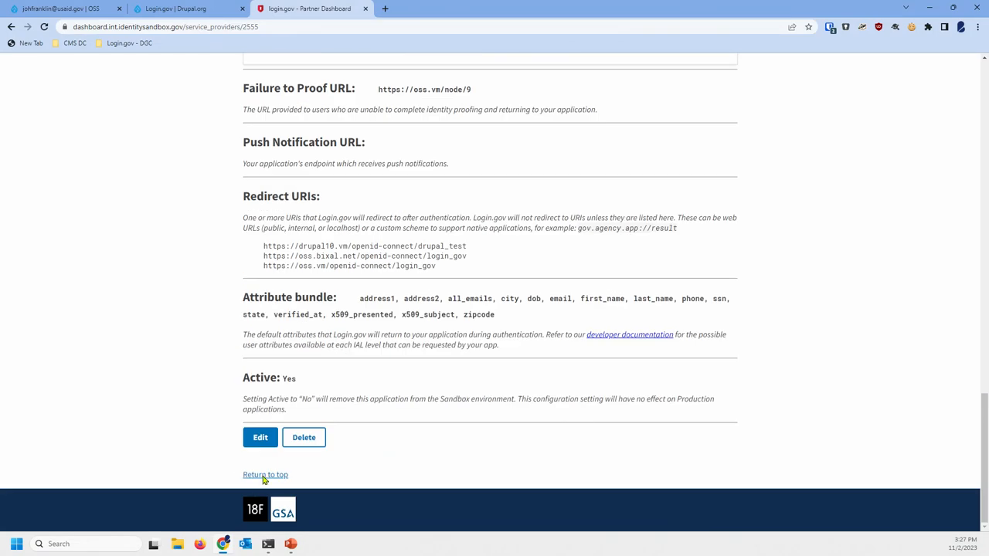
Edit the Drupal Test app, keep it non-production, and review the form down to level of service
{"action": "left_click", "coordinate": [259, 437]}
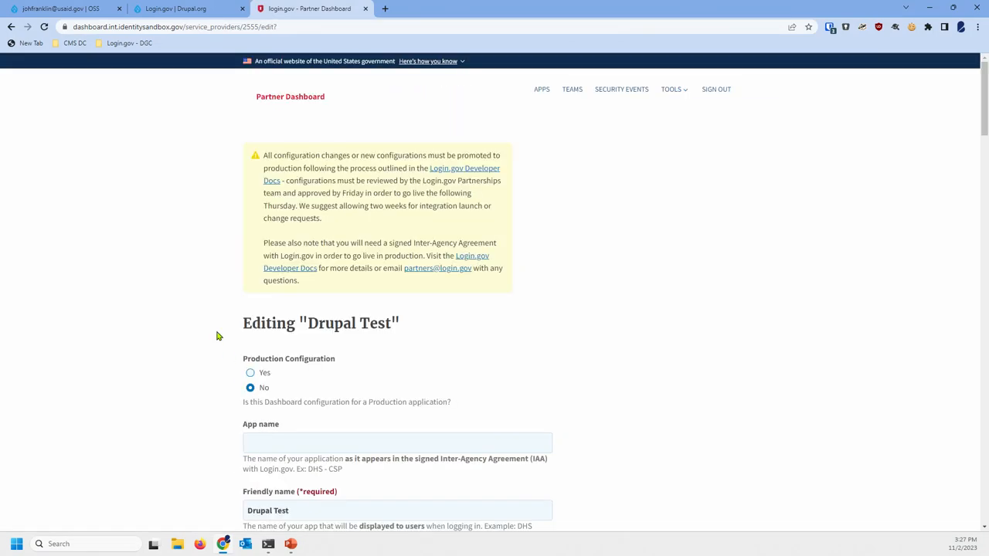
{"action": "scroll", "scroll_direction": "down", "scroll_amount": 3}
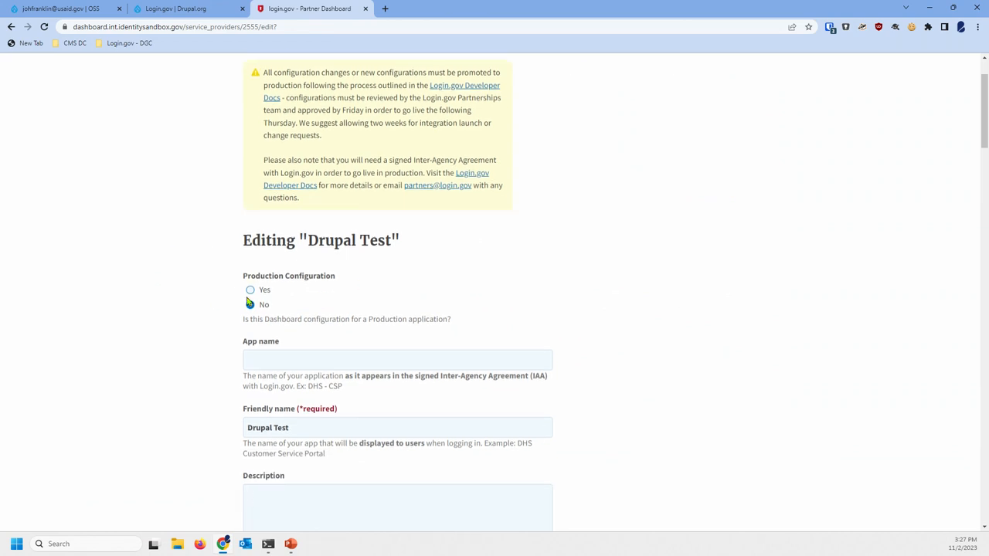
{"action": "left_click", "coordinate": [250, 305]}
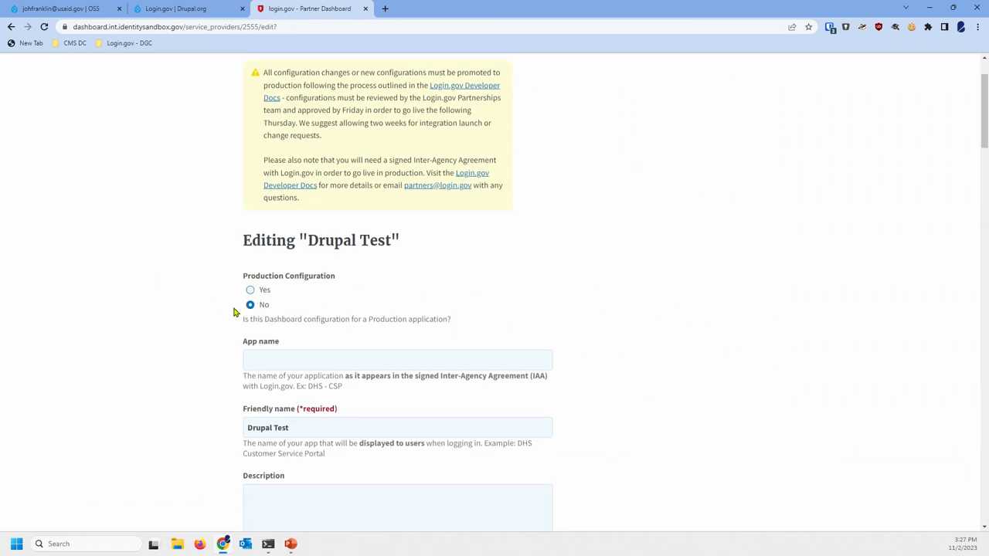
{"action": "scroll", "scroll_direction": "down", "scroll_amount": 3}
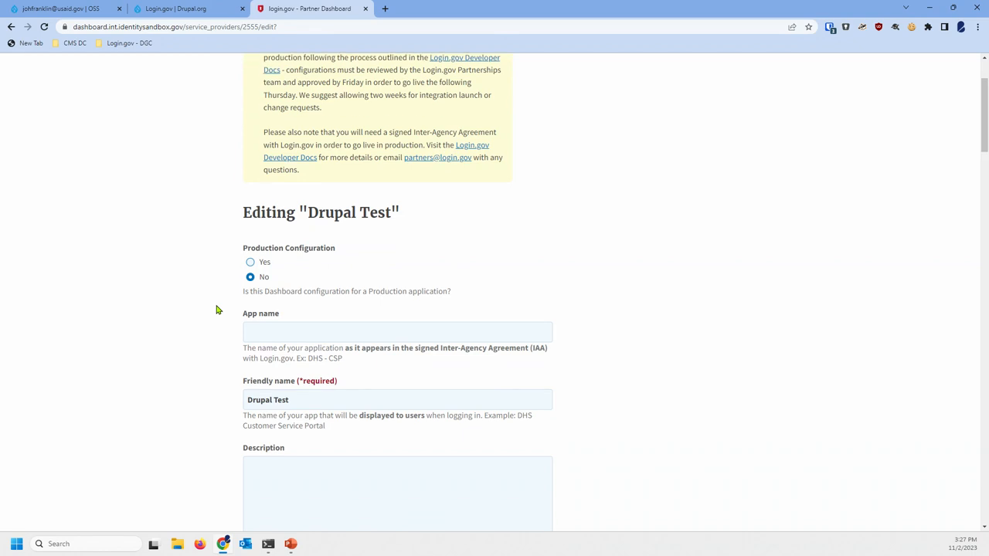
{"action": "mouse_move", "coordinate": [416, 348]}
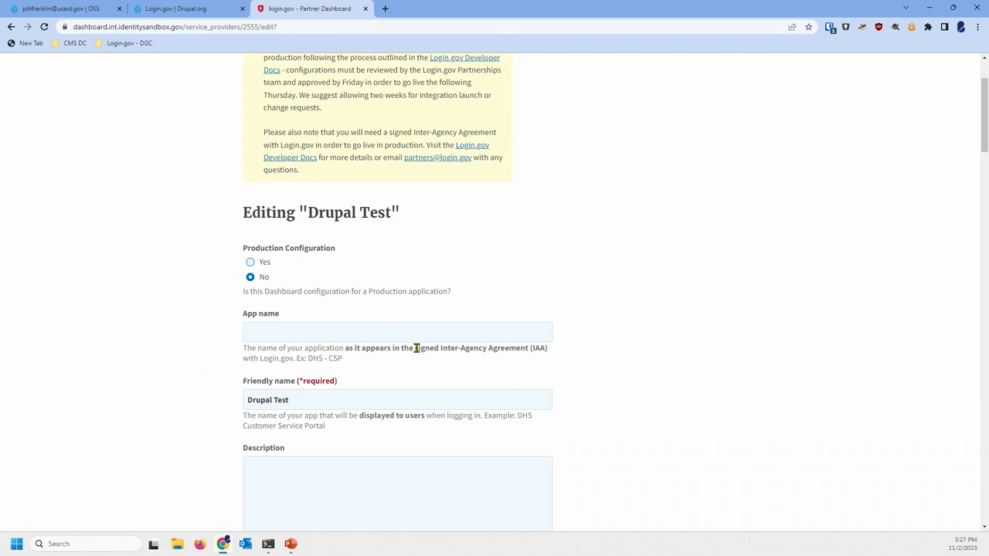
{"action": "mouse_move", "coordinate": [560, 368]}
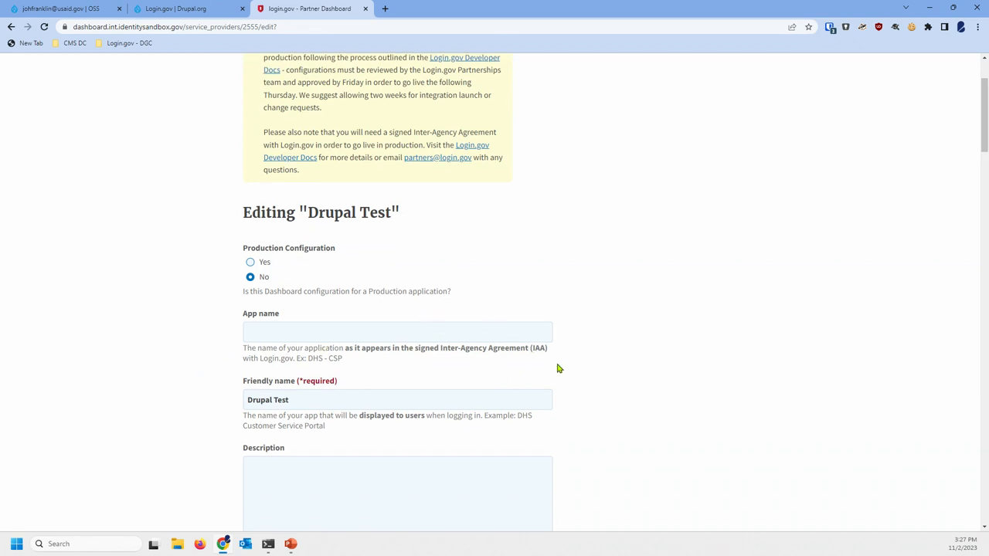
{"action": "mouse_move", "coordinate": [571, 345]}
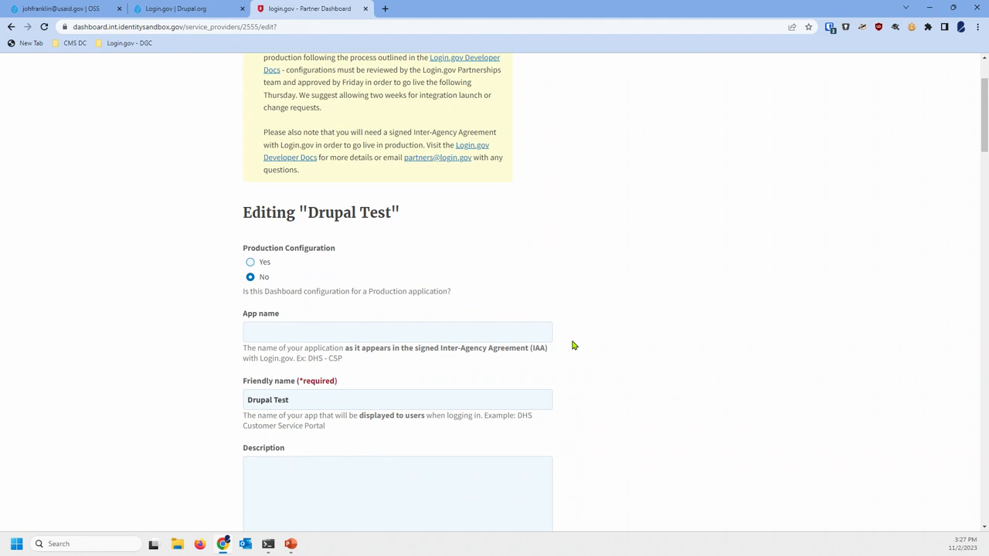
{"action": "scroll", "scroll_direction": "down", "scroll_amount": 3}
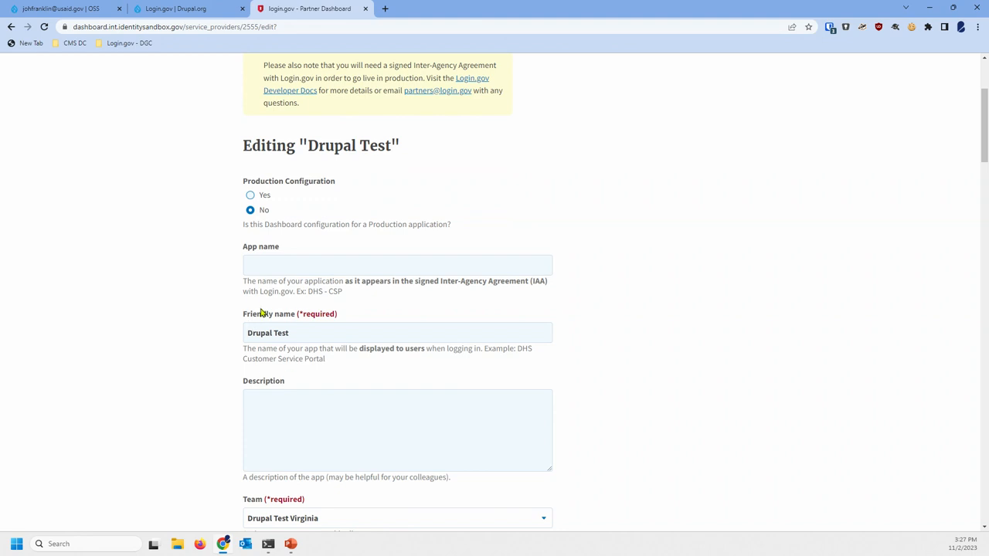
{"action": "scroll", "scroll_direction": "down", "scroll_amount": 3}
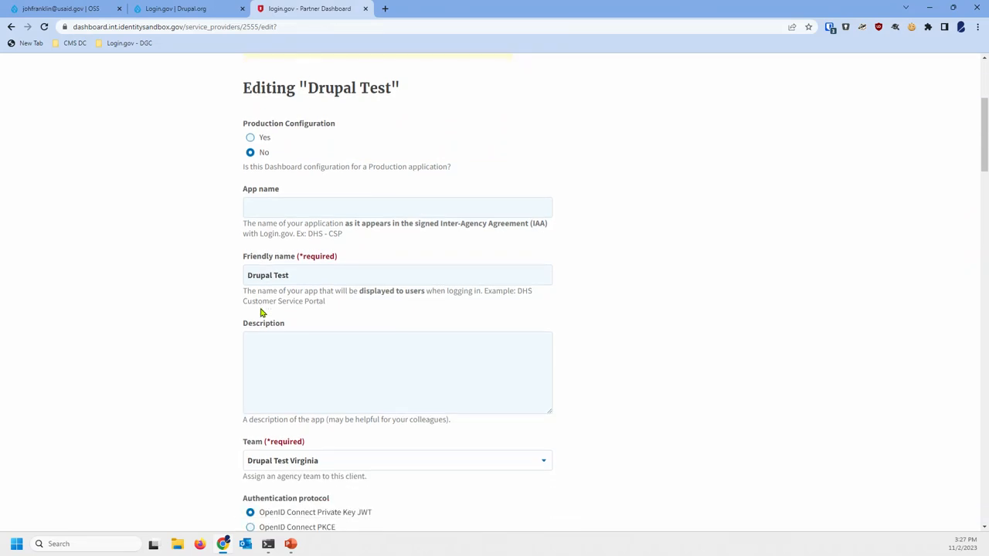
{"action": "scroll", "scroll_direction": "down", "scroll_amount": 3}
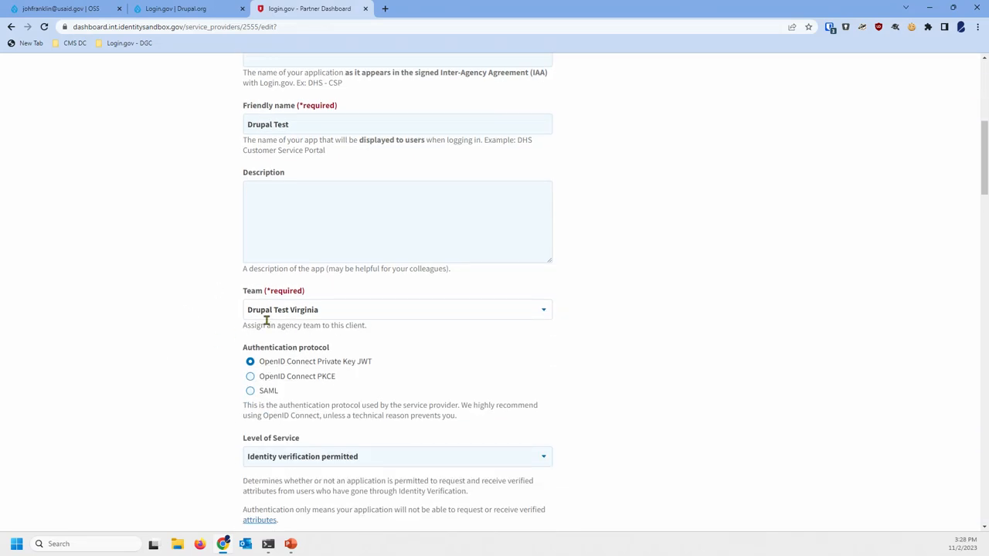
{"action": "scroll", "scroll_direction": "down", "scroll_amount": 3}
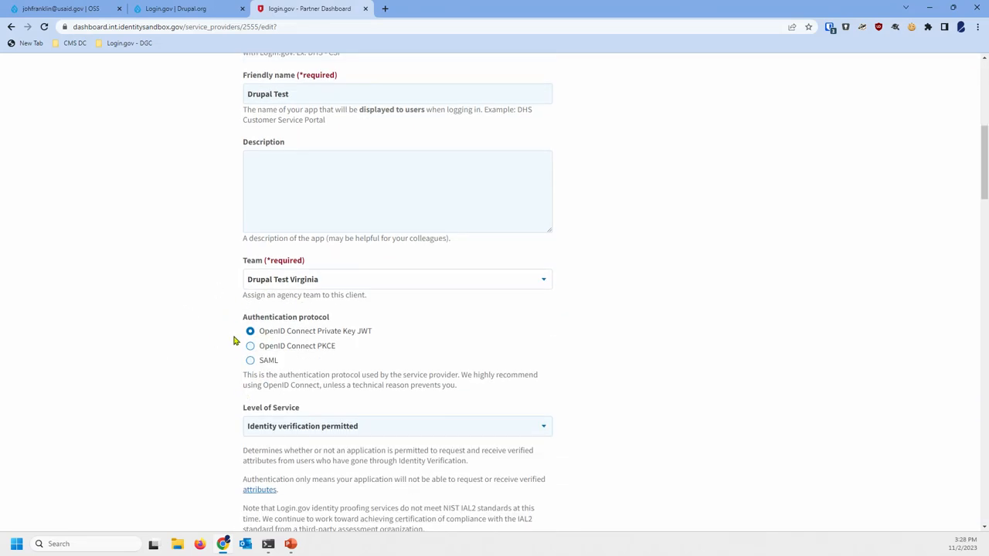
{"action": "mouse_move", "coordinate": [354, 339]}
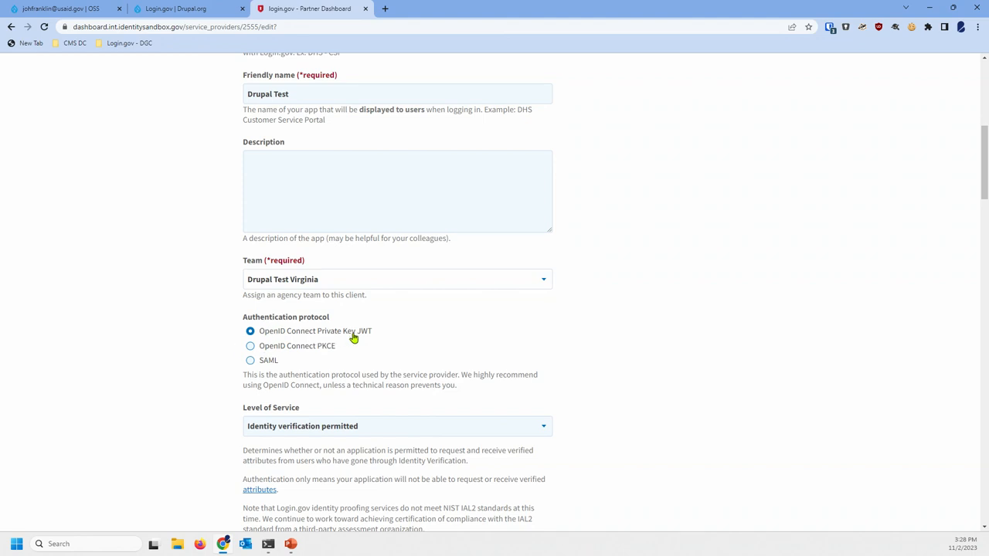
{"action": "mouse_move", "coordinate": [356, 323]}
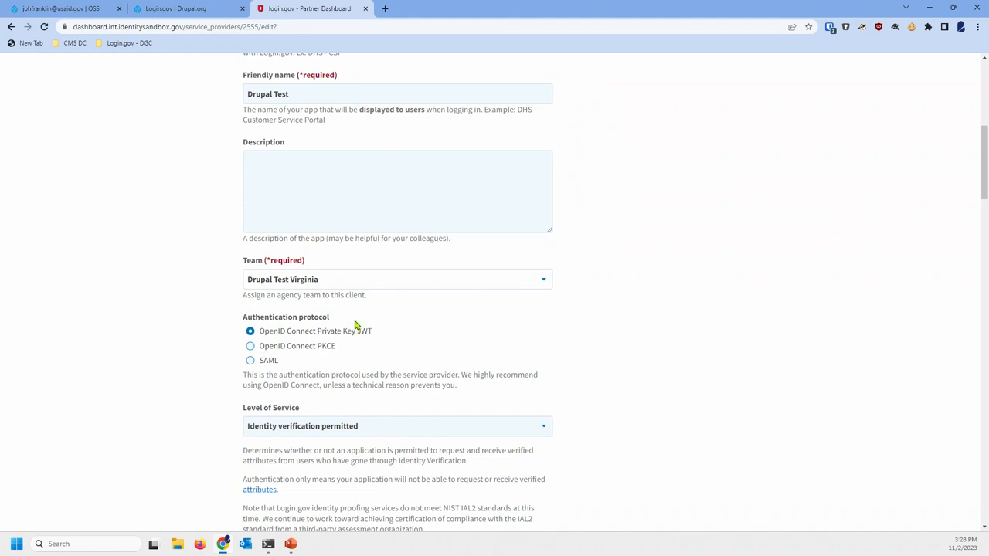
{"action": "scroll", "scroll_direction": "down", "scroll_amount": 3}
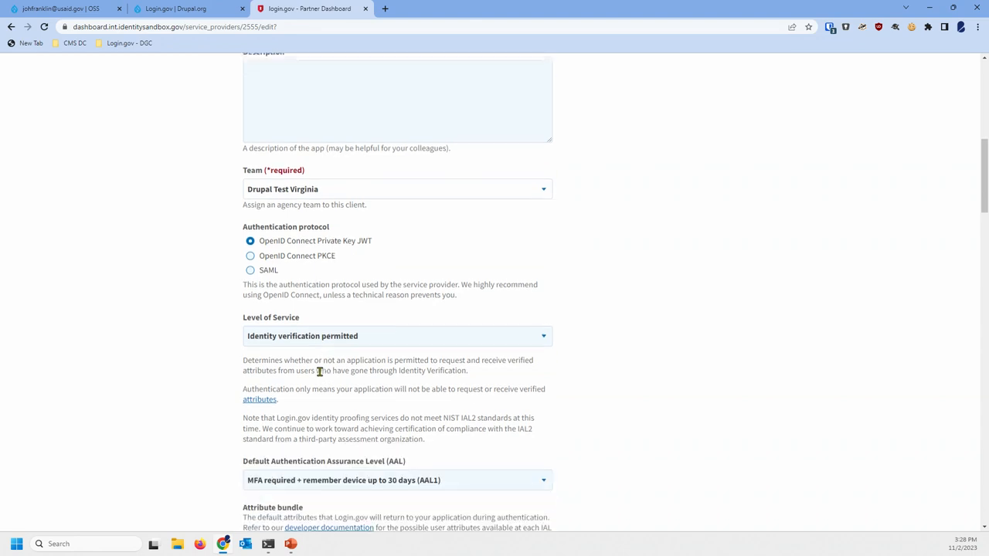
{"action": "scroll", "scroll_direction": "down", "scroll_amount": 3}
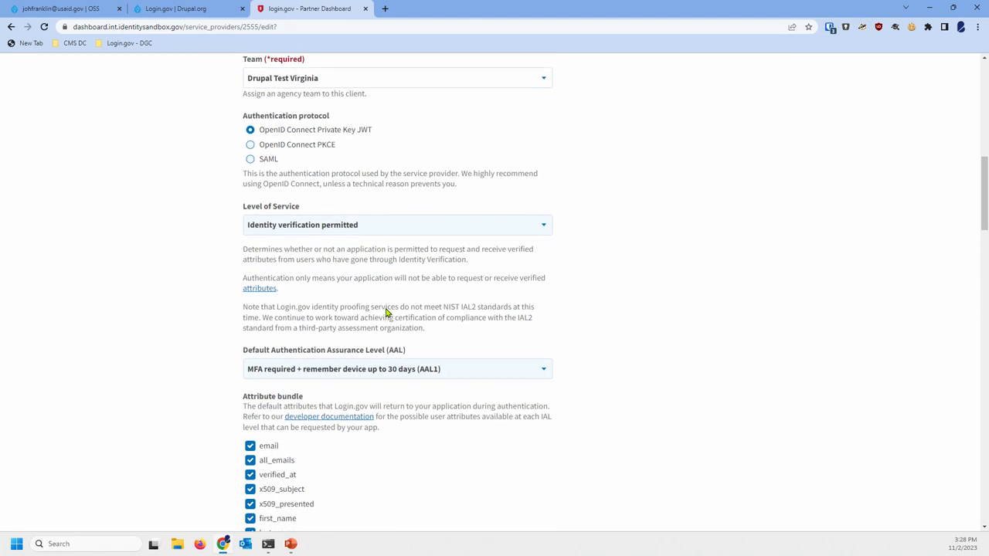
{"action": "scroll", "scroll_direction": "down", "scroll_amount": 3}
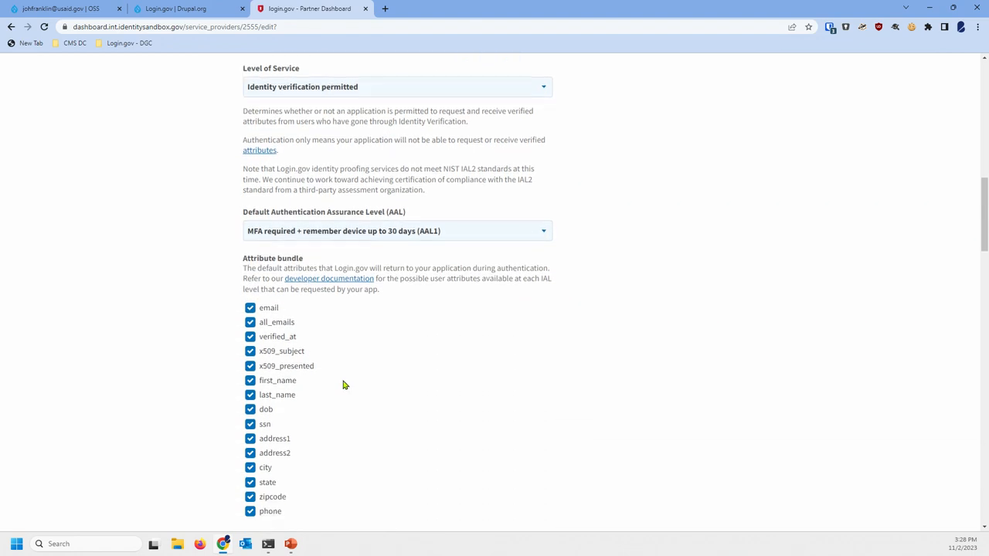
{"action": "scroll", "scroll_direction": "down", "scroll_amount": 3}
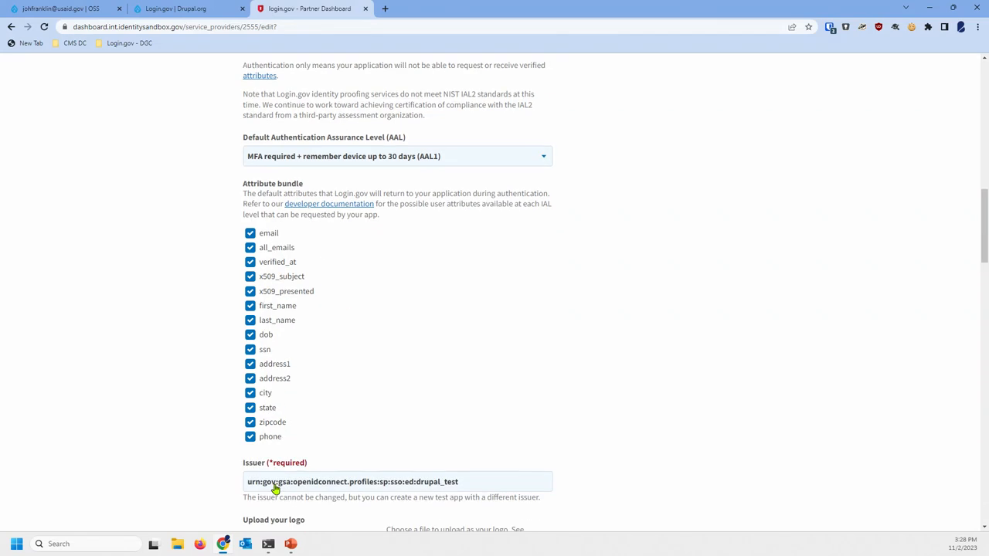
{"action": "scroll", "scroll_direction": "down", "scroll_amount": 3}
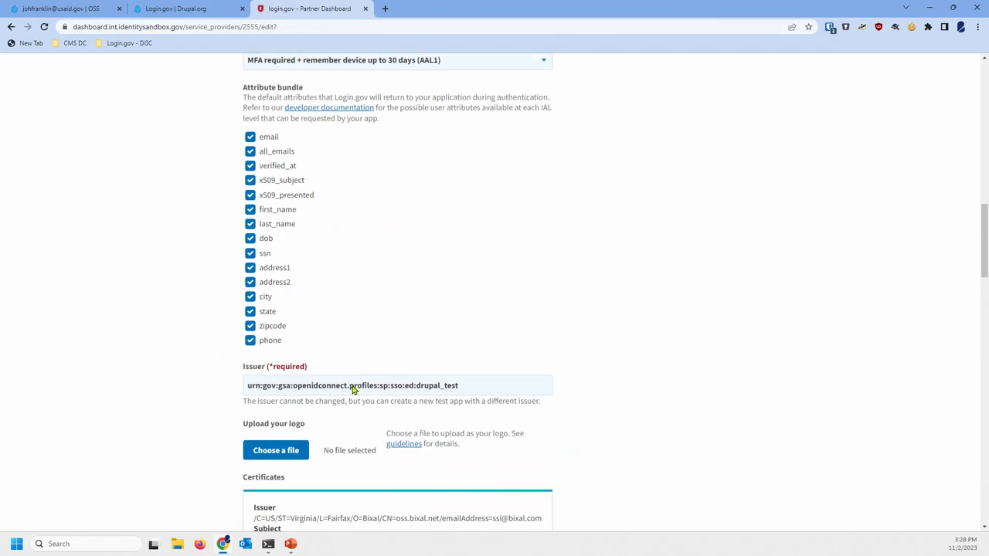
{"action": "triple_click", "coordinate": [353, 386]}
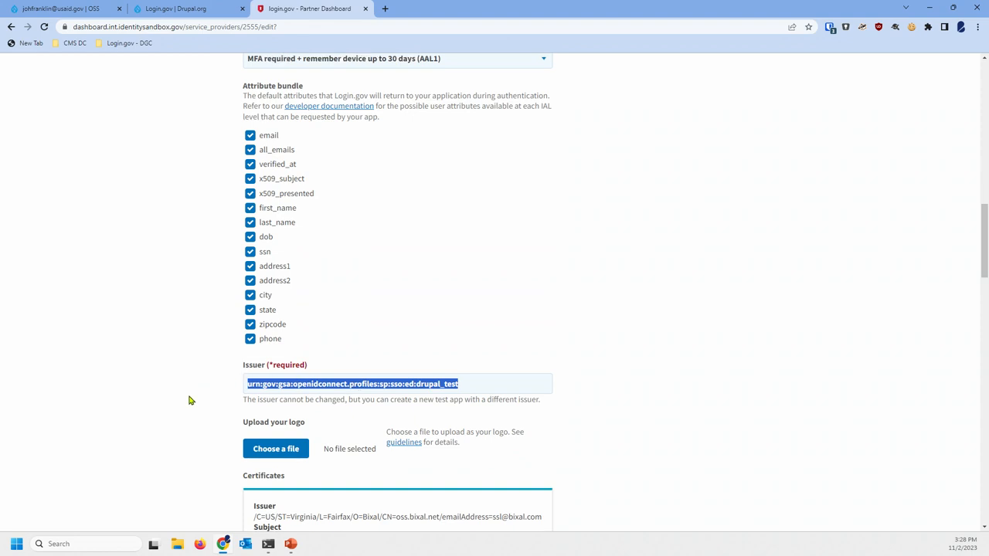
{"action": "scroll", "scroll_direction": "down", "scroll_amount": 3}
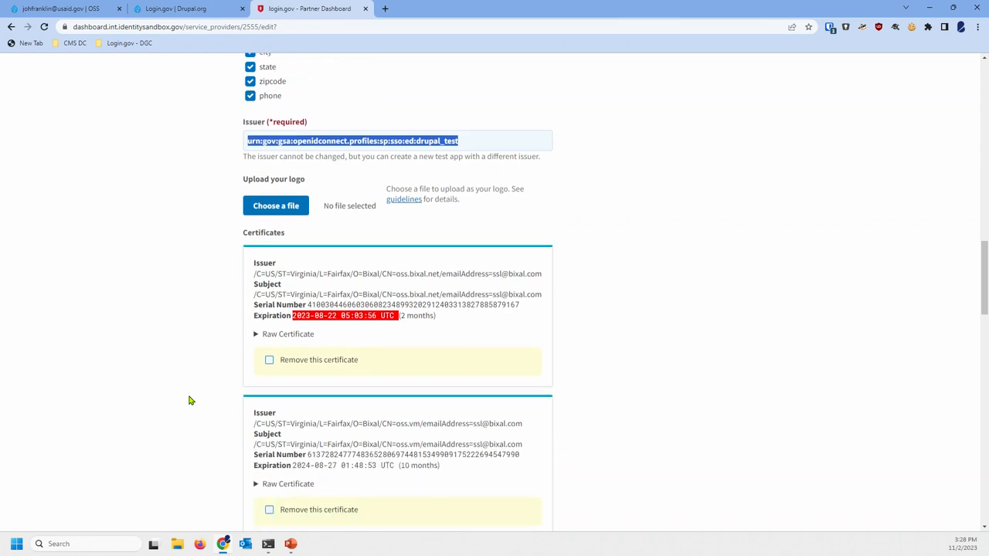
{"action": "scroll", "scroll_direction": "down", "scroll_amount": 3}
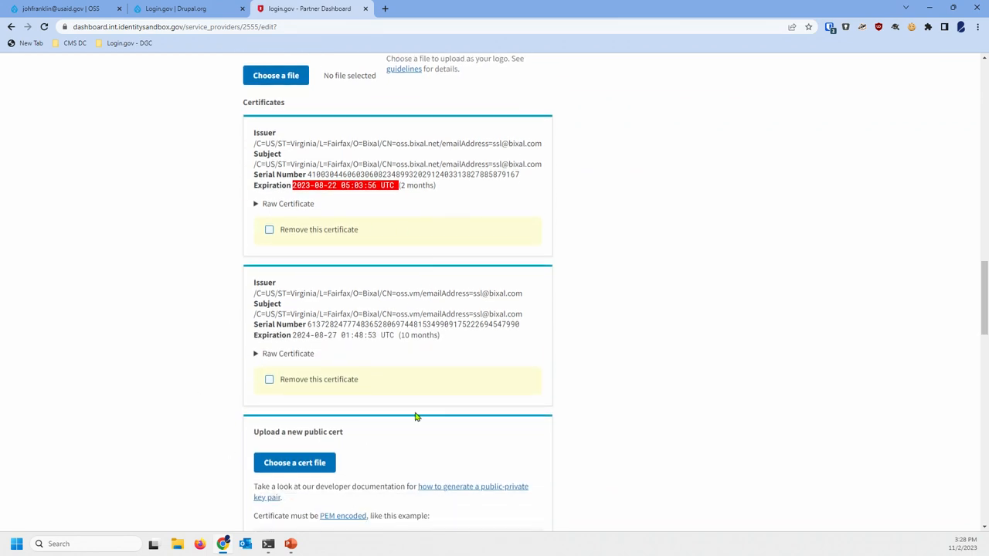
{"action": "scroll", "scroll_direction": "down", "scroll_amount": 3}
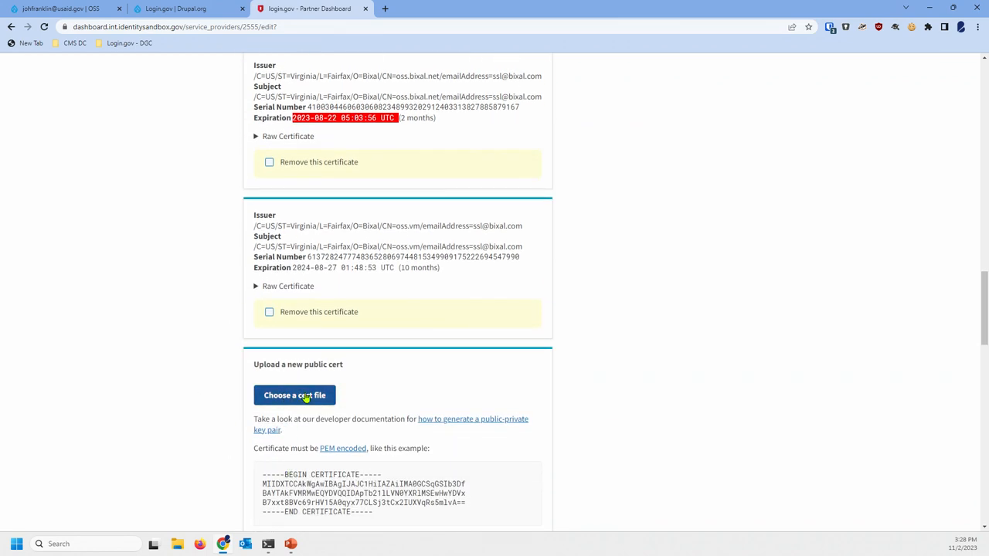
{"action": "mouse_move", "coordinate": [403, 423]}
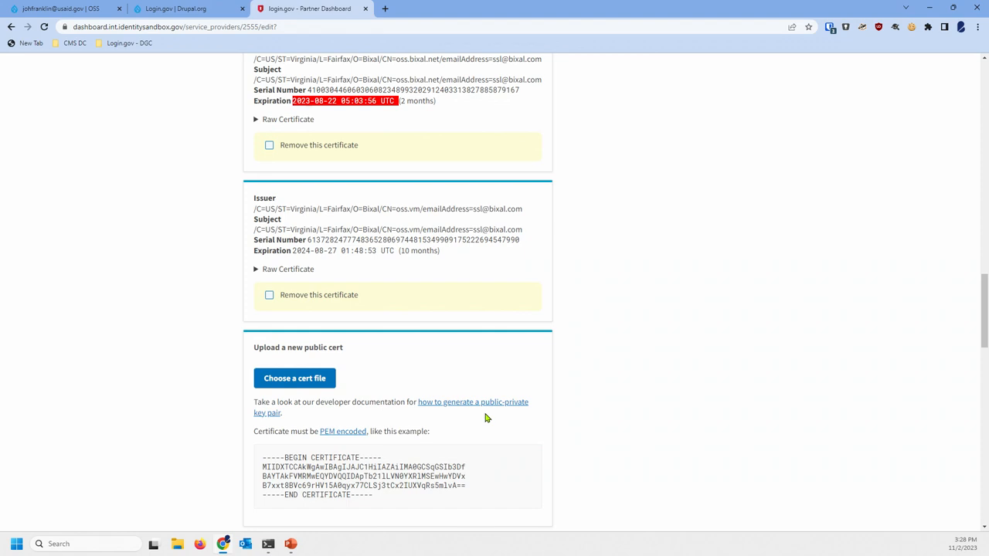
{"action": "scroll", "scroll_direction": "down", "scroll_amount": 3}
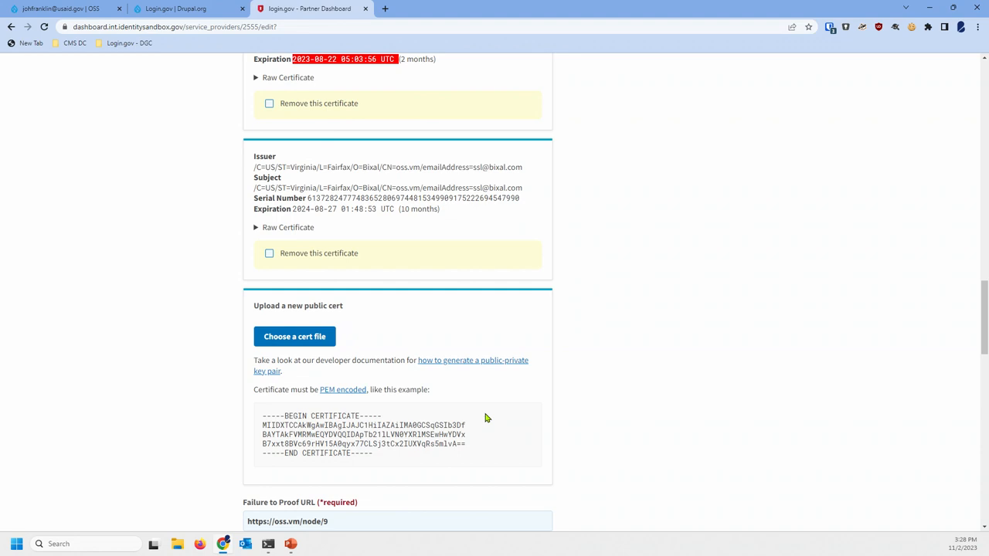
{"action": "scroll", "scroll_direction": "down", "scroll_amount": 3}
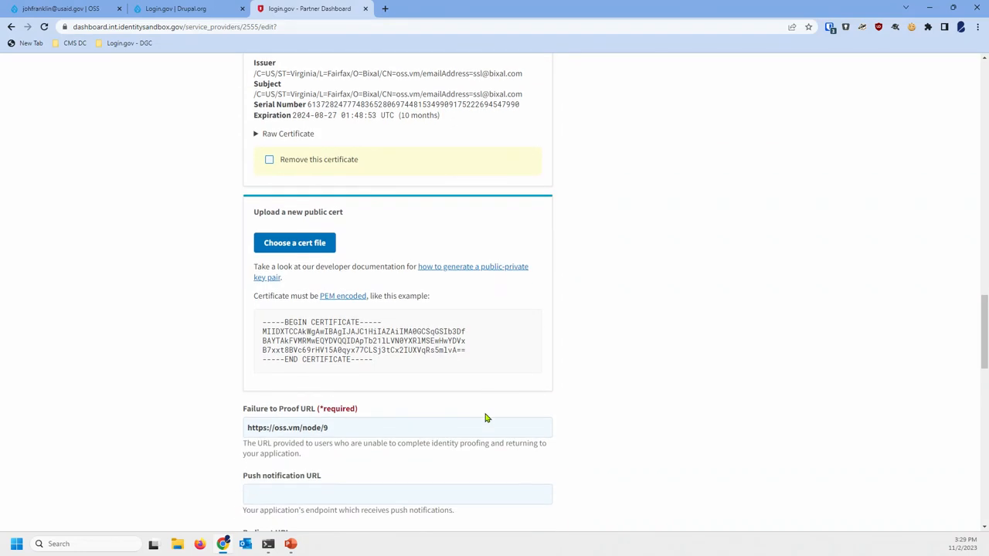
{"action": "scroll", "scroll_direction": "down", "scroll_amount": 3}
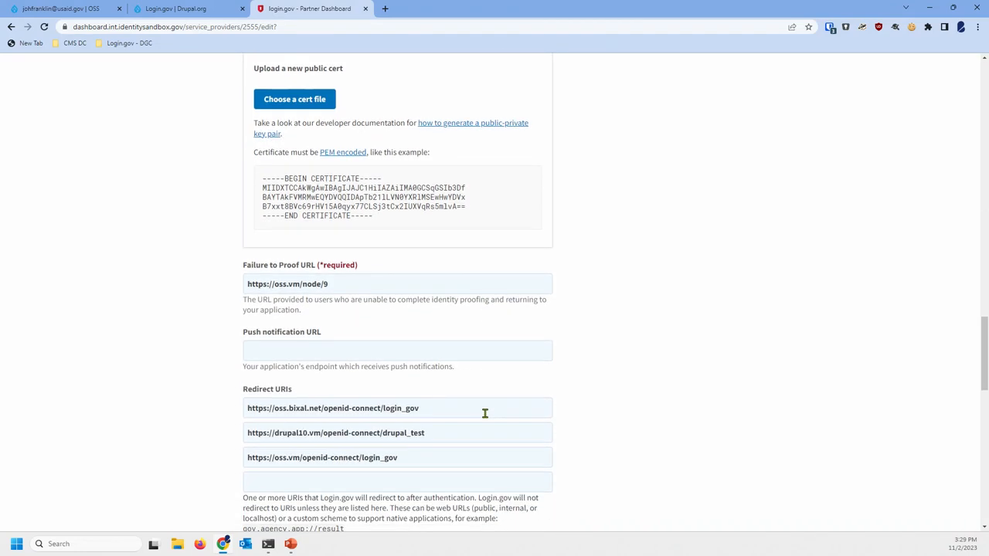
{"action": "scroll", "scroll_direction": "down", "scroll_amount": 3}
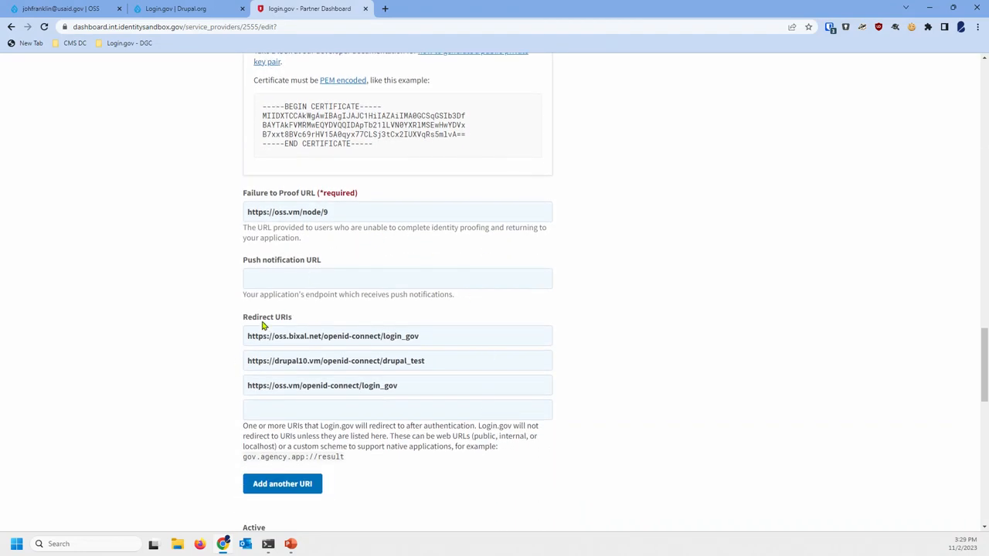
{"action": "mouse_move", "coordinate": [286, 357]}
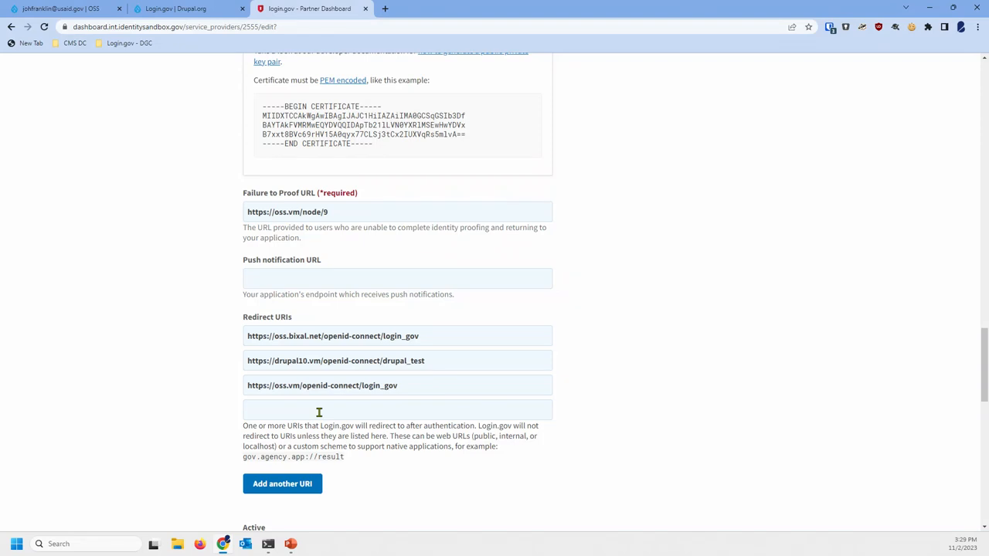
{"action": "scroll", "scroll_direction": "down", "scroll_amount": 3}
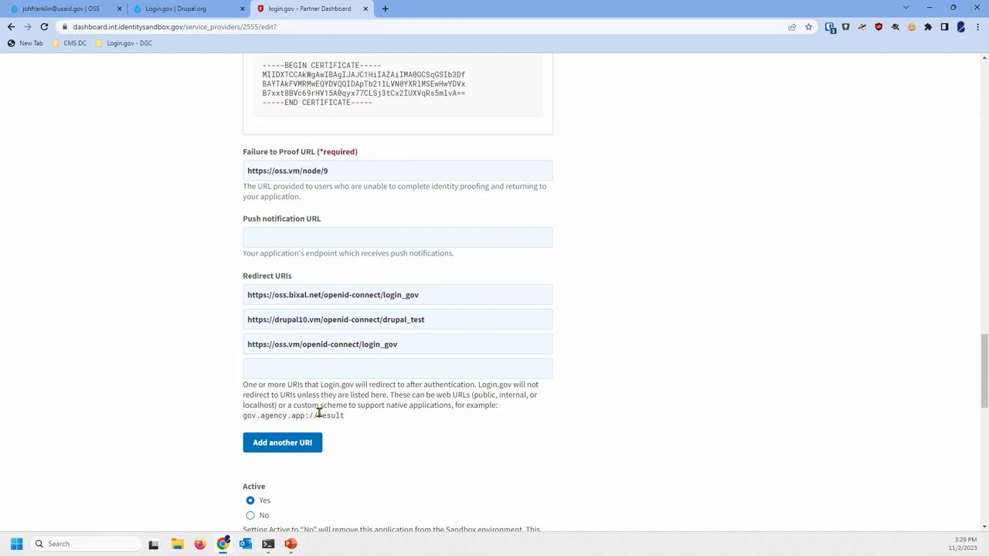
{"action": "scroll", "scroll_direction": "down", "scroll_amount": 3}
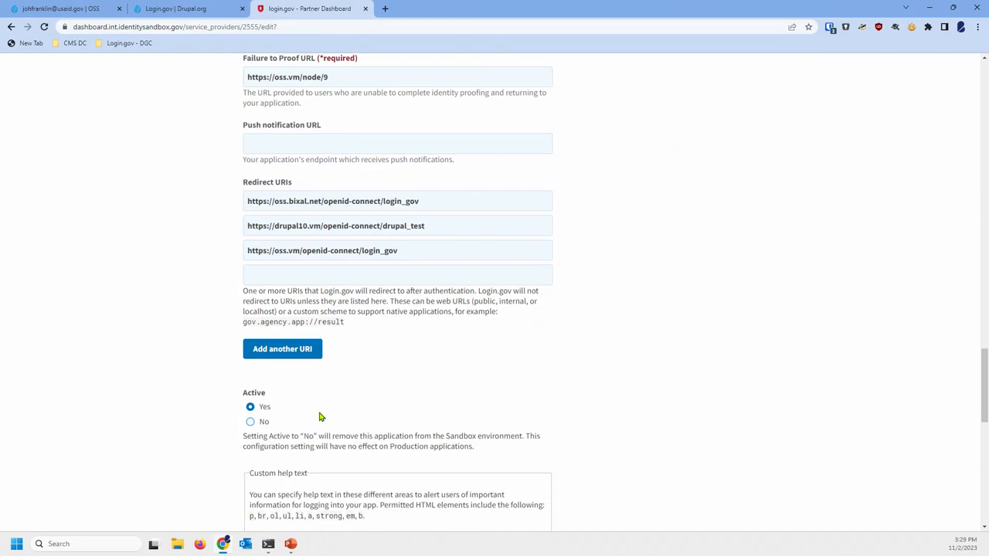
{"action": "scroll", "scroll_direction": "down", "scroll_amount": 3}
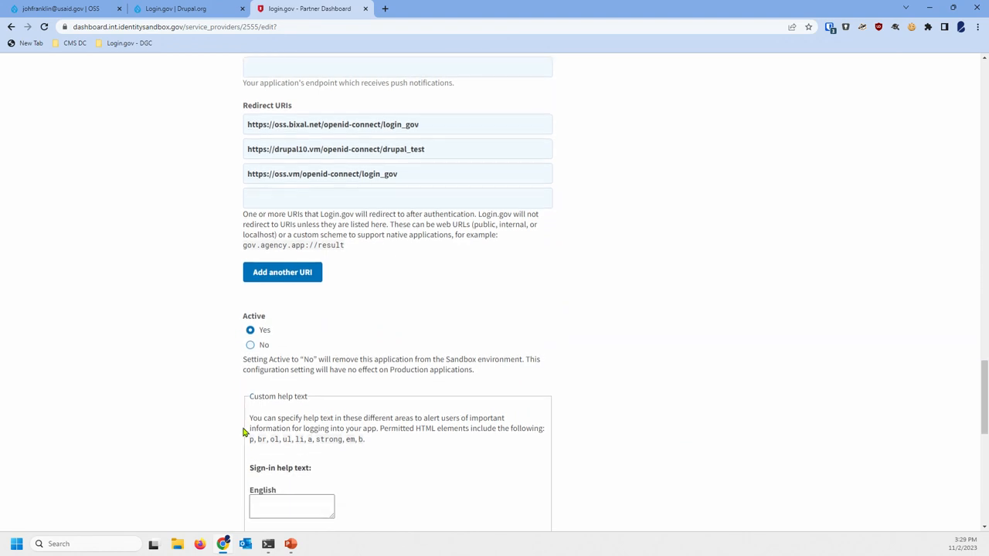
{"action": "scroll", "scroll_direction": "down", "scroll_amount": 3}
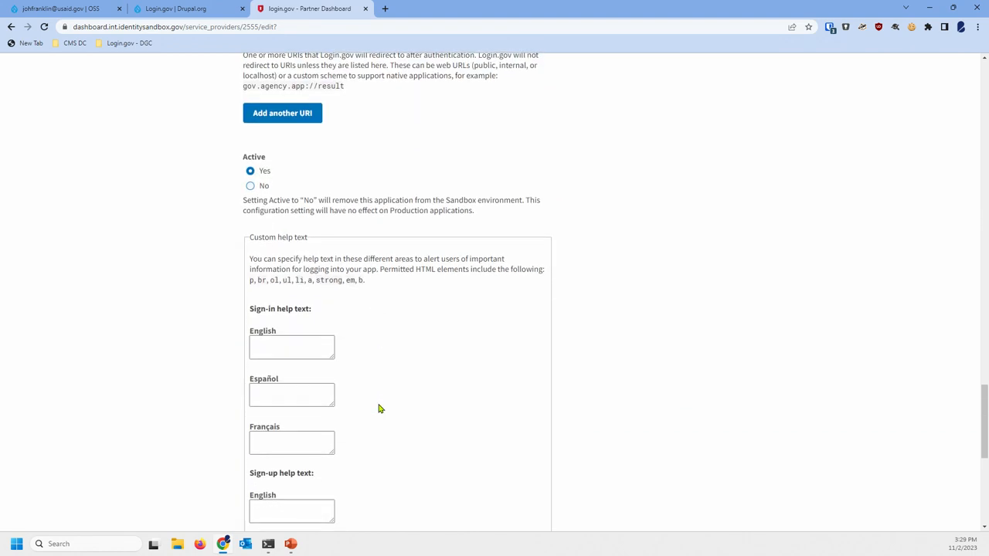
{"action": "scroll", "scroll_direction": "down", "scroll_amount": 3}
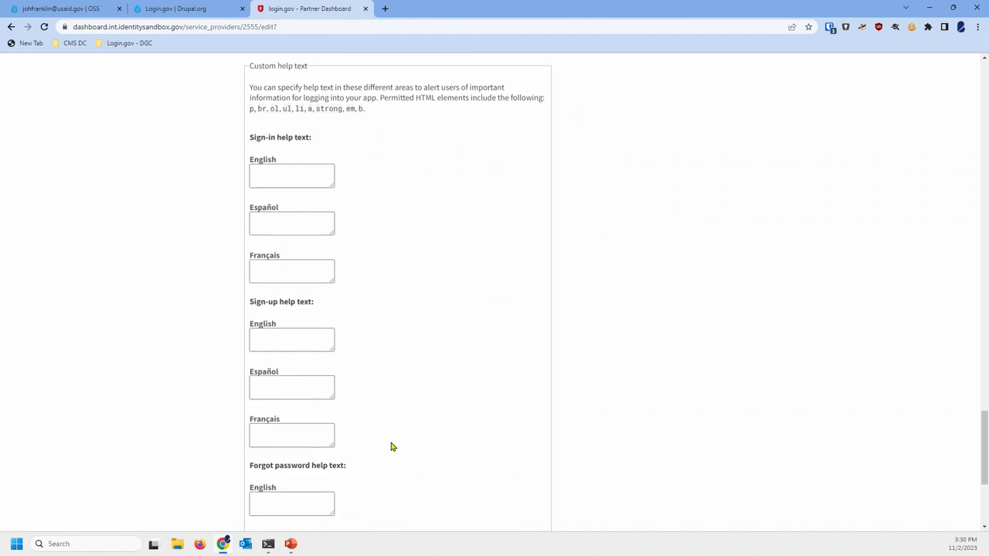
{"action": "scroll", "scroll_direction": "down", "scroll_amount": 3}
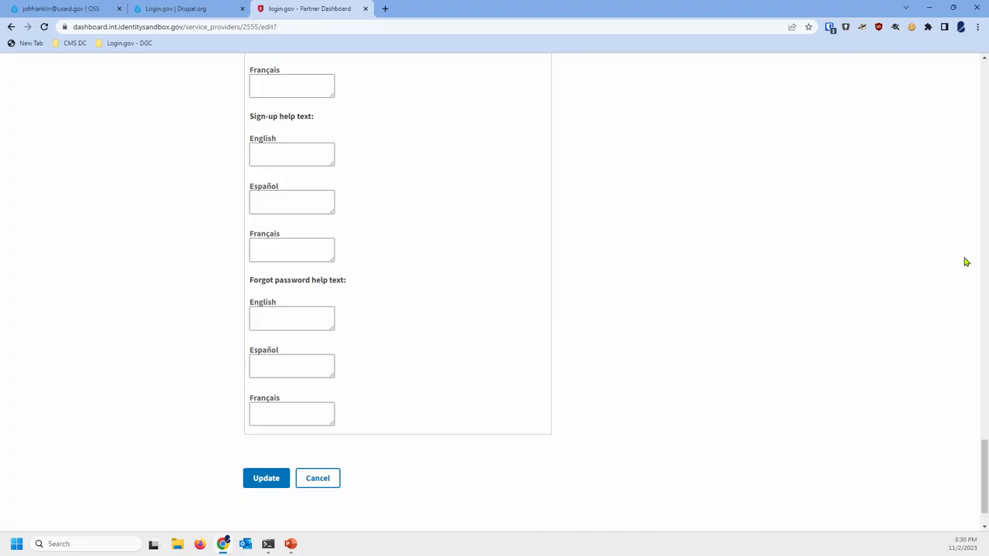
Sign out of the Drupal site and start signing back in through Login.gov
{"action": "left_click", "coordinate": [60, 9]}
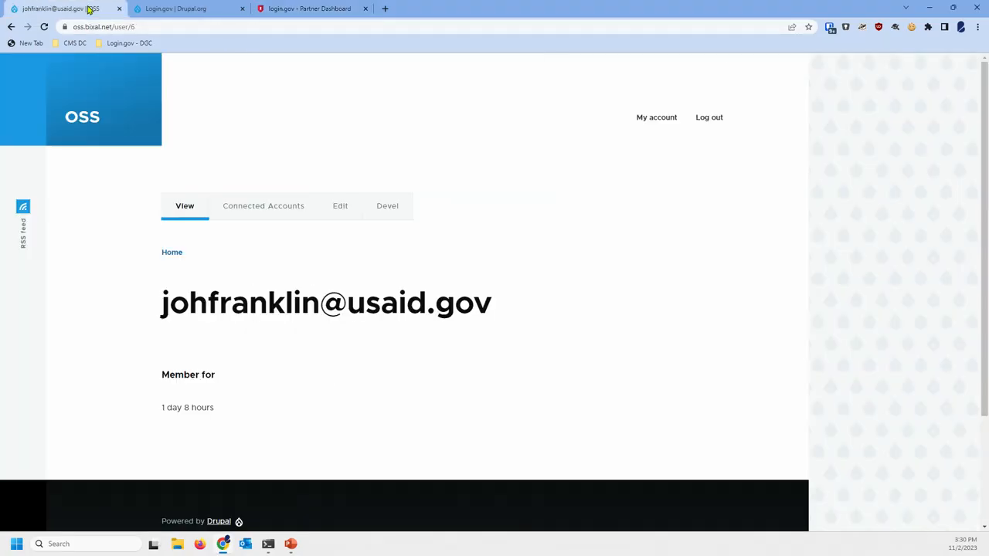
{"action": "mouse_move", "coordinate": [709, 117]}
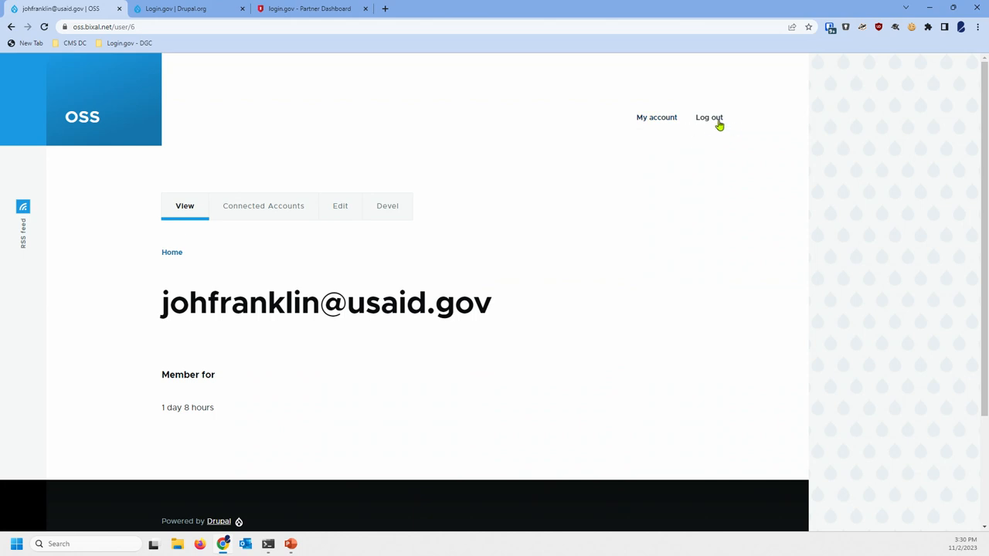
{"action": "left_click", "coordinate": [709, 116]}
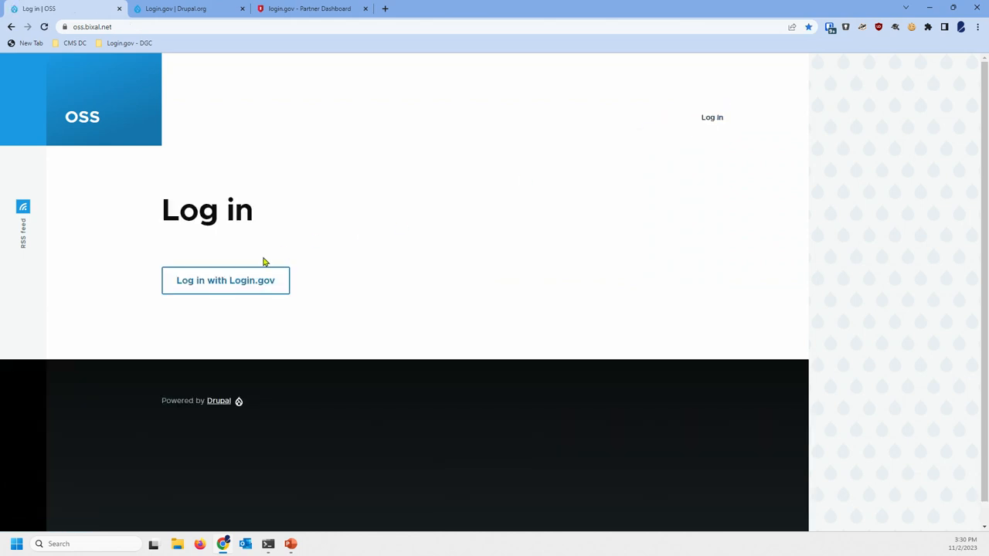
{"action": "left_click", "coordinate": [225, 280]}
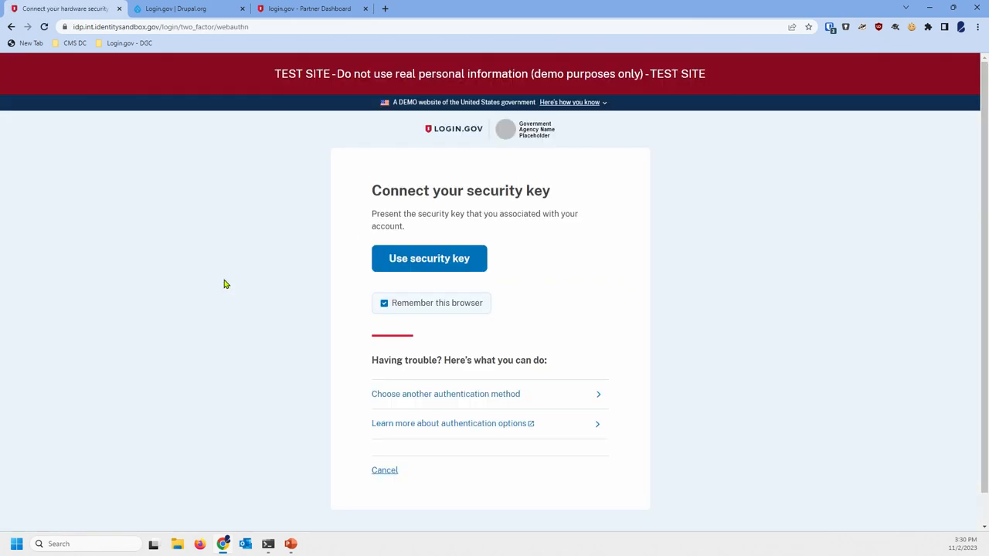
{"action": "left_click", "coordinate": [429, 258]}
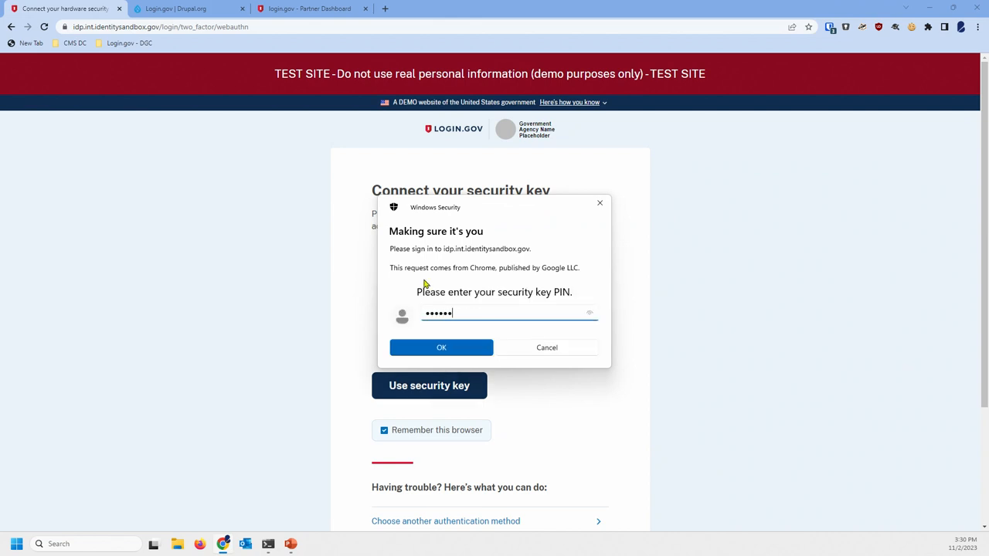
{"action": "left_click", "coordinate": [441, 347]}
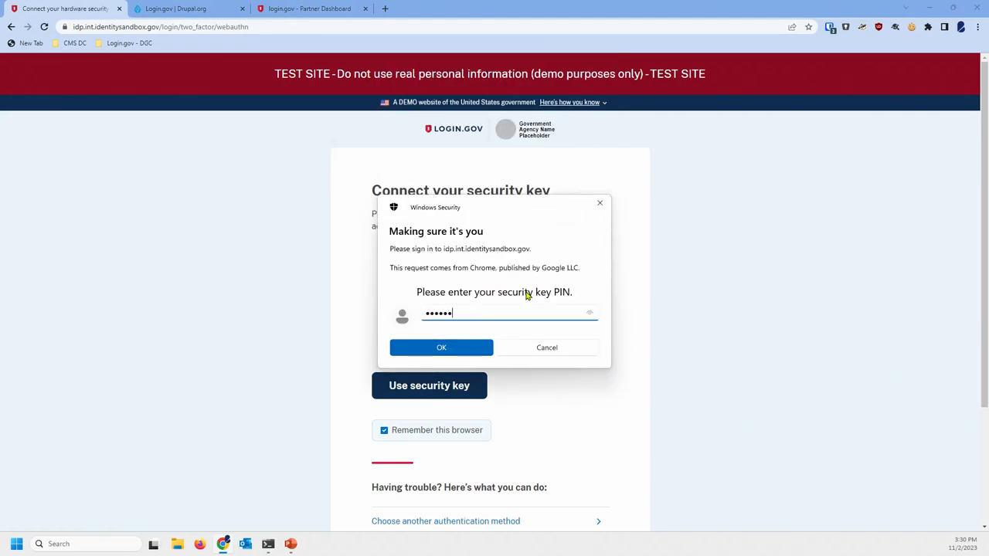
{"action": "left_click", "coordinate": [441, 346]}
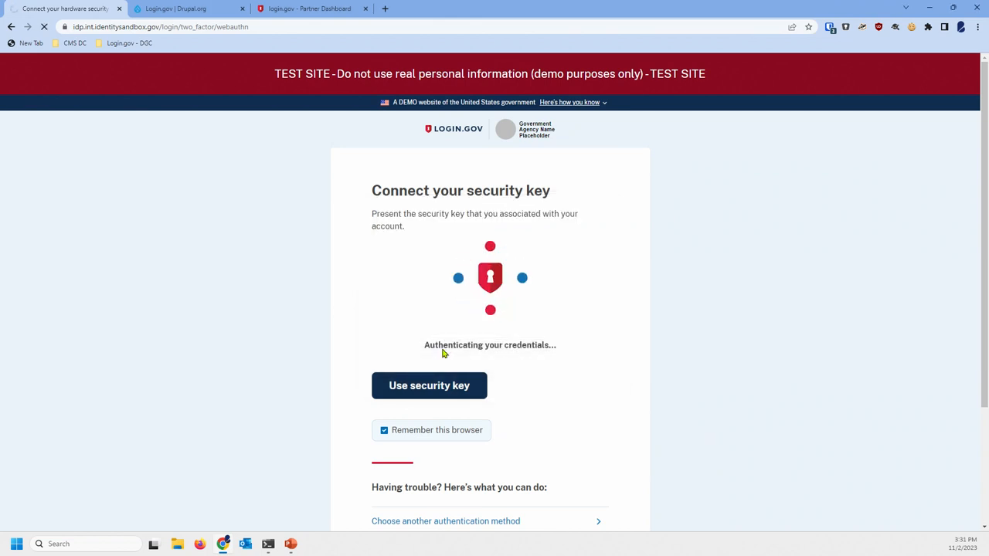
{"action": "left_click", "coordinate": [429, 386]}
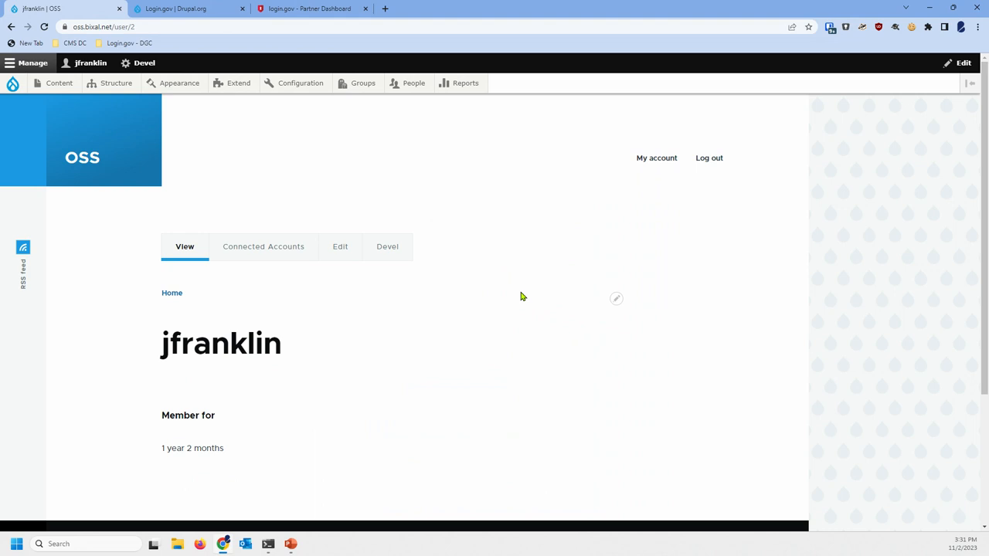
Go to Configuration > People > OpenID Connect to list the Login.gov client
{"action": "left_click", "coordinate": [300, 83]}
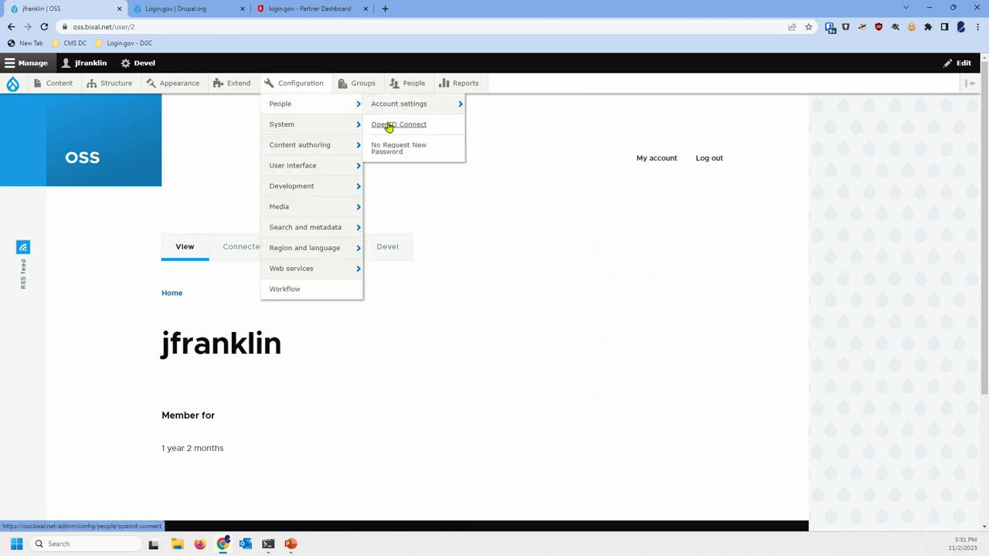
{"action": "mouse_move", "coordinate": [399, 124]}
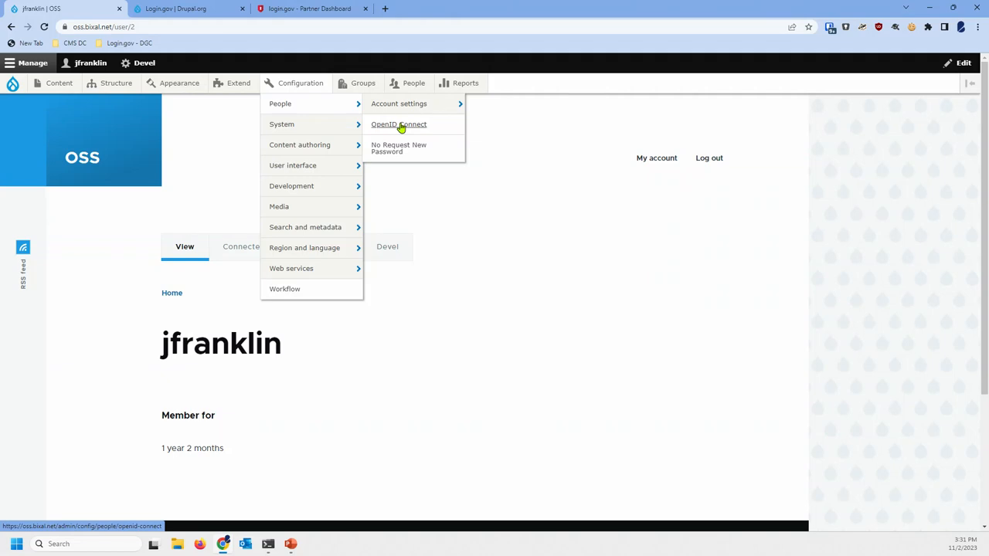
{"action": "left_click", "coordinate": [399, 125]}
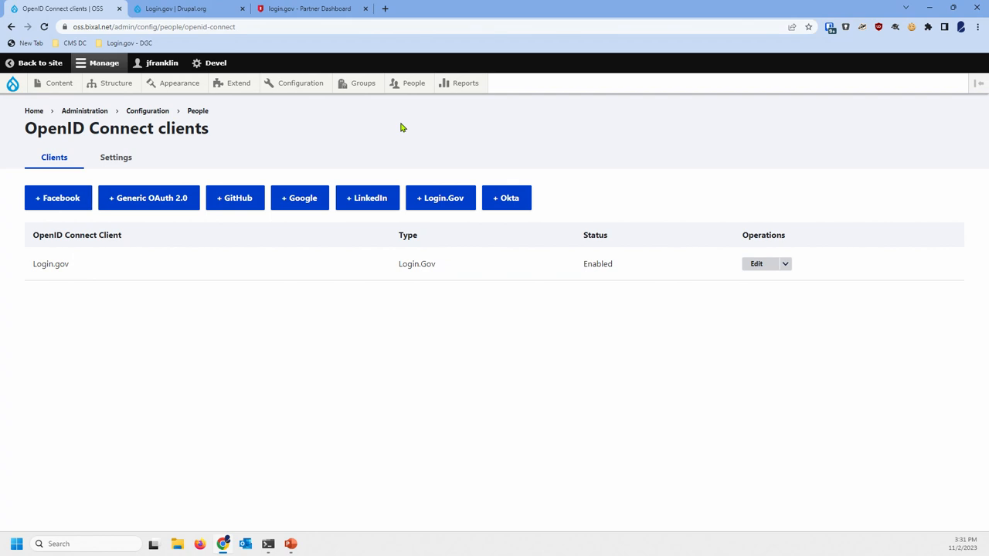
{"action": "mouse_move", "coordinate": [441, 198]}
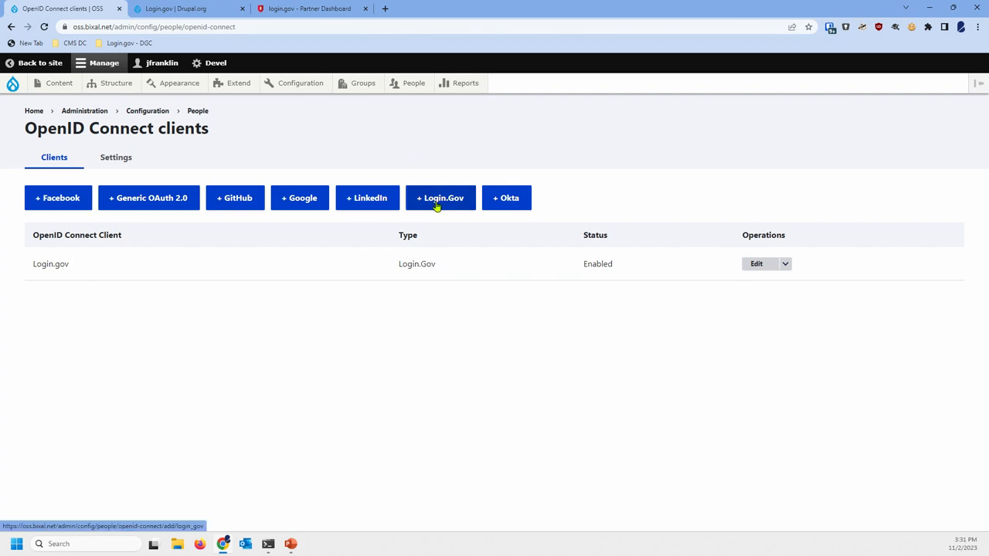
{"action": "mouse_move", "coordinate": [332, 266]}
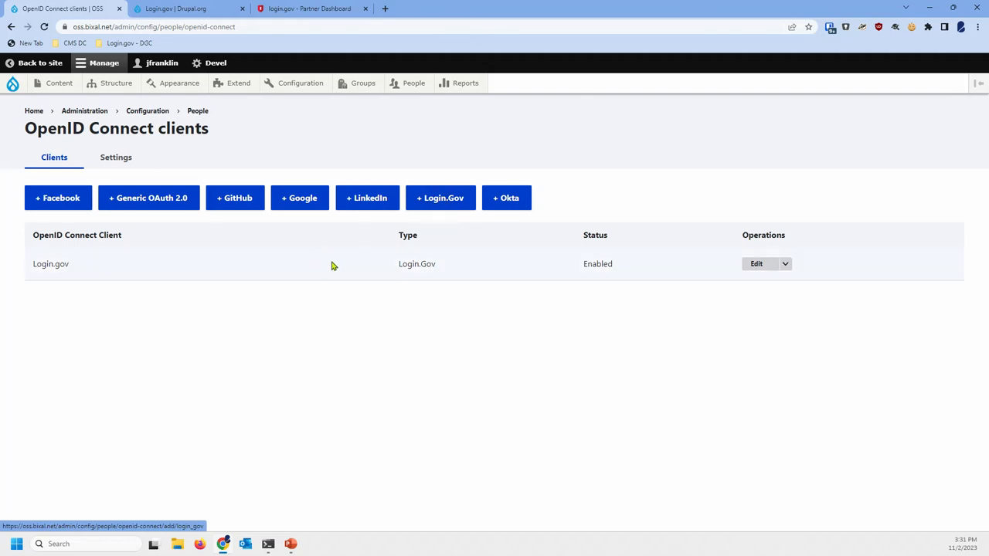
Open the Login.gov client's edit form and scroll through its settings
{"action": "left_click", "coordinate": [756, 263]}
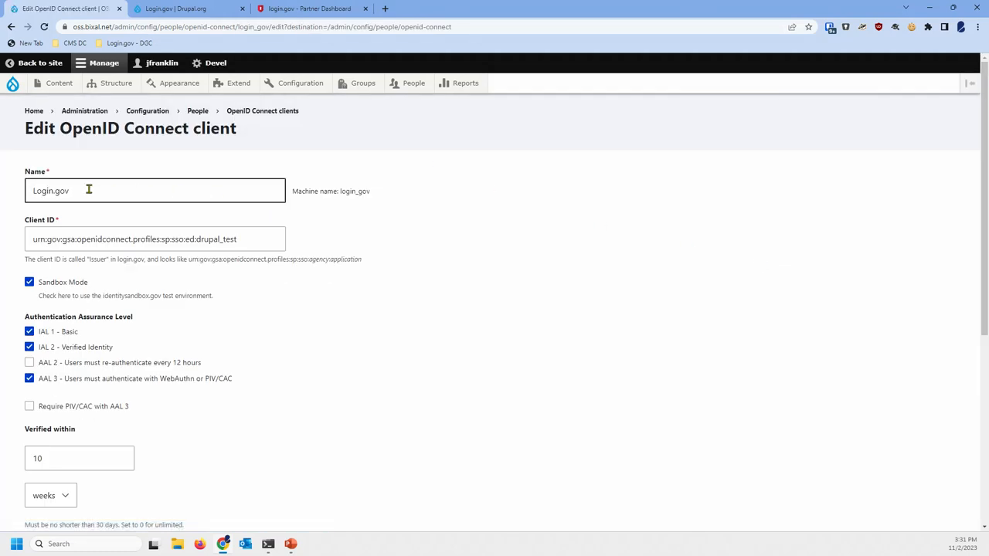
{"action": "scroll", "scroll_direction": "down", "scroll_amount": 3}
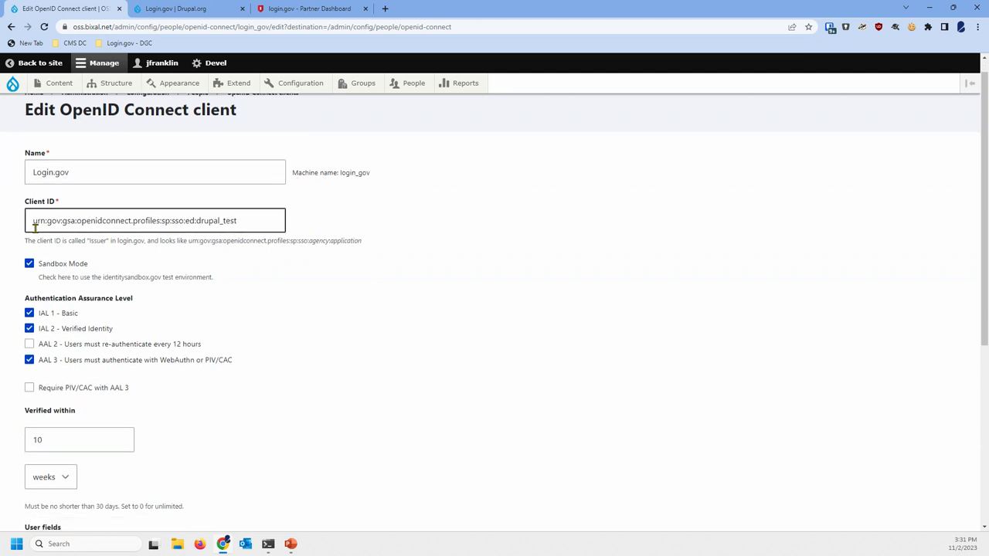
{"action": "mouse_move", "coordinate": [249, 221]}
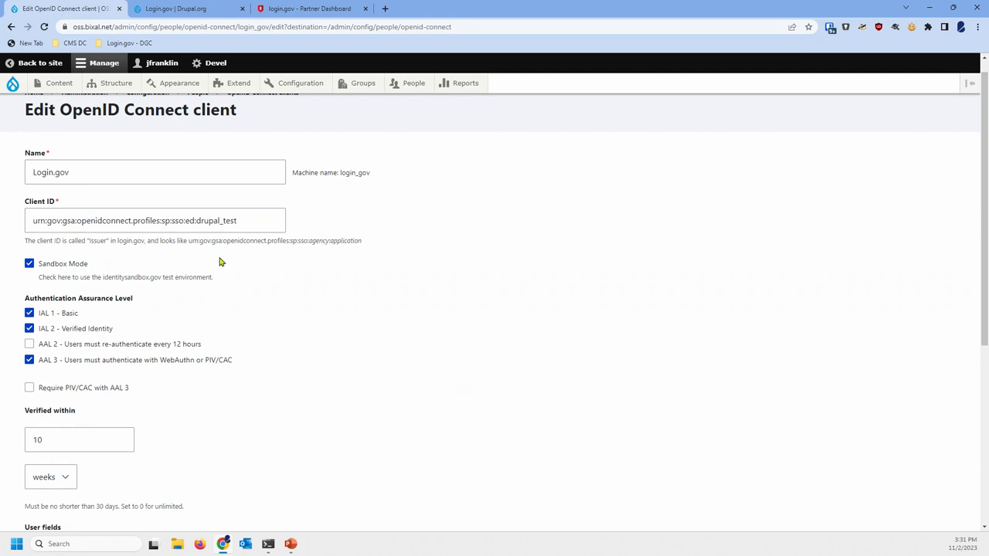
{"action": "scroll", "scroll_direction": "down", "scroll_amount": 3}
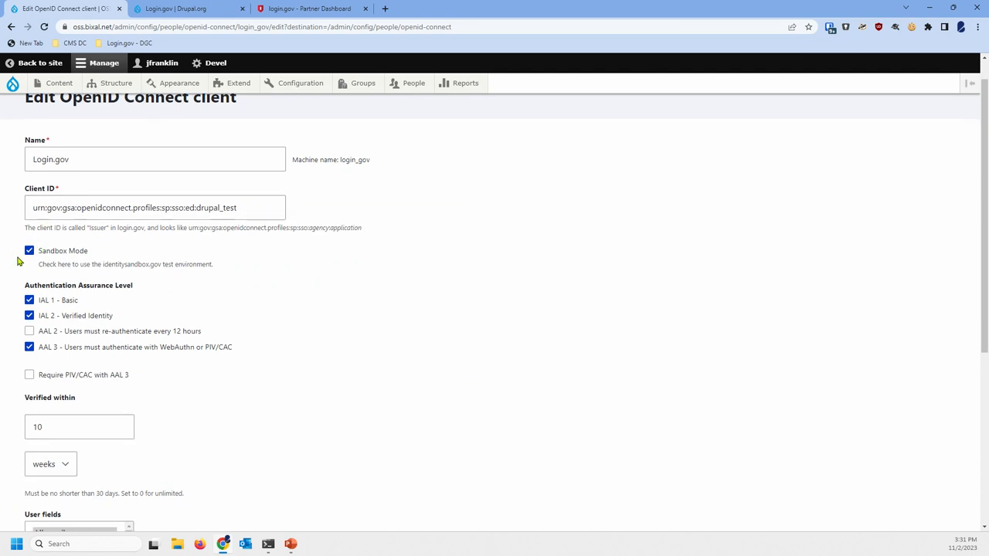
{"action": "scroll", "scroll_direction": "down", "scroll_amount": 3}
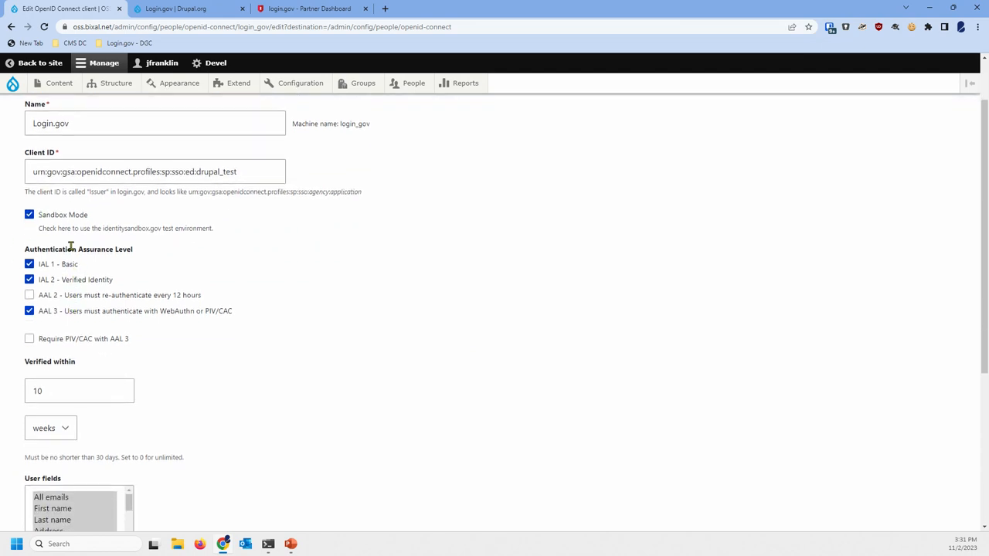
{"action": "mouse_move", "coordinate": [6, 292]}
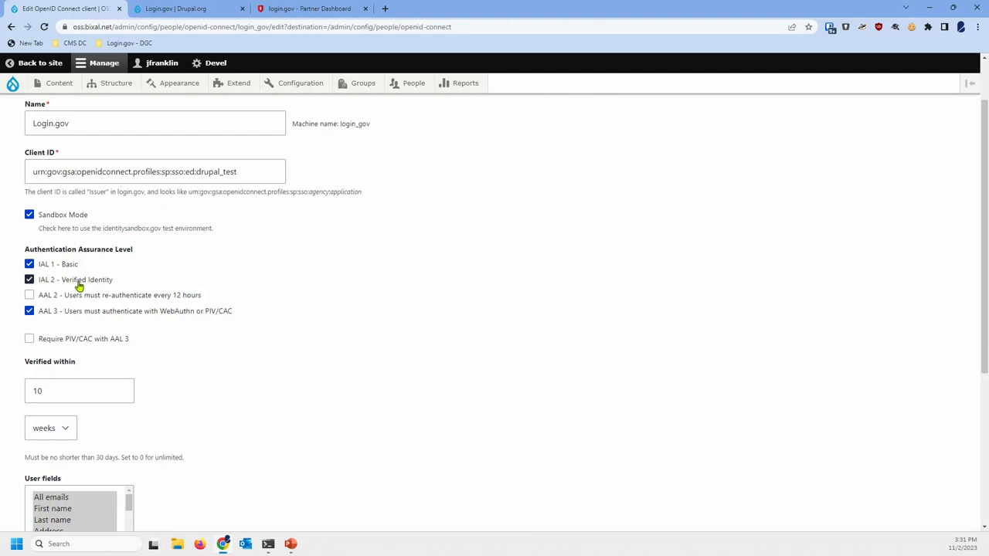
{"action": "mouse_move", "coordinate": [59, 268]}
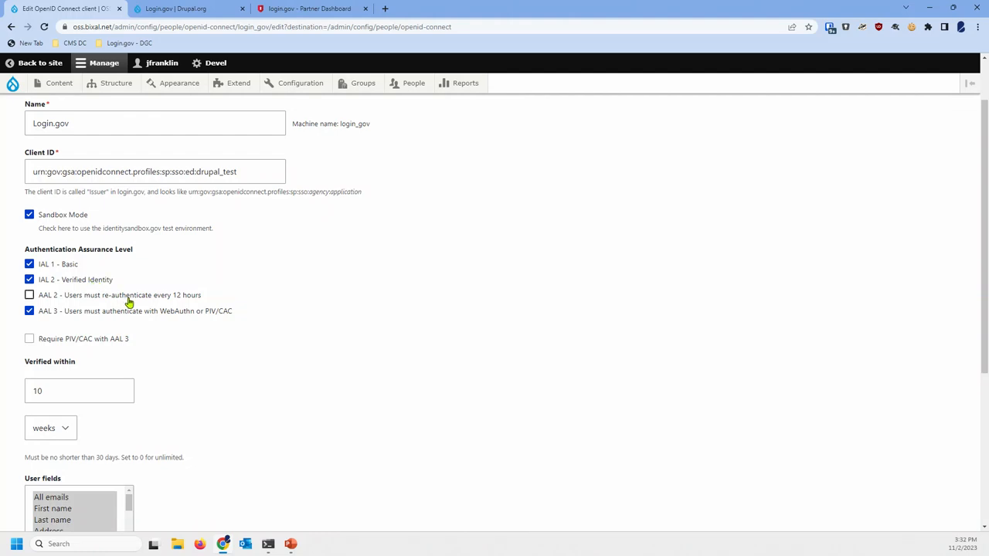
{"action": "scroll", "scroll_direction": "down", "scroll_amount": 3}
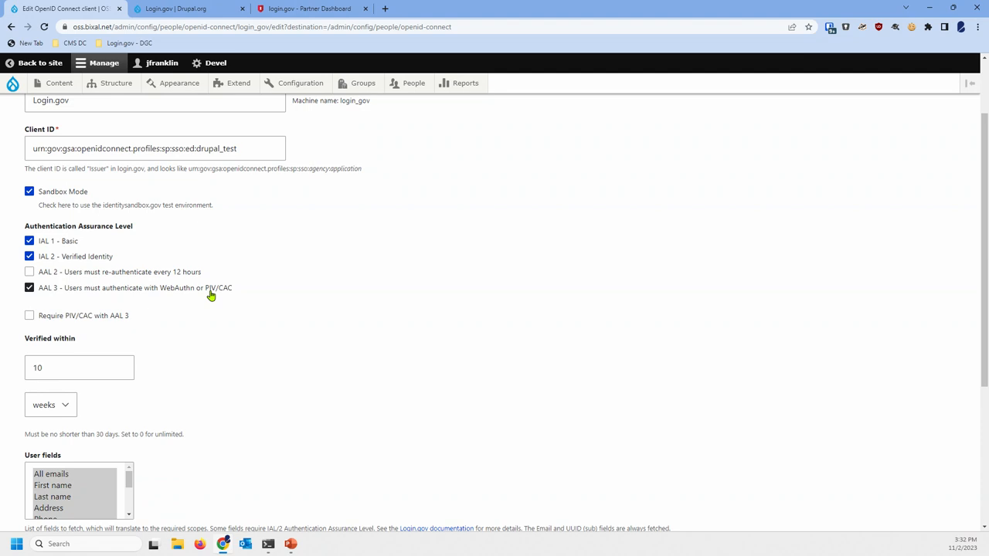
{"action": "mouse_move", "coordinate": [117, 288]}
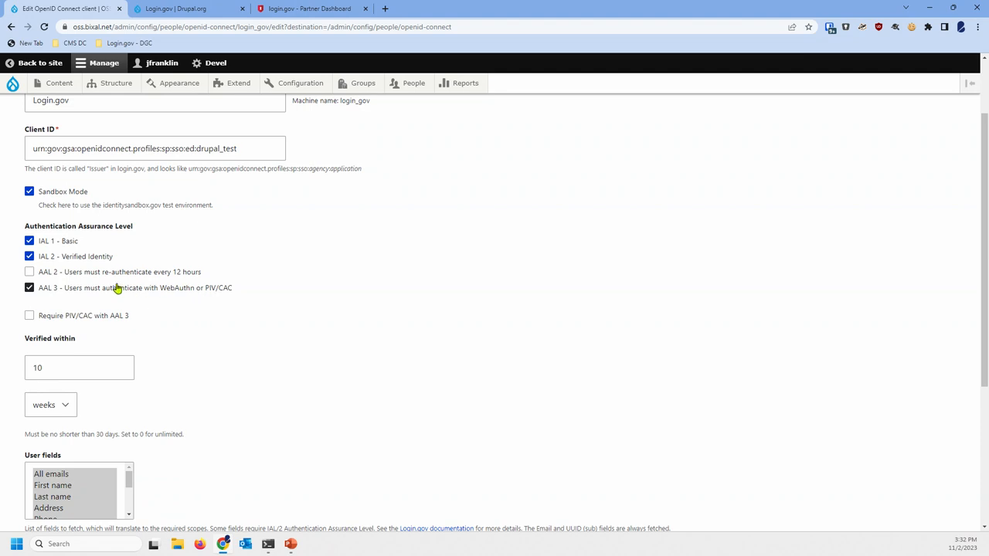
Toggle Require PIV/CAC with AAL 3 on and back off, then finish the form and open Keys
{"action": "left_click", "coordinate": [29, 315]}
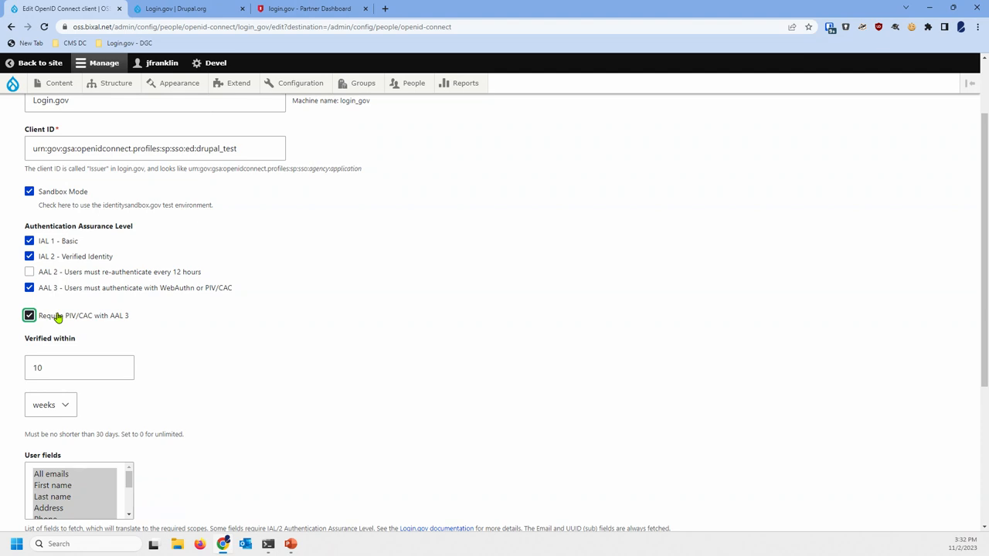
{"action": "left_click", "coordinate": [29, 315]}
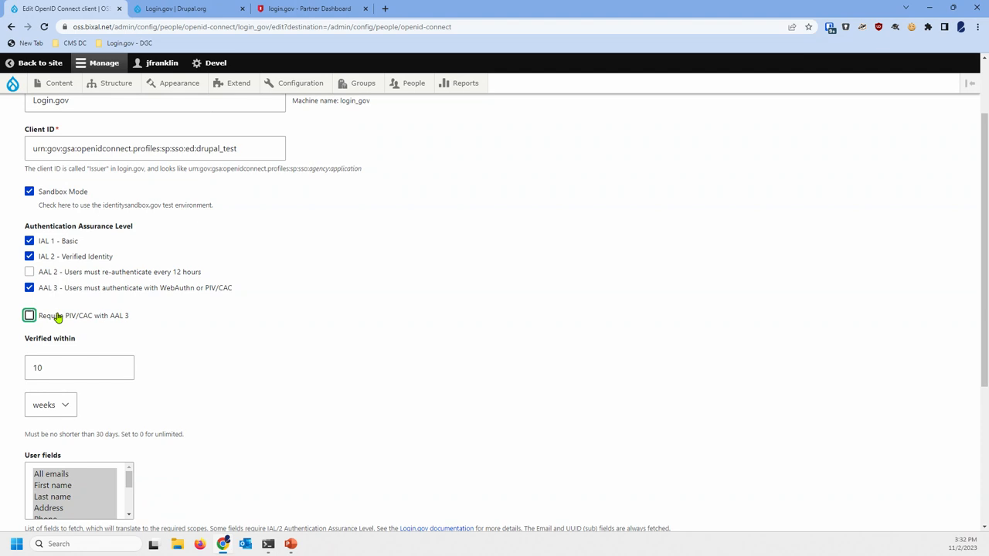
{"action": "scroll", "scroll_direction": "down", "scroll_amount": 3}
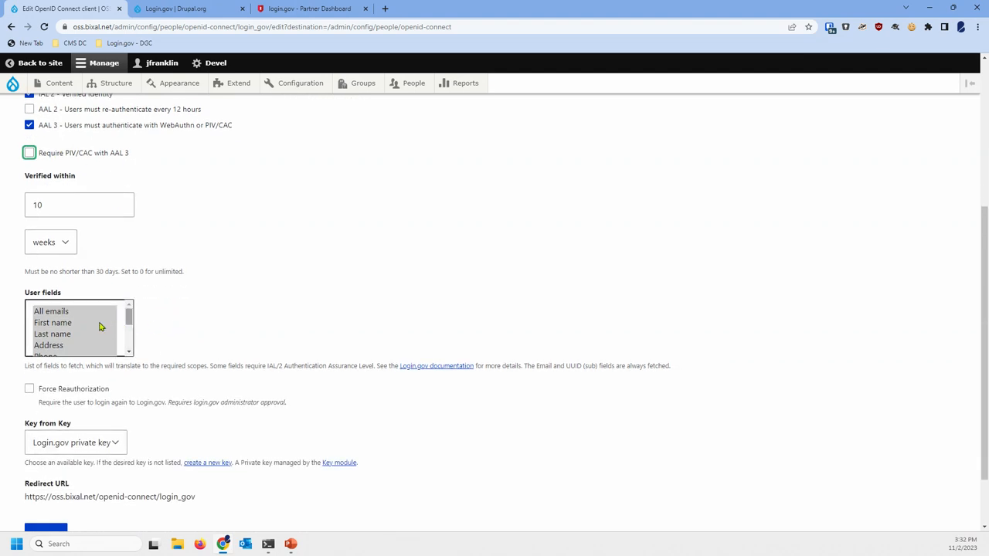
{"action": "scroll", "scroll_direction": "down", "scroll_amount": 3}
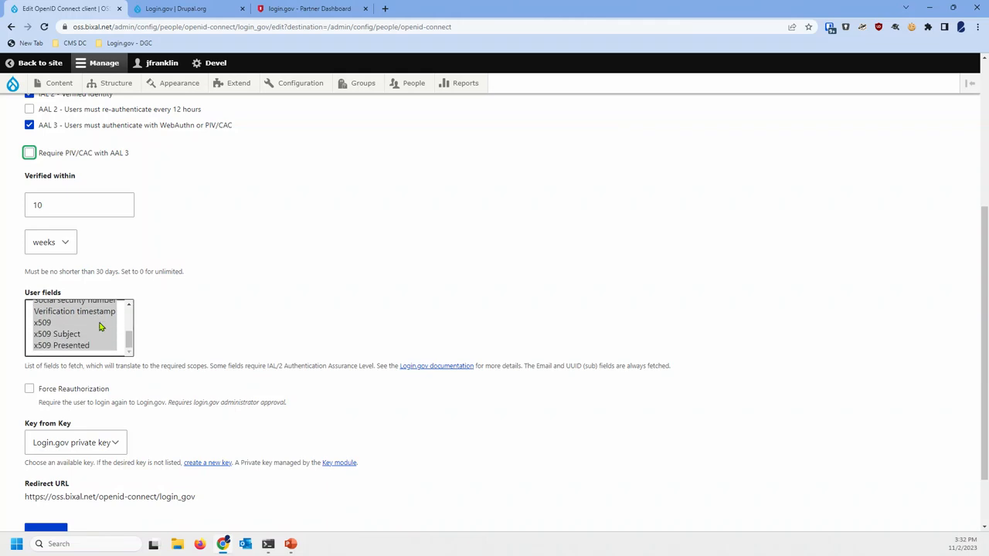
{"action": "scroll", "scroll_direction": "down", "scroll_amount": 3}
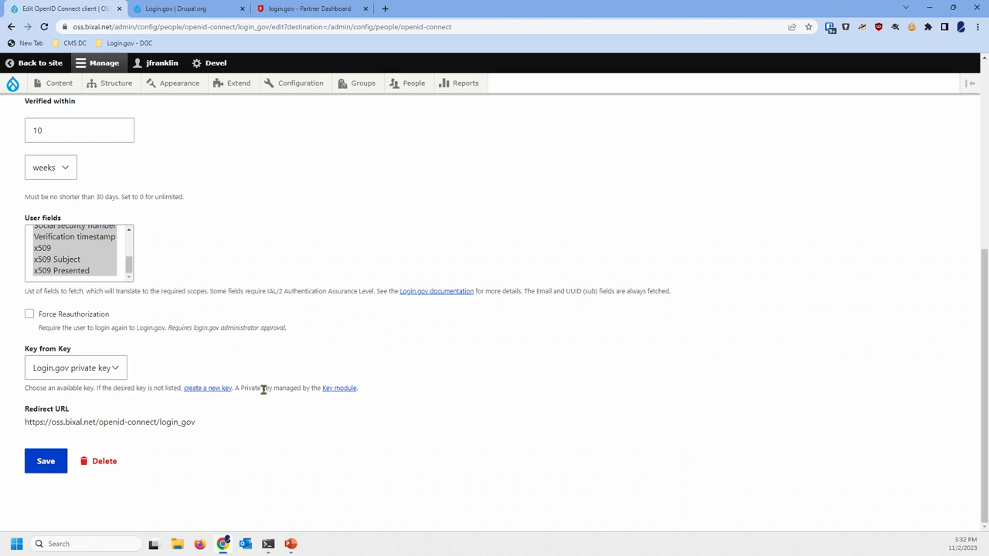
{"action": "left_click", "coordinate": [338, 388]}
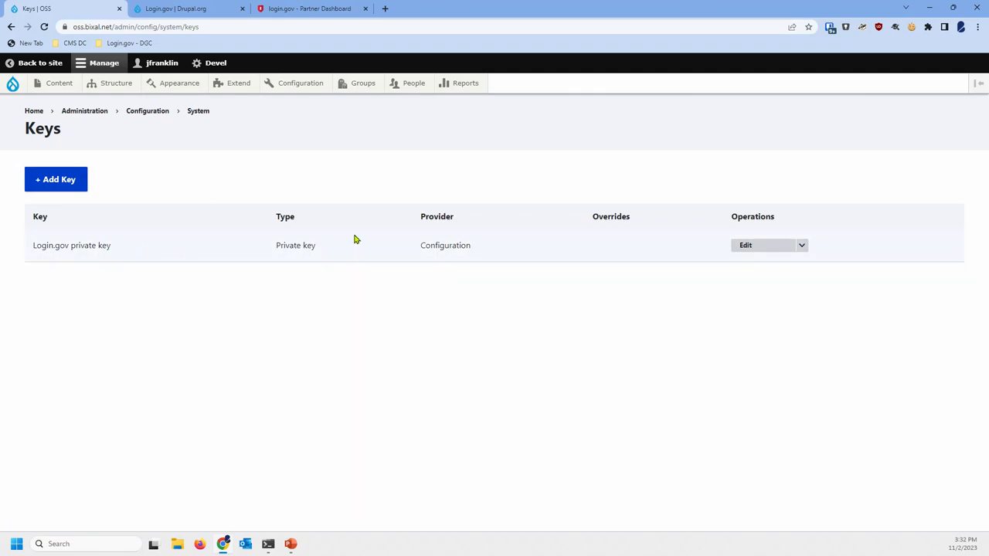
{"action": "mouse_move", "coordinate": [147, 110]}
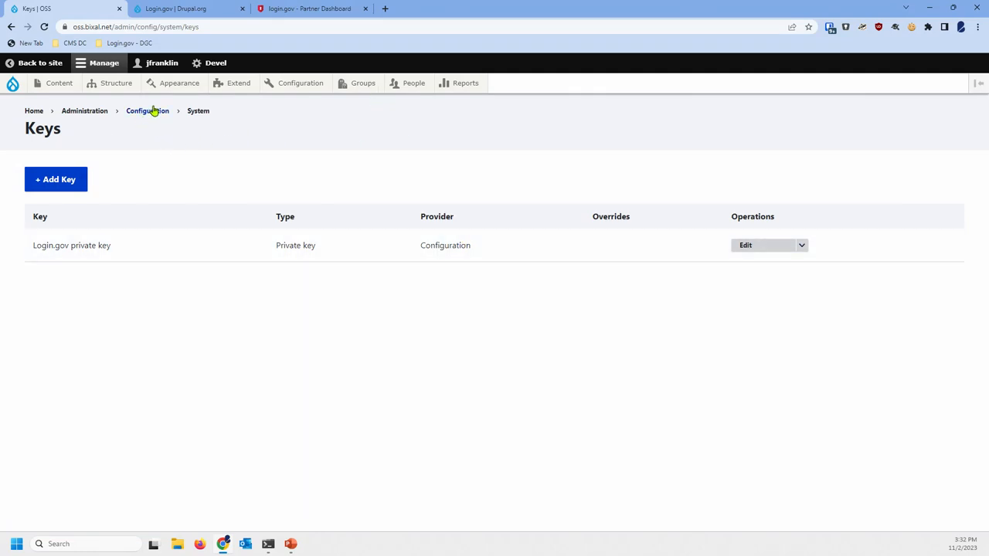
{"action": "mouse_move", "coordinate": [485, 271]}
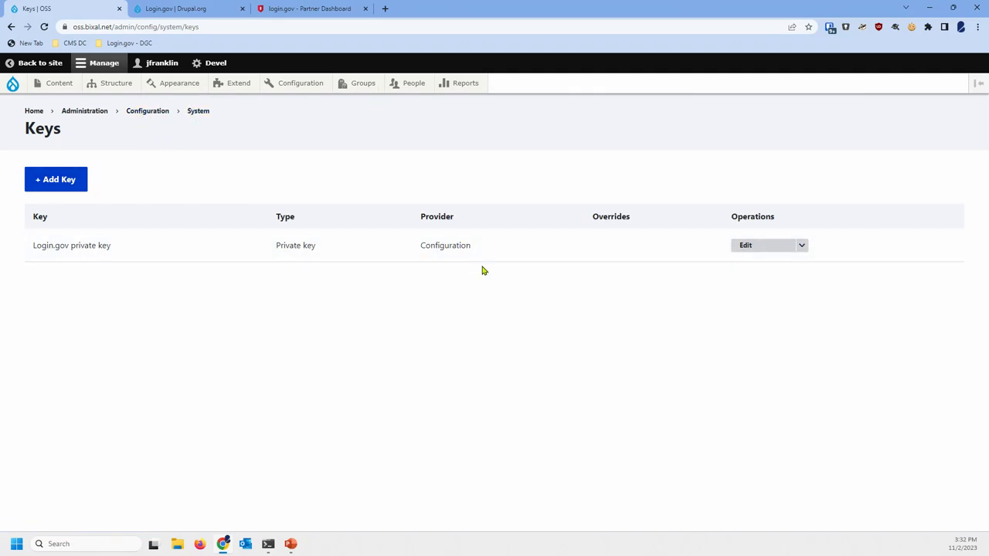
{"action": "left_click", "coordinate": [745, 244]}
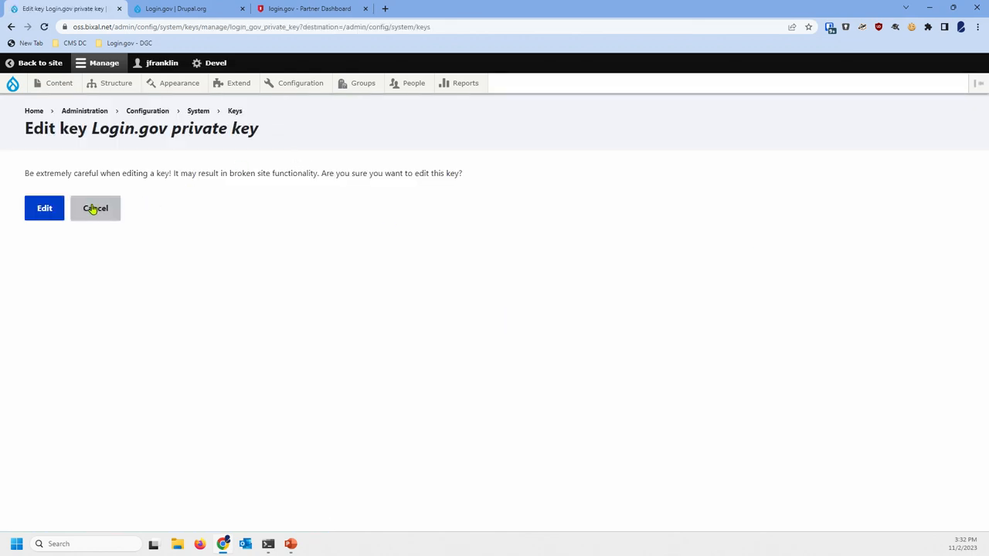
{"action": "left_click", "coordinate": [95, 208]}
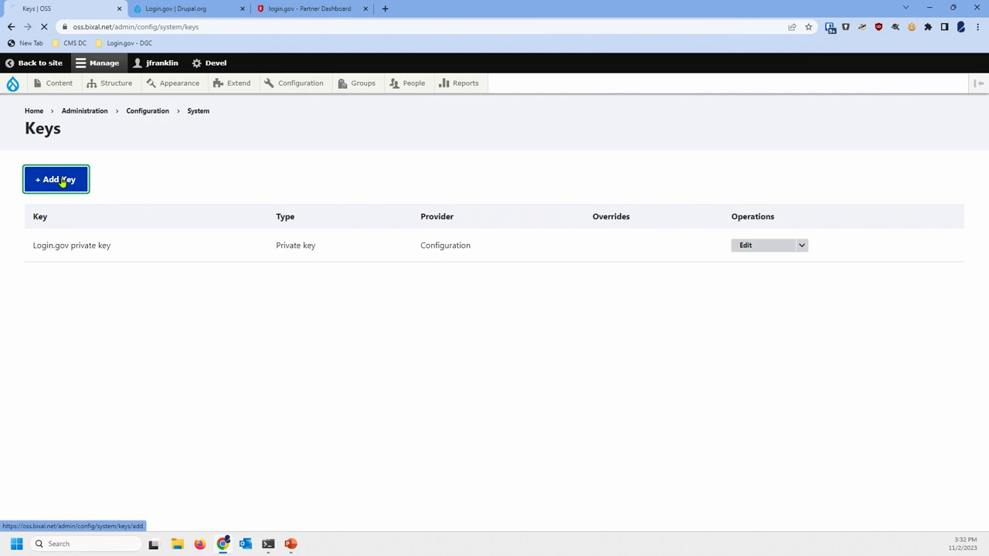
{"action": "left_click", "coordinate": [55, 179]}
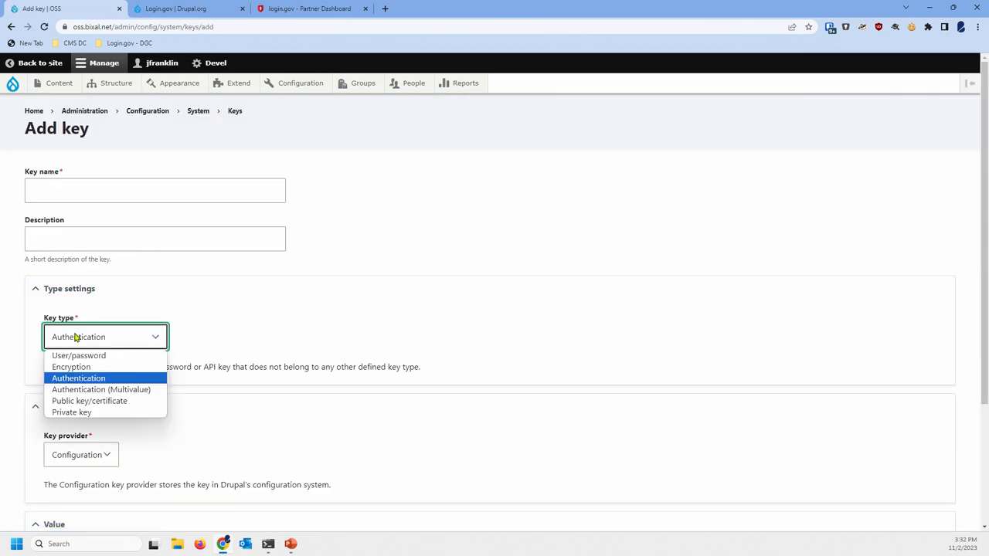
{"action": "left_click", "coordinate": [71, 412]}
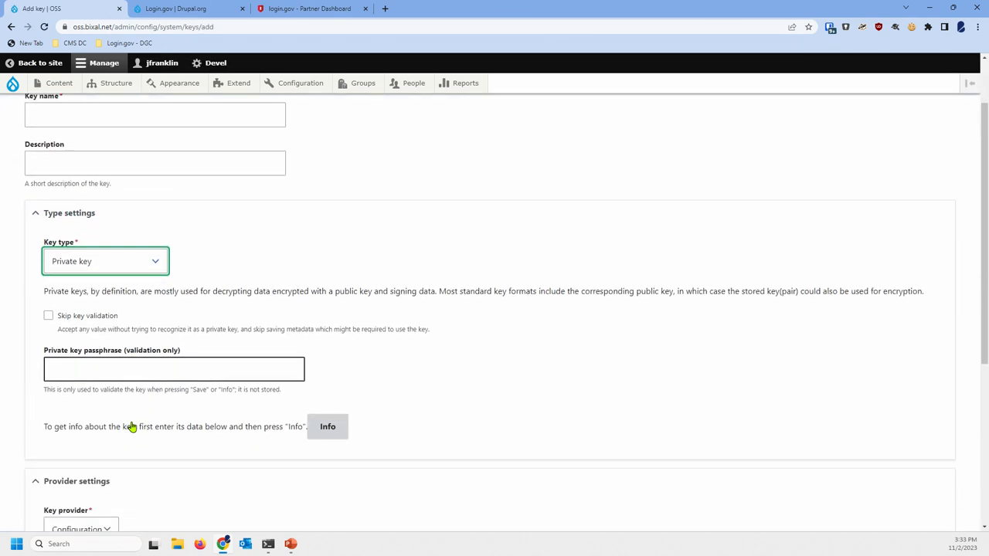
{"action": "scroll", "scroll_direction": "down", "scroll_amount": 3}
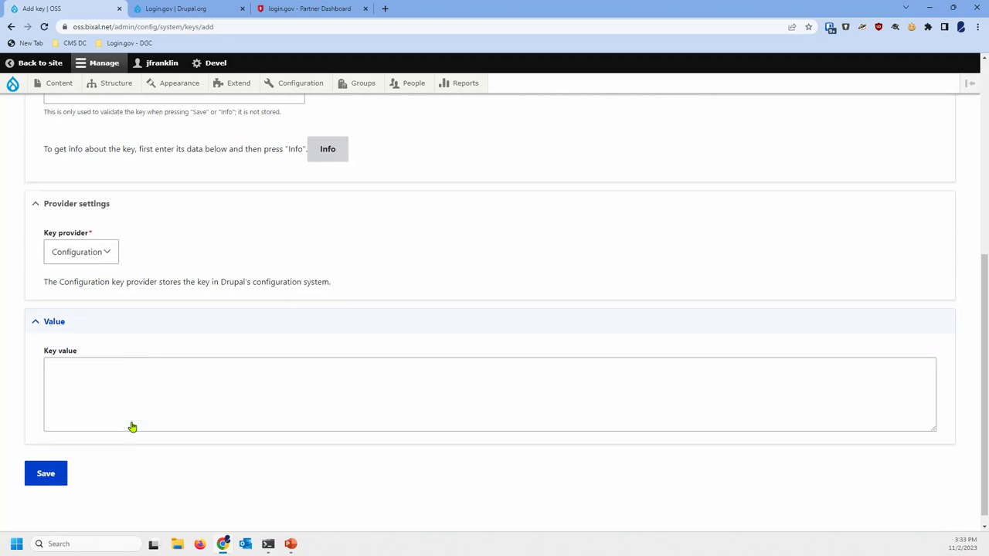
{"action": "left_click", "coordinate": [80, 251]}
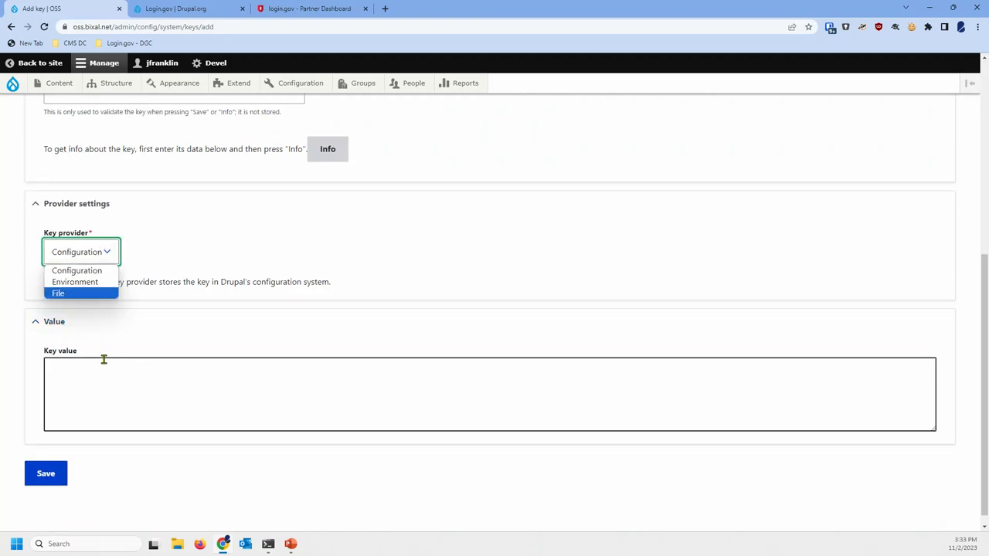
{"action": "mouse_move", "coordinate": [75, 282]}
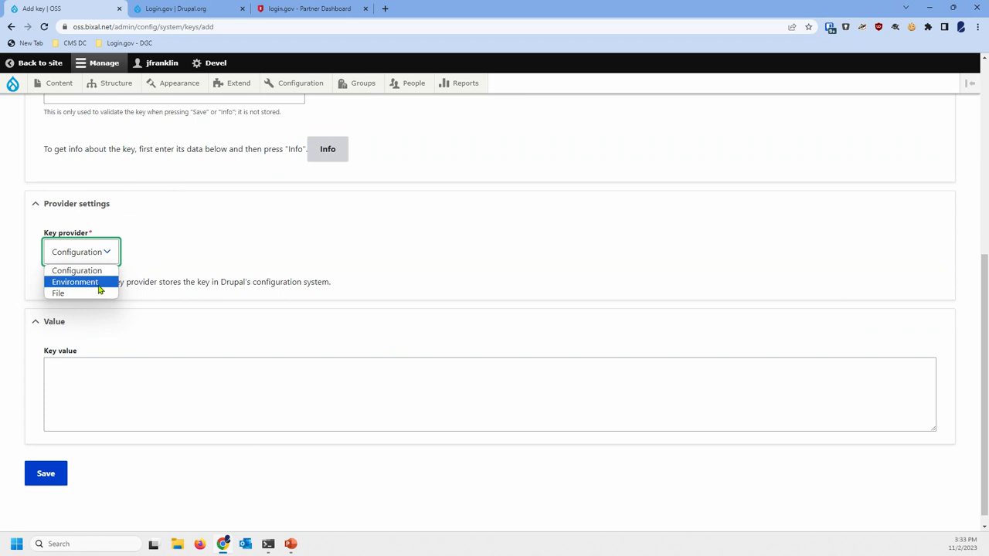
{"action": "mouse_move", "coordinate": [86, 301]}
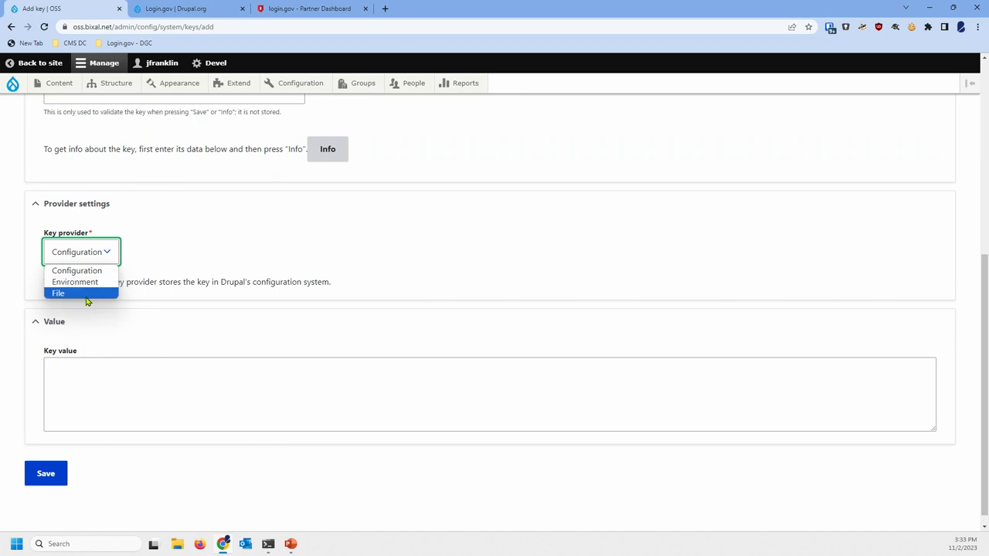
{"action": "left_click", "coordinate": [77, 270]}
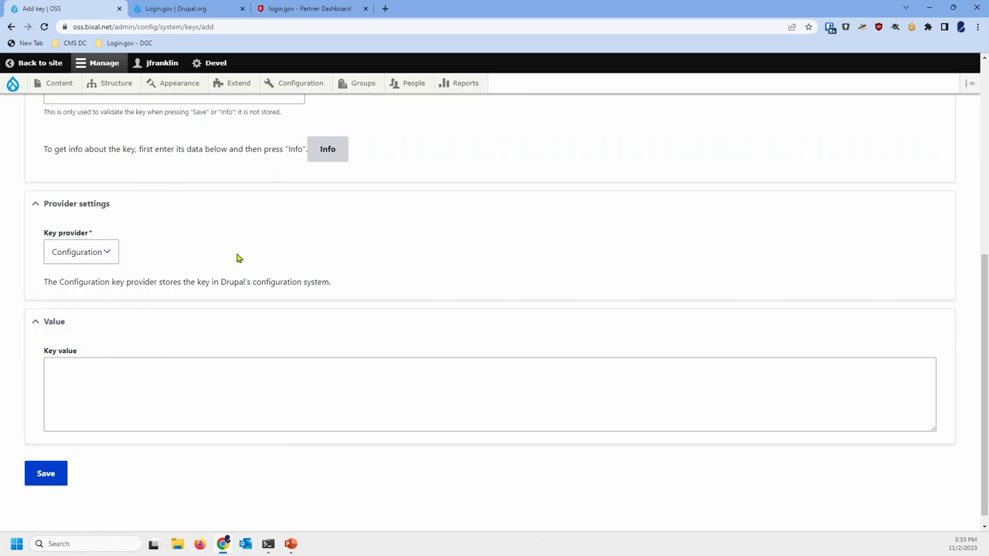
{"action": "scroll", "scroll_direction": "up", "scroll_amount": 3}
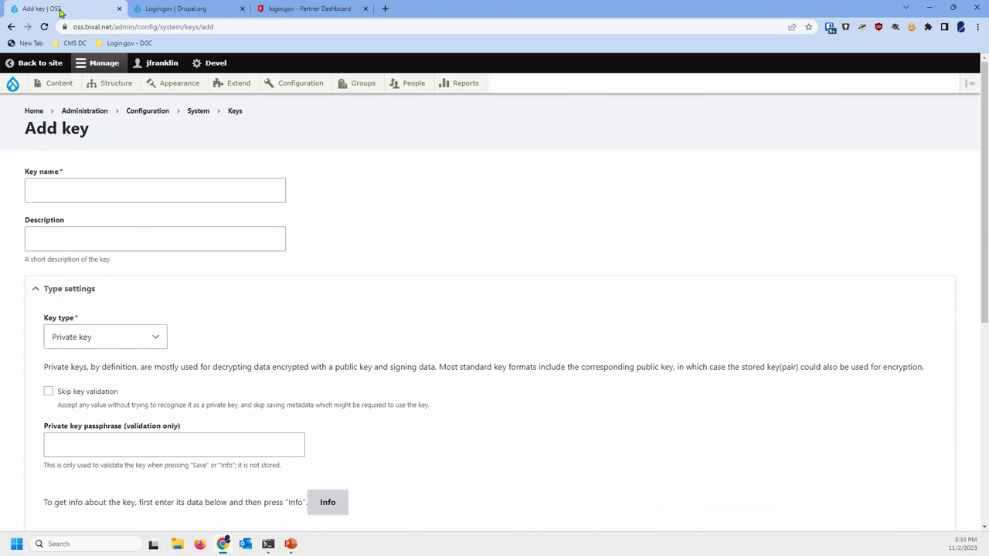
{"action": "mouse_move", "coordinate": [15, 39]}
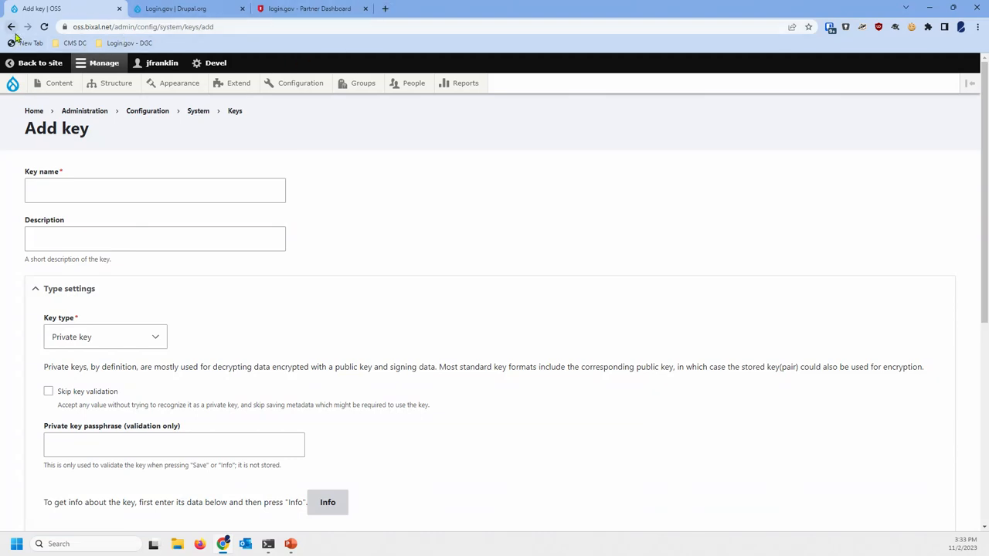
Go back twice to the Login.gov client edit form and review its key selection and Redirect URL
{"action": "left_click", "coordinate": [11, 26]}
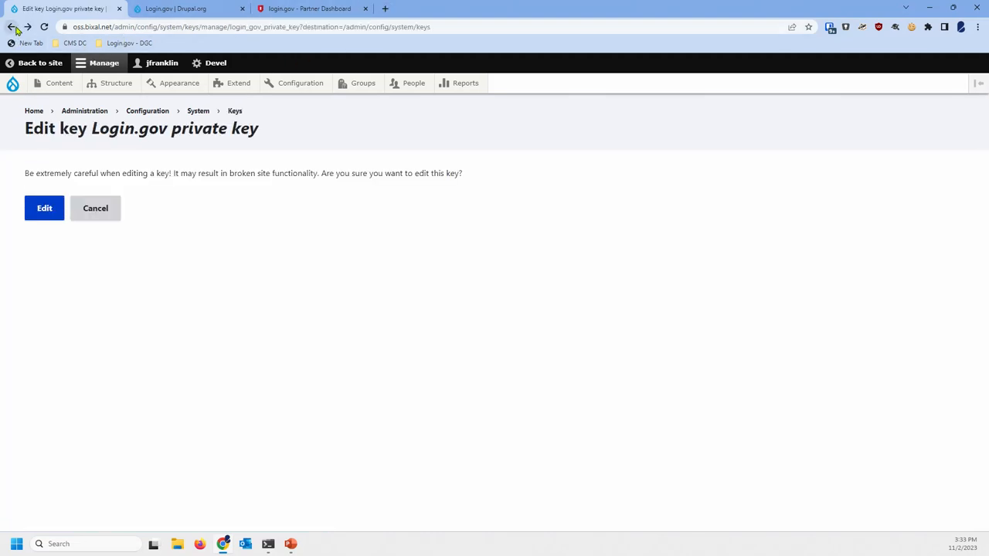
{"action": "left_click", "coordinate": [11, 27]}
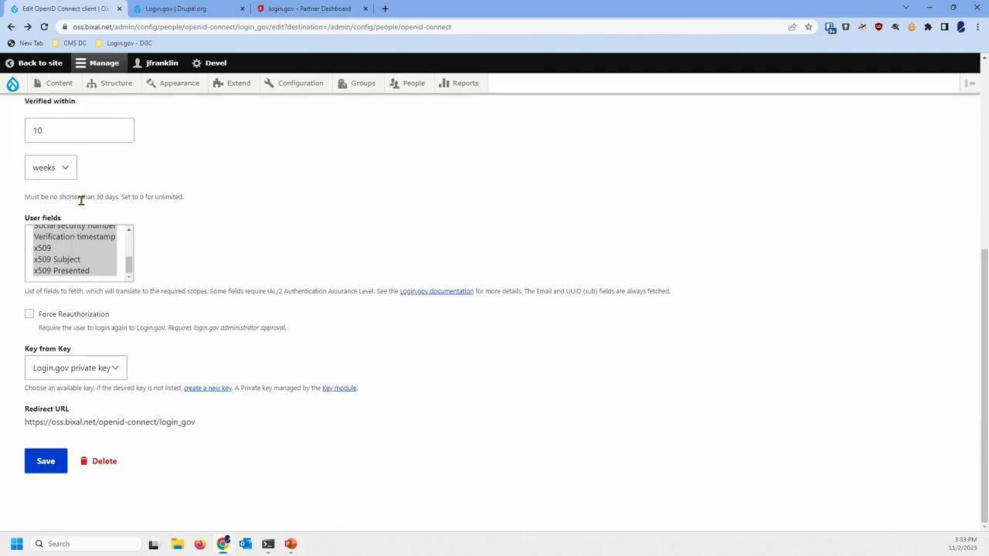
{"action": "scroll", "scroll_direction": "up", "scroll_amount": 3}
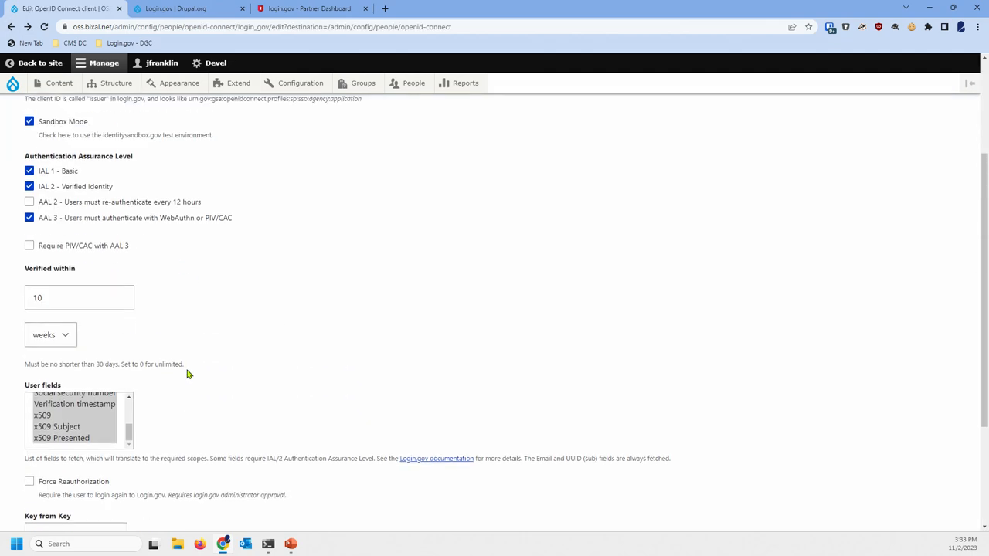
{"action": "scroll", "scroll_direction": "up", "scroll_amount": 3}
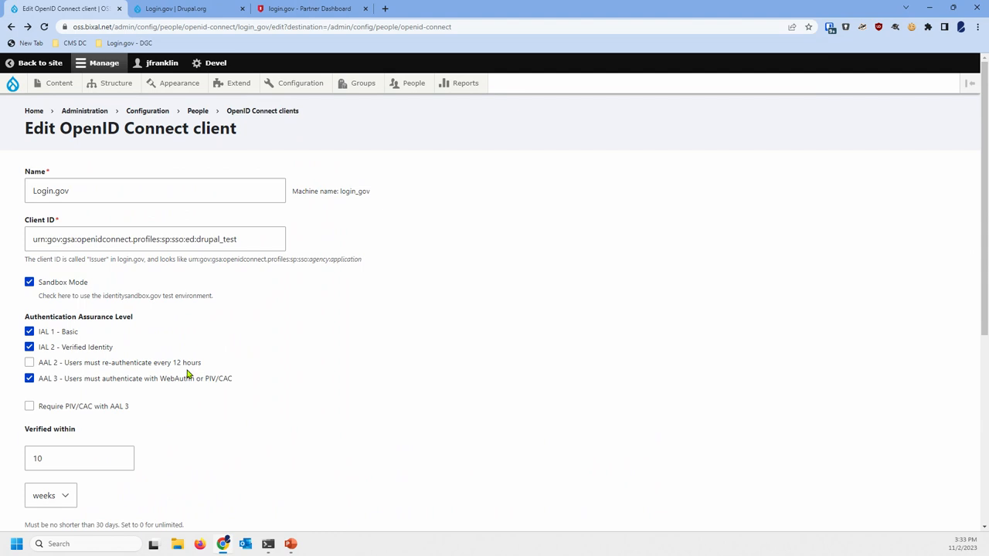
{"action": "scroll", "scroll_direction": "down", "scroll_amount": 3}
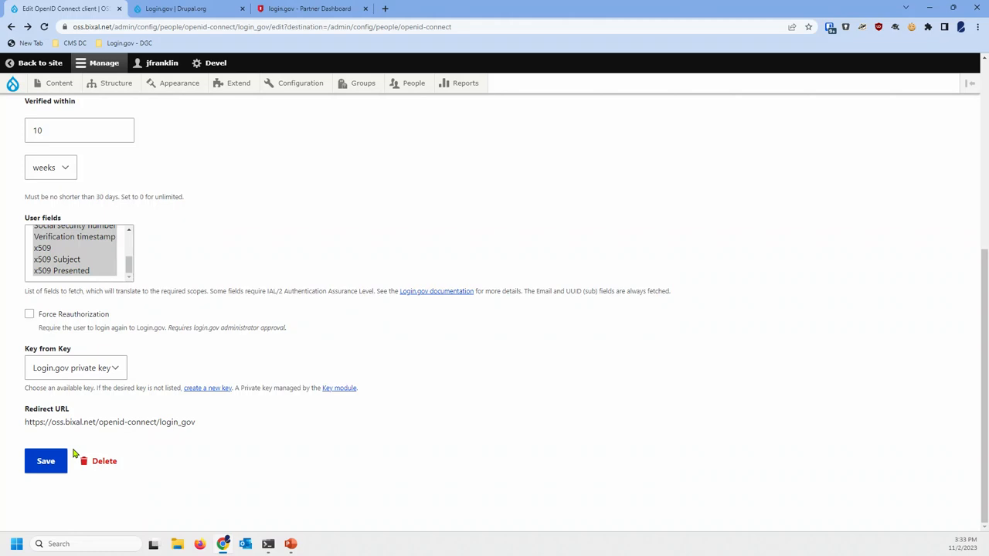
{"action": "mouse_move", "coordinate": [75, 449]}
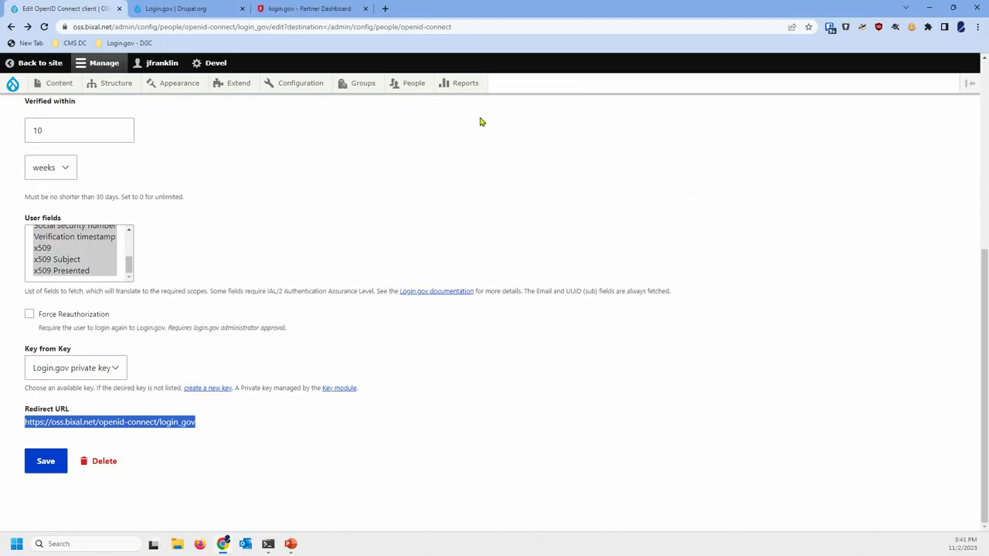
From People, open the oidc_login_gov user and view its Connected Accounts listing Login.gov
{"action": "left_click", "coordinate": [415, 83]}
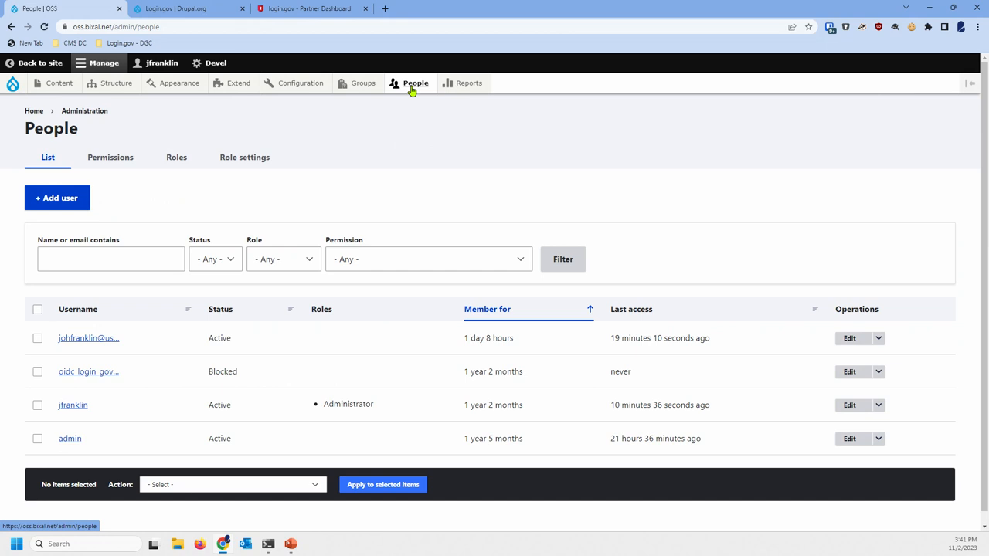
{"action": "mouse_move", "coordinate": [105, 374]}
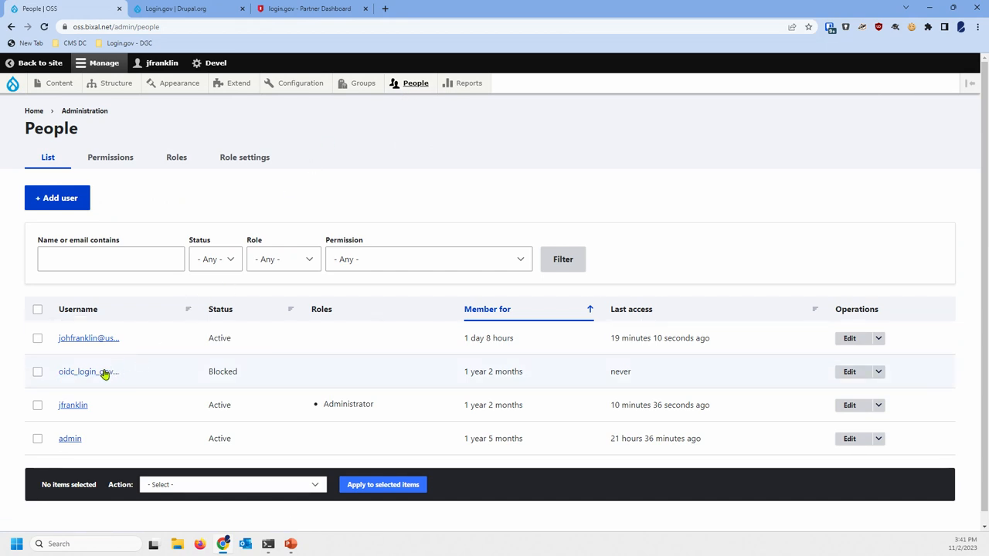
{"action": "left_click", "coordinate": [85, 371]}
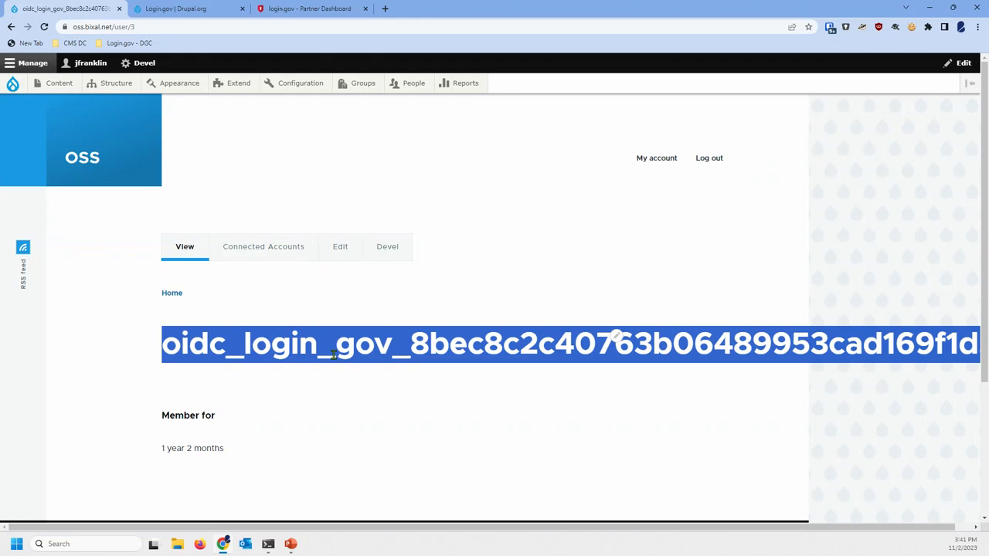
{"action": "mouse_move", "coordinate": [638, 265]}
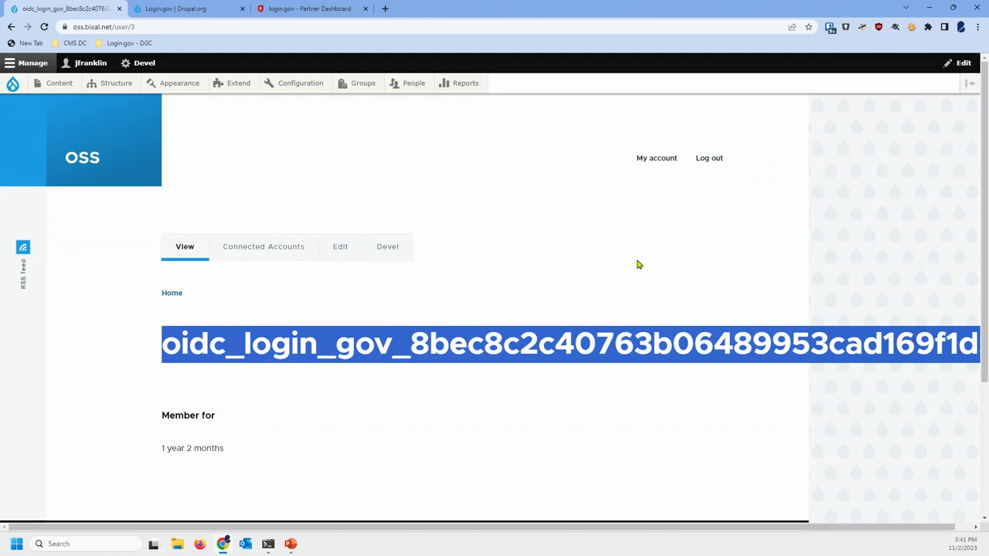
{"action": "left_click", "coordinate": [263, 246]}
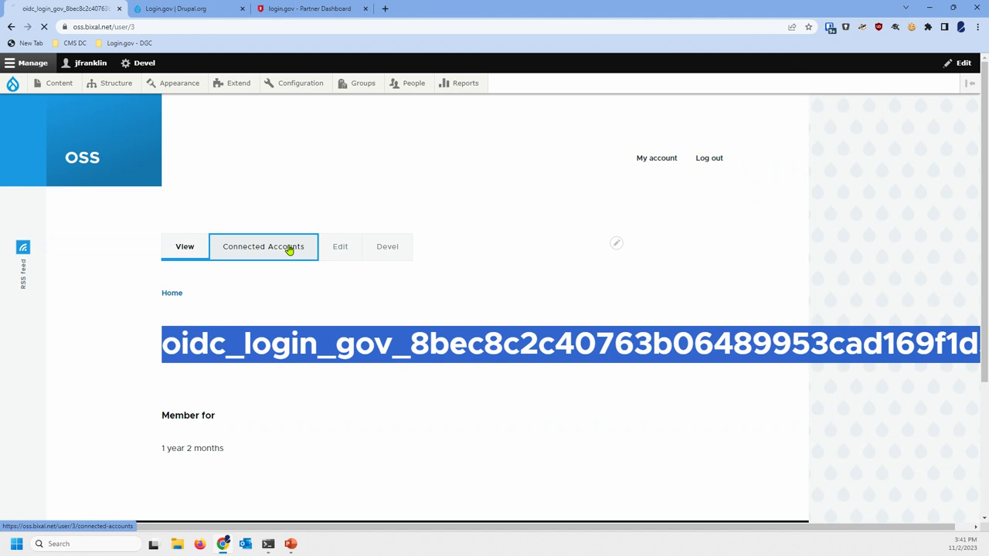
{"action": "left_click", "coordinate": [263, 247]}
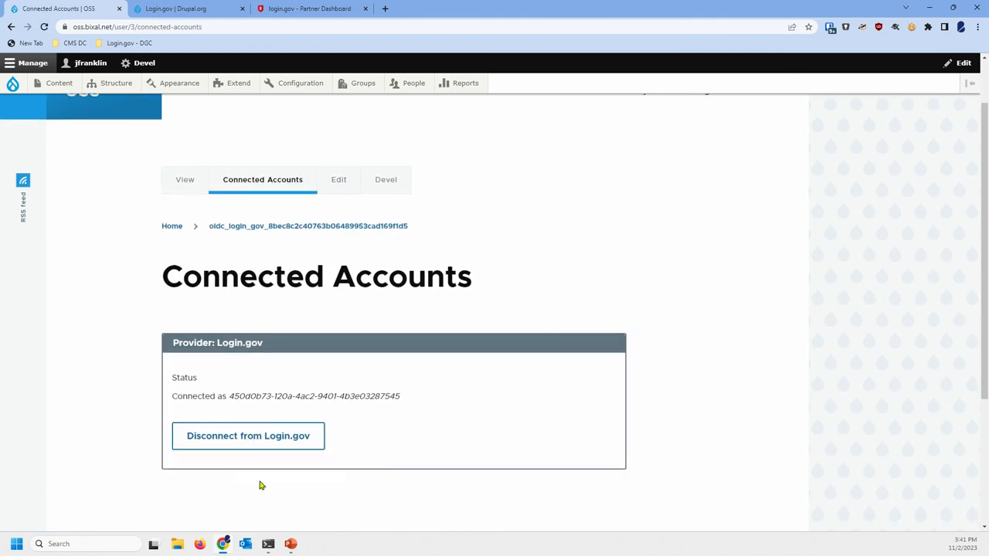
{"action": "mouse_move", "coordinate": [196, 448]}
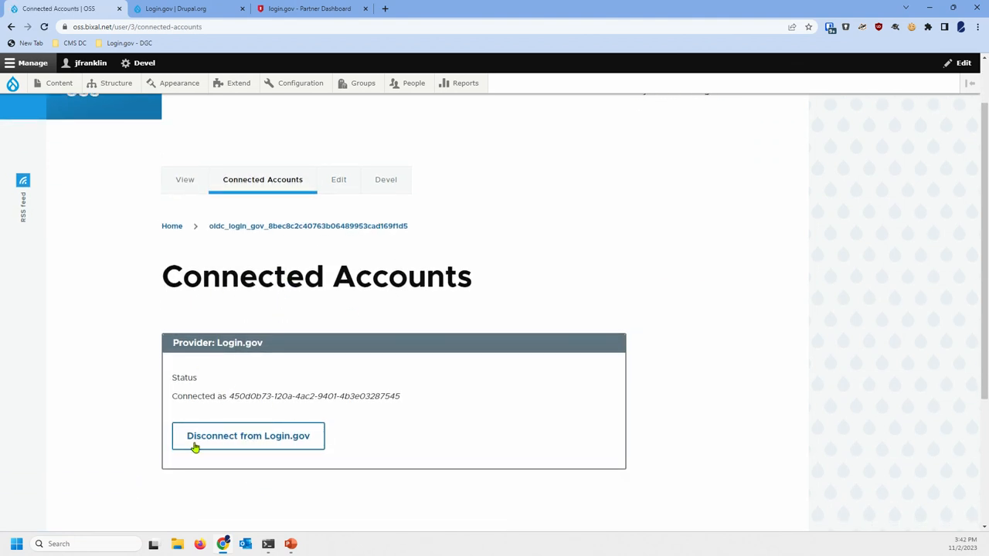
{"action": "mouse_move", "coordinate": [236, 303]}
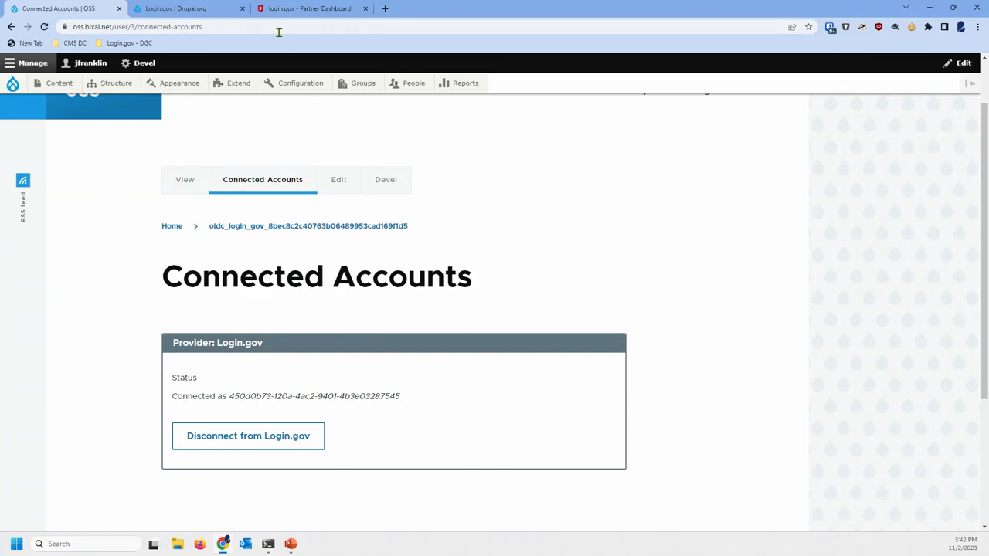
{"action": "left_click", "coordinate": [309, 8]}
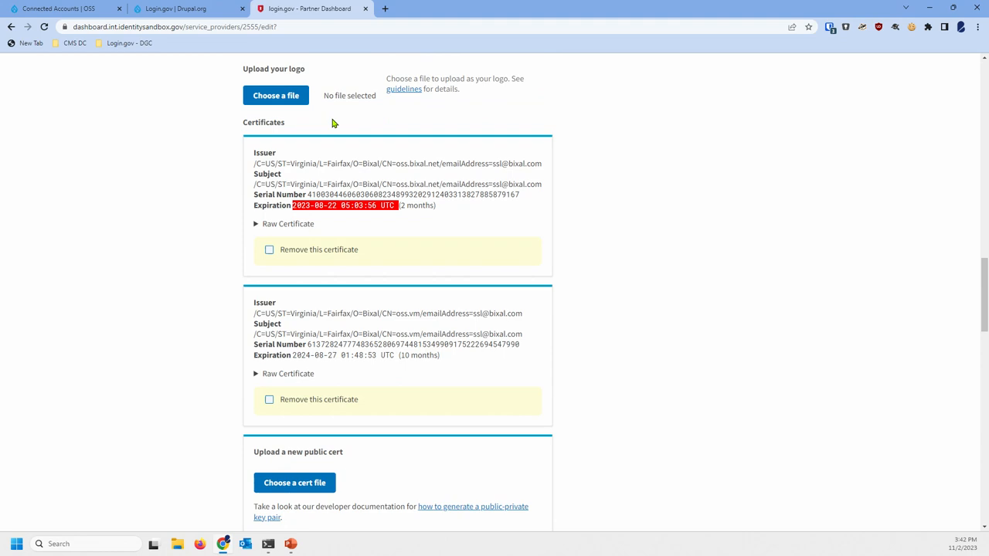
{"action": "scroll", "scroll_direction": "up", "scroll_amount": 3}
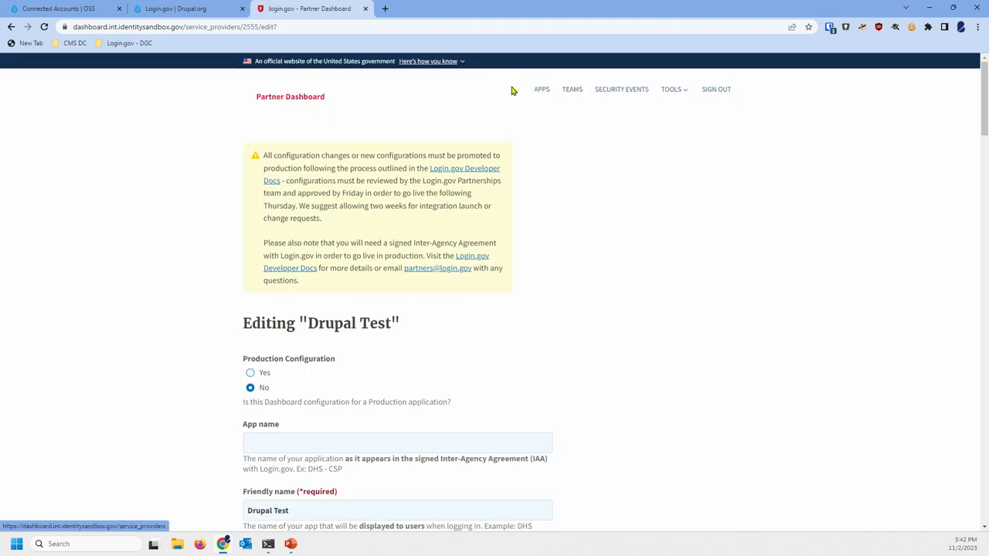
{"action": "left_click", "coordinate": [270, 26]}
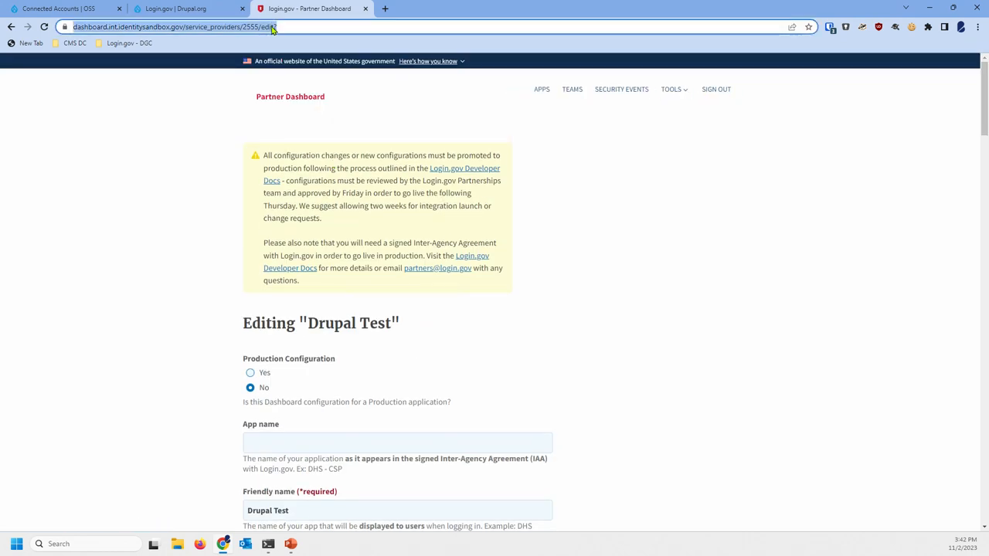
{"action": "type", "text": "int.identitysandbox.gov/account"}
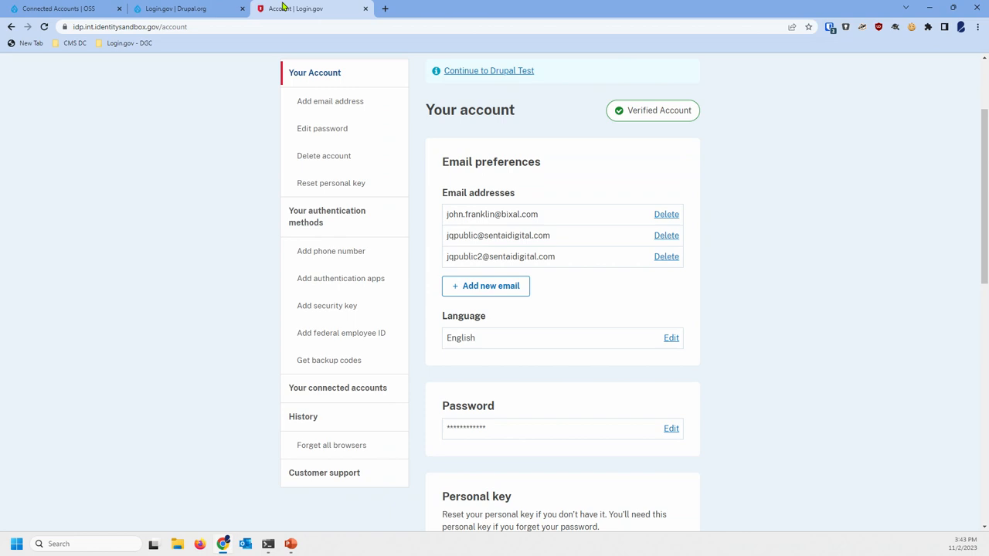
{"action": "left_click", "coordinate": [58, 8]}
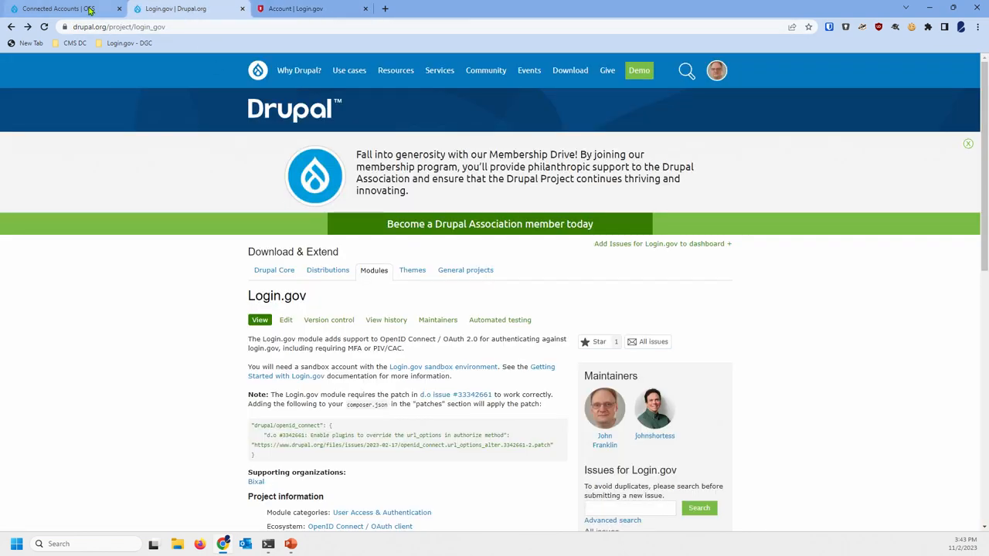
{"action": "left_click", "coordinate": [58, 8]}
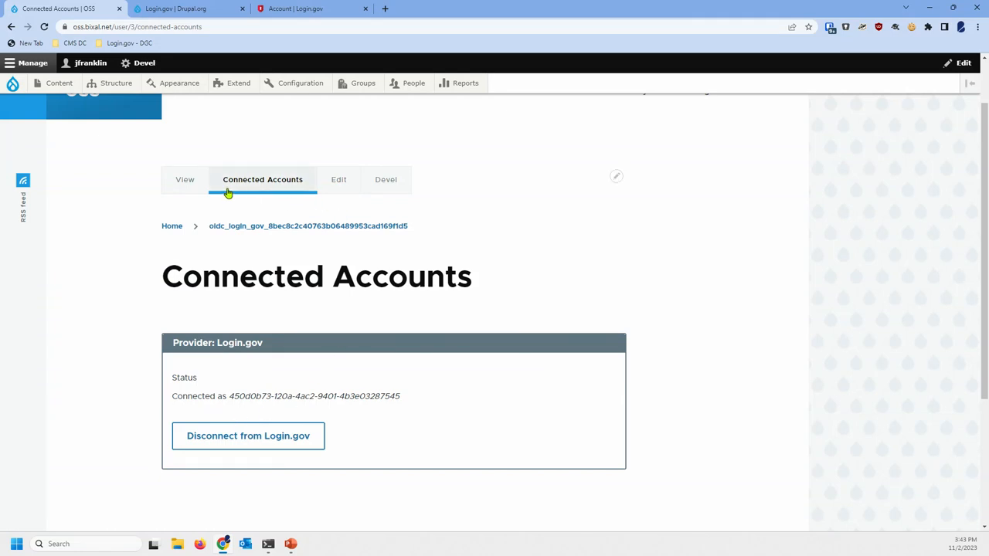
{"action": "mouse_move", "coordinate": [272, 190]}
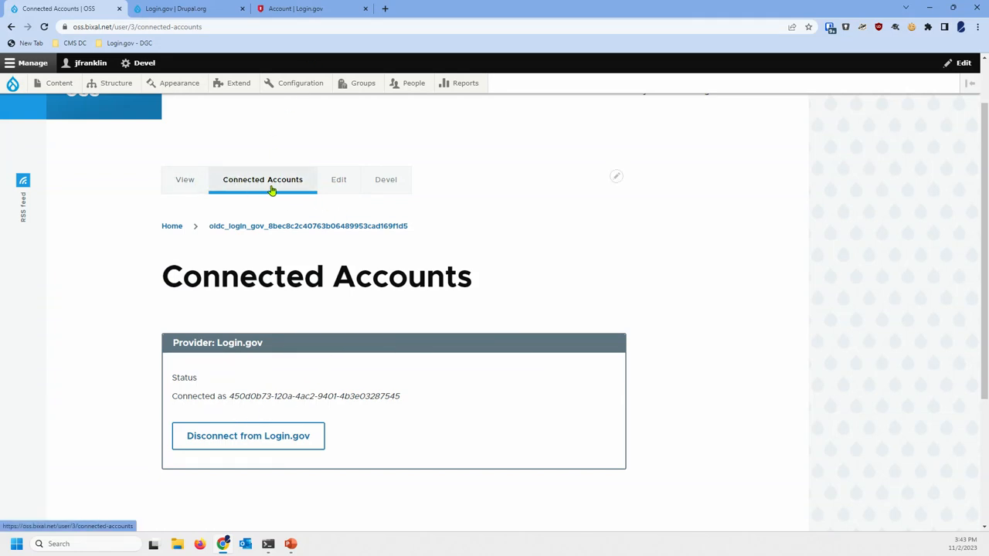
Open the oidc_login_gov user's edit form, review it, and select the username title
{"action": "left_click", "coordinate": [338, 179]}
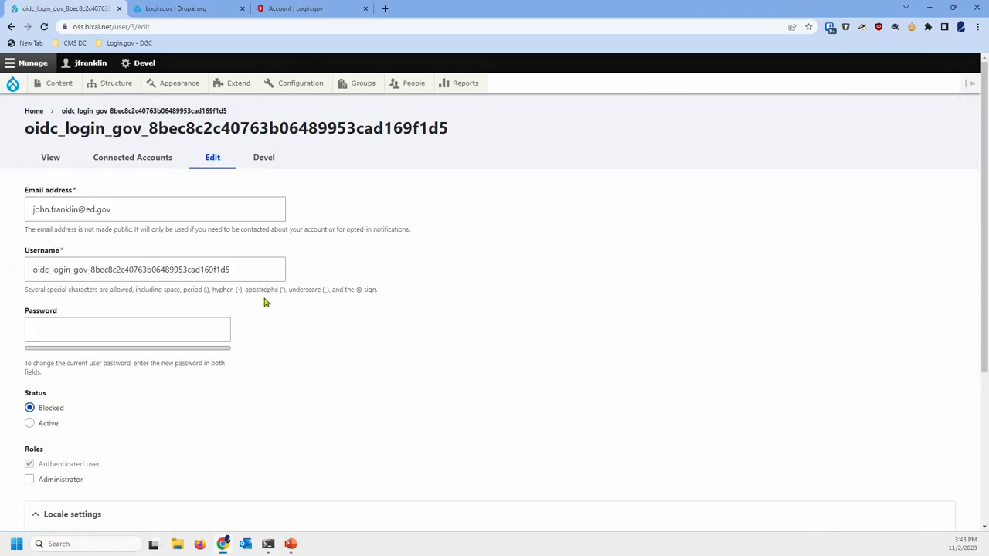
{"action": "scroll", "scroll_direction": "down", "scroll_amount": 3}
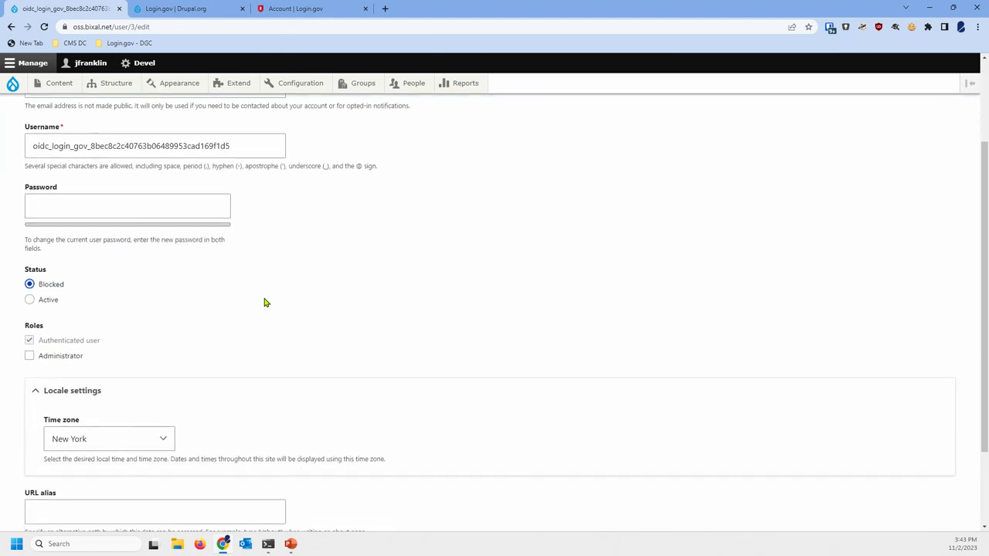
{"action": "scroll", "scroll_direction": "down", "scroll_amount": 3}
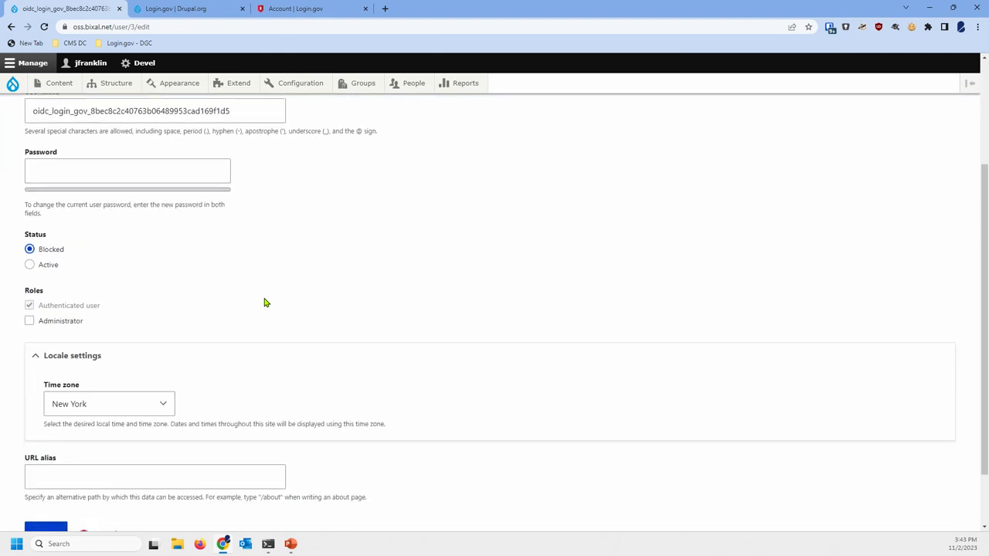
{"action": "scroll", "scroll_direction": "up", "scroll_amount": 3}
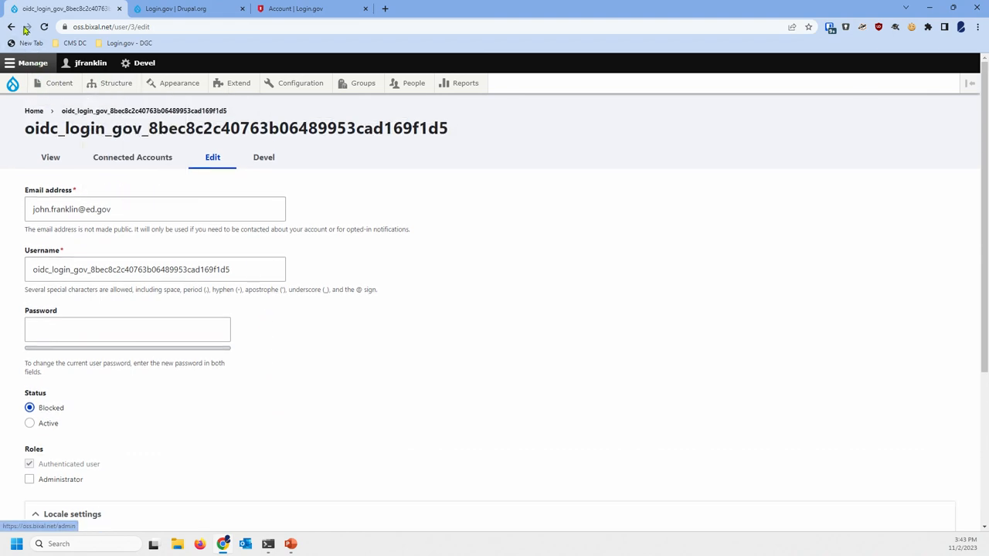
{"action": "triple_click", "coordinate": [235, 128]}
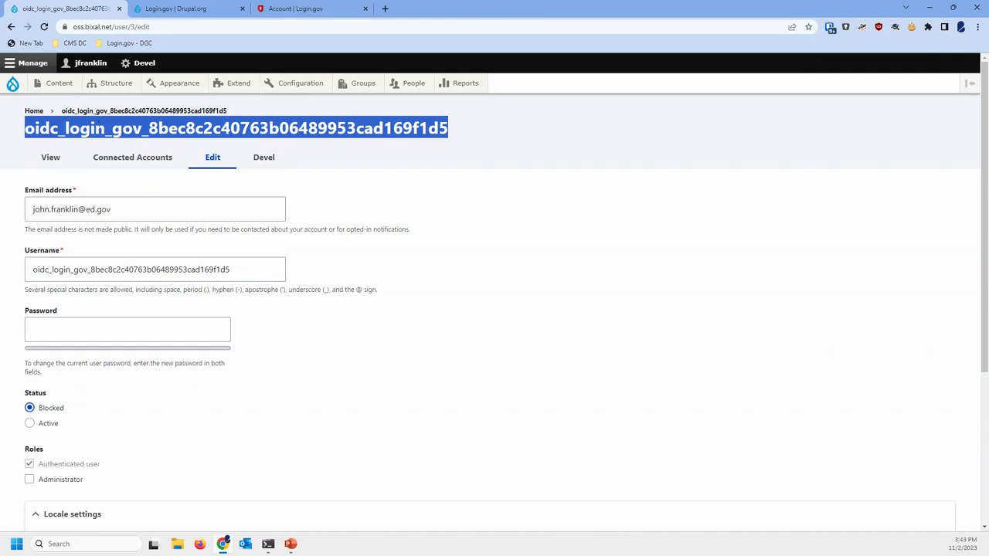
{"action": "left_click", "coordinate": [299, 82]}
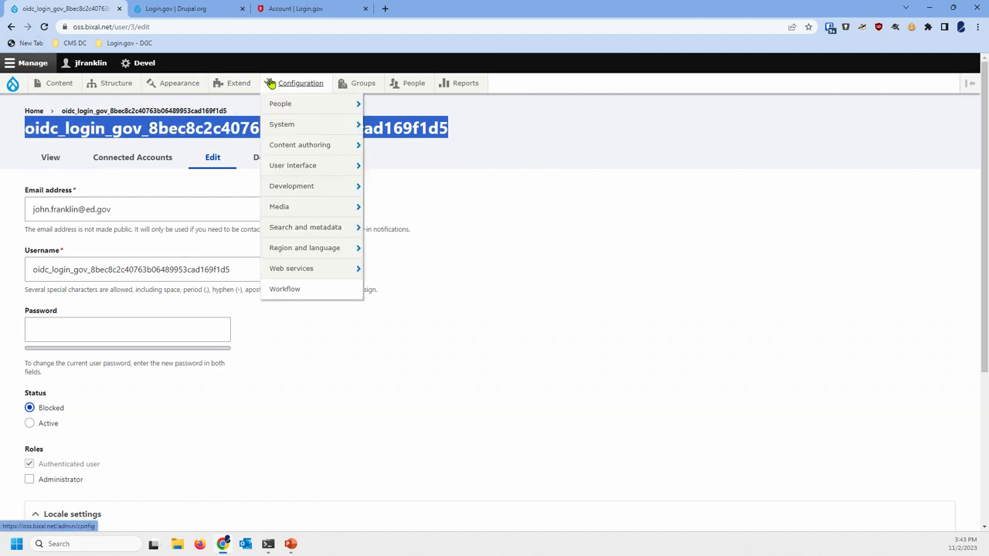
{"action": "mouse_move", "coordinate": [238, 83]}
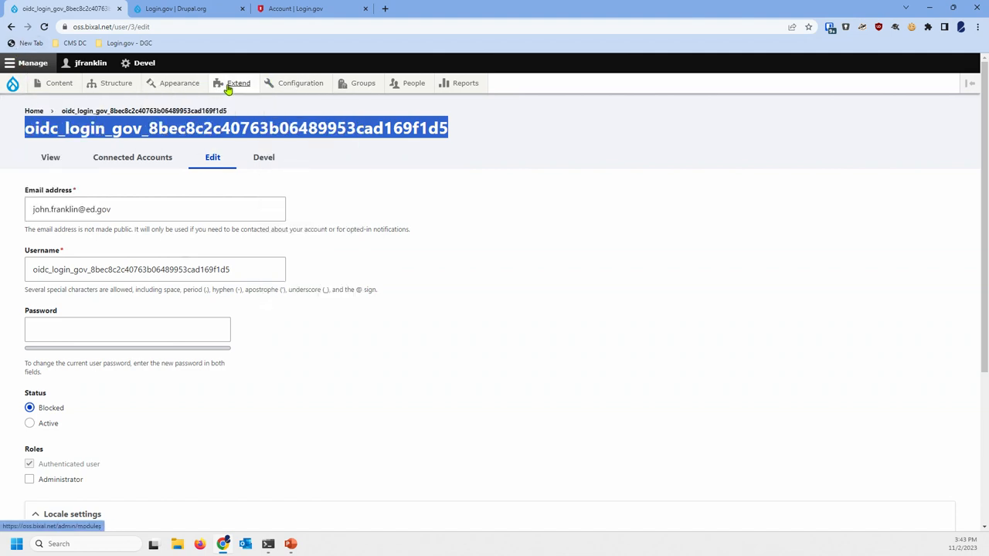
{"action": "left_click", "coordinate": [238, 83]}
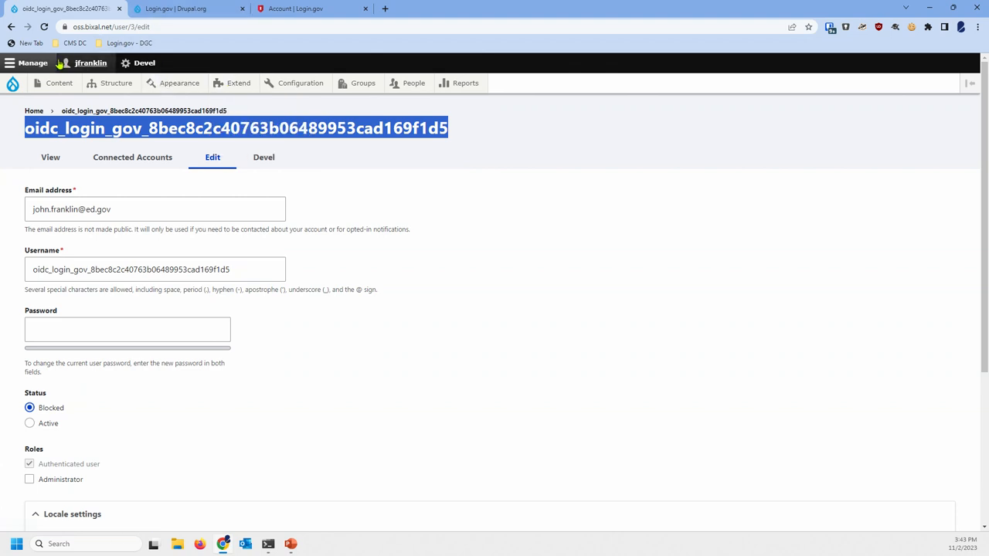
{"action": "left_click", "coordinate": [13, 83]}
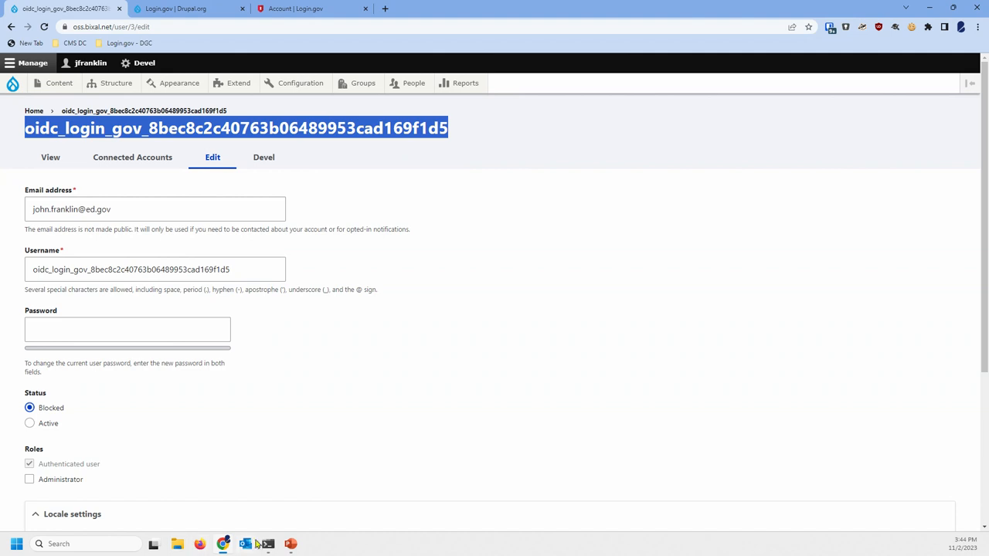
{"action": "mouse_move", "coordinate": [290, 544]}
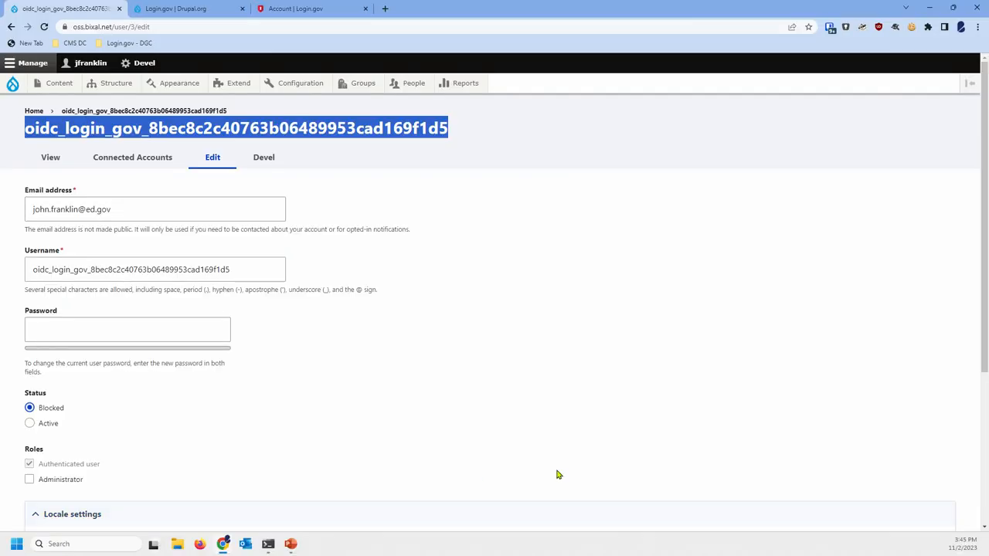
Reach the OpenID Connect clients page, edit the Login.gov client, and scroll its User fields list
{"action": "left_click", "coordinate": [238, 82]}
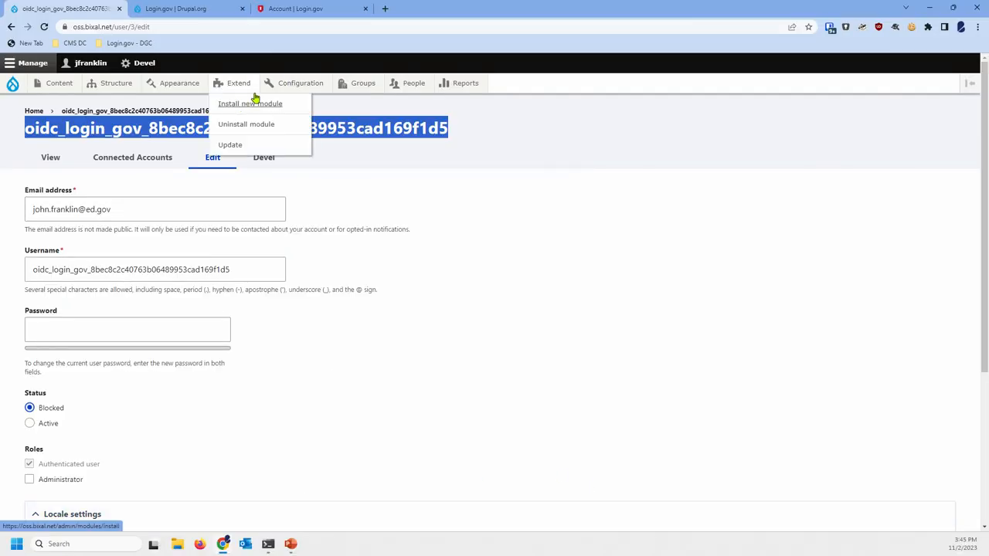
{"action": "left_click", "coordinate": [300, 82]}
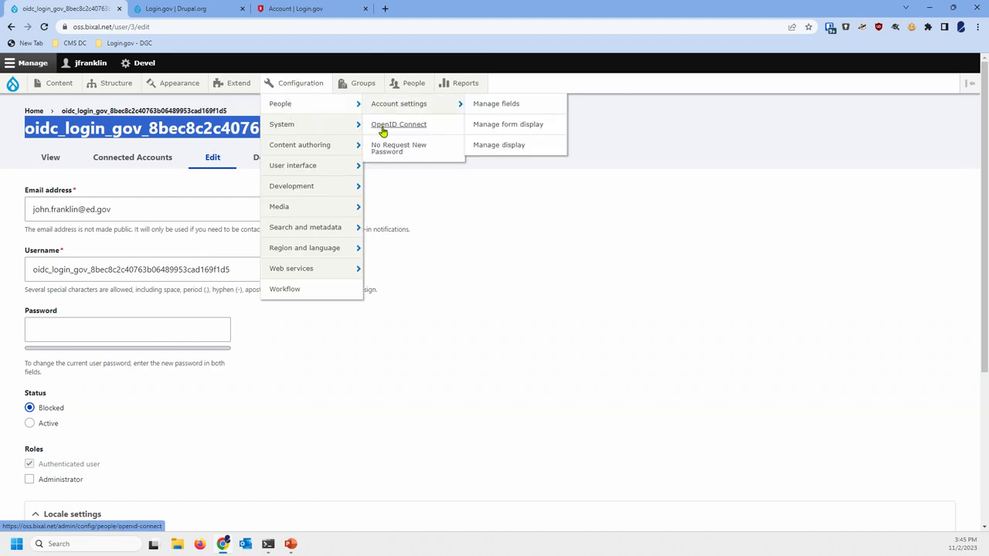
{"action": "left_click", "coordinate": [399, 124]}
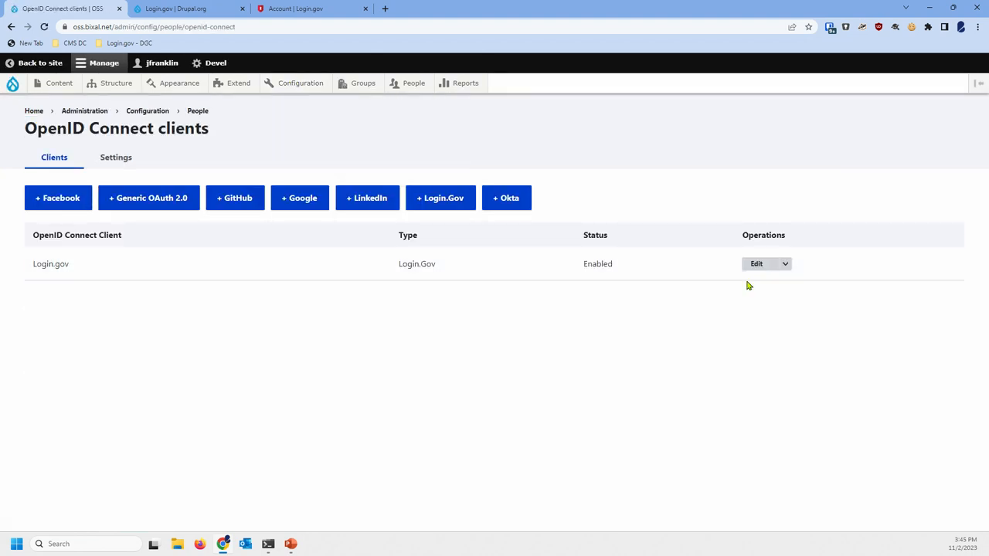
{"action": "left_click", "coordinate": [757, 264]}
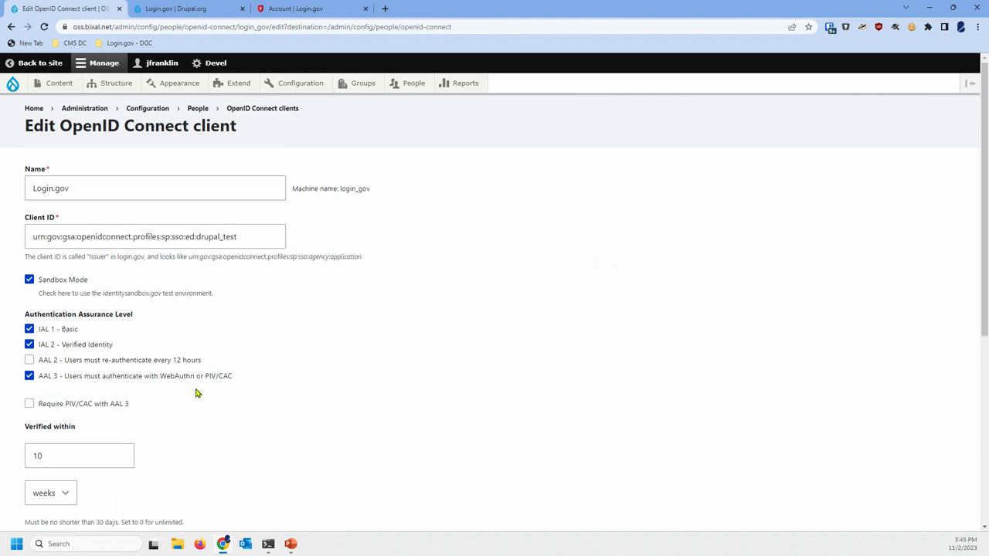
{"action": "scroll", "scroll_direction": "down", "scroll_amount": 3}
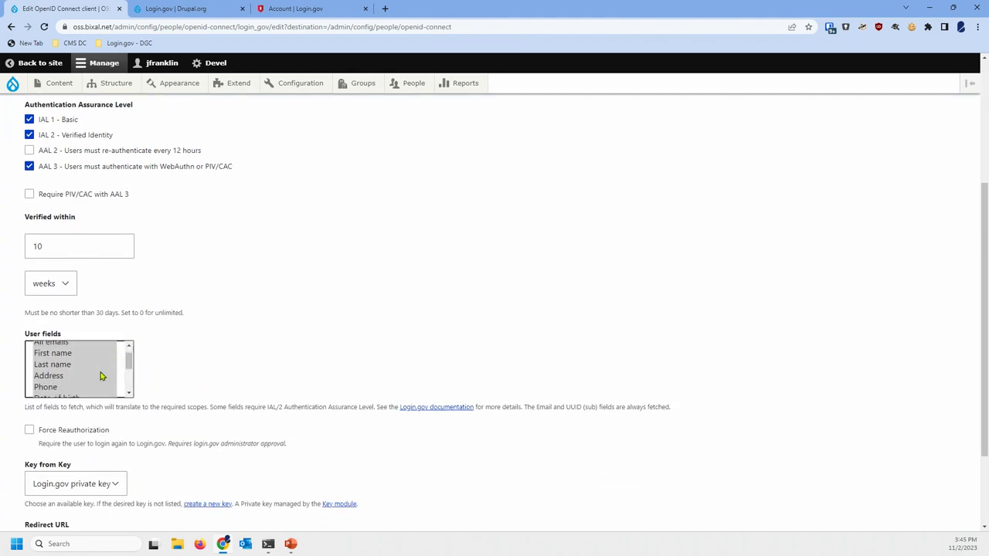
{"action": "scroll", "scroll_direction": "down", "scroll_amount": 3}
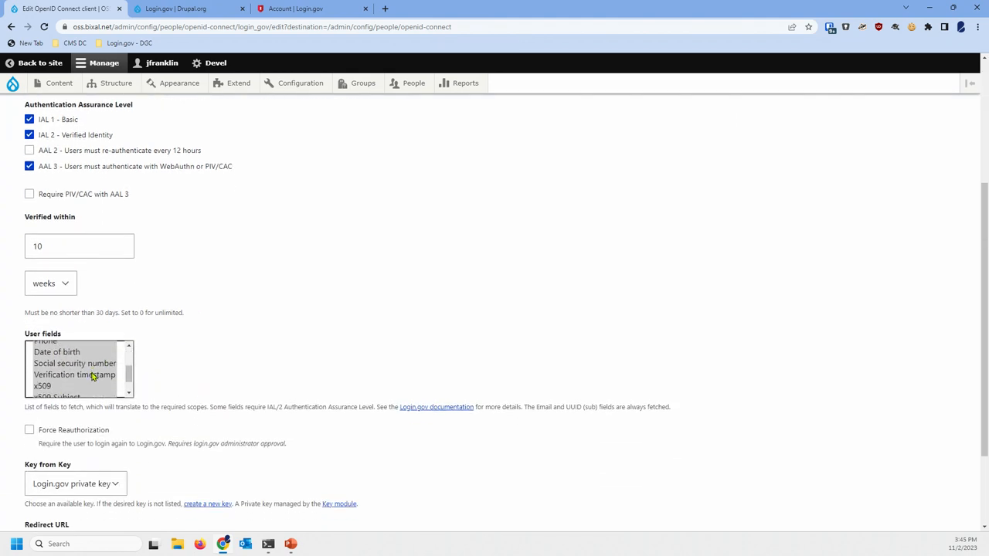
{"action": "scroll", "scroll_direction": "down", "scroll_amount": 3}
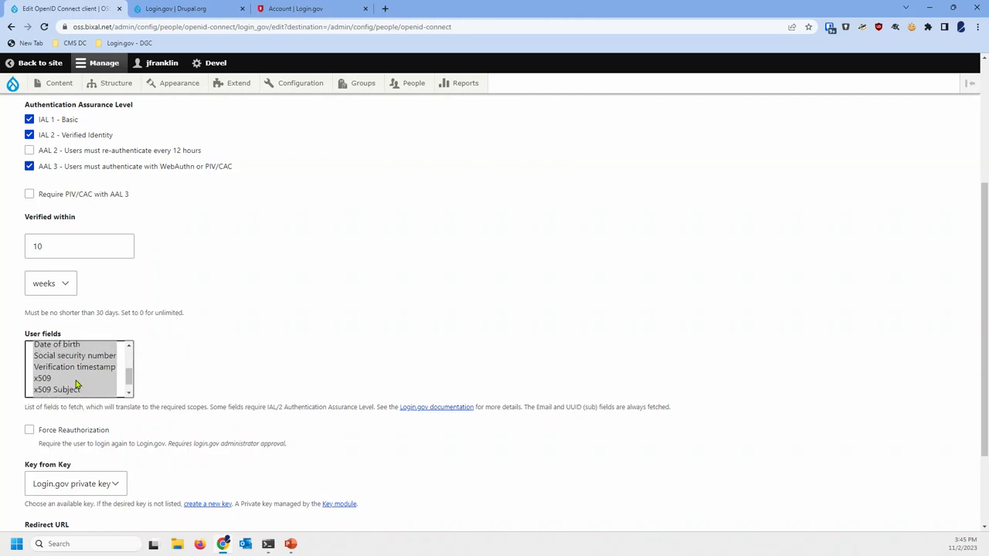
{"action": "scroll", "scroll_direction": "up", "scroll_amount": 3}
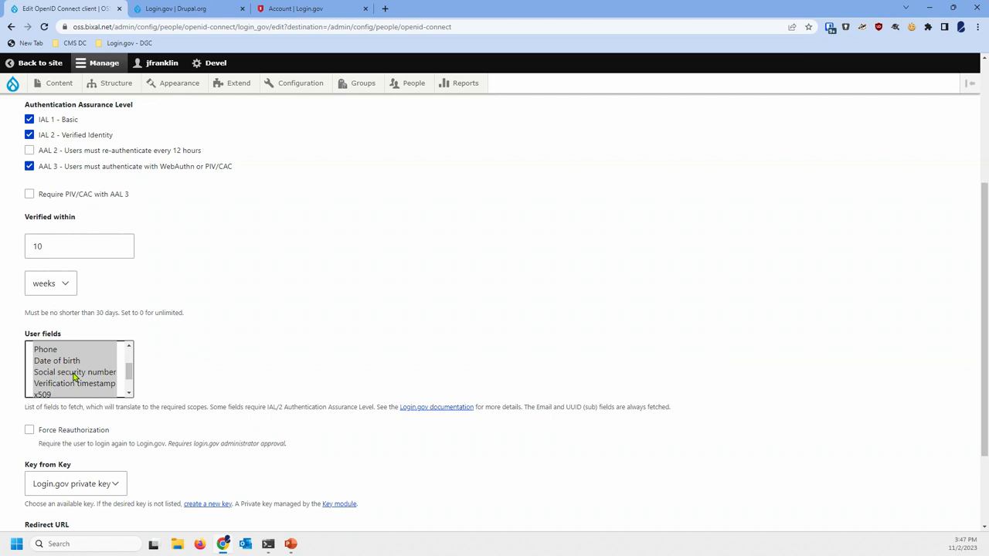
{"action": "scroll", "scroll_direction": "down", "scroll_amount": 3}
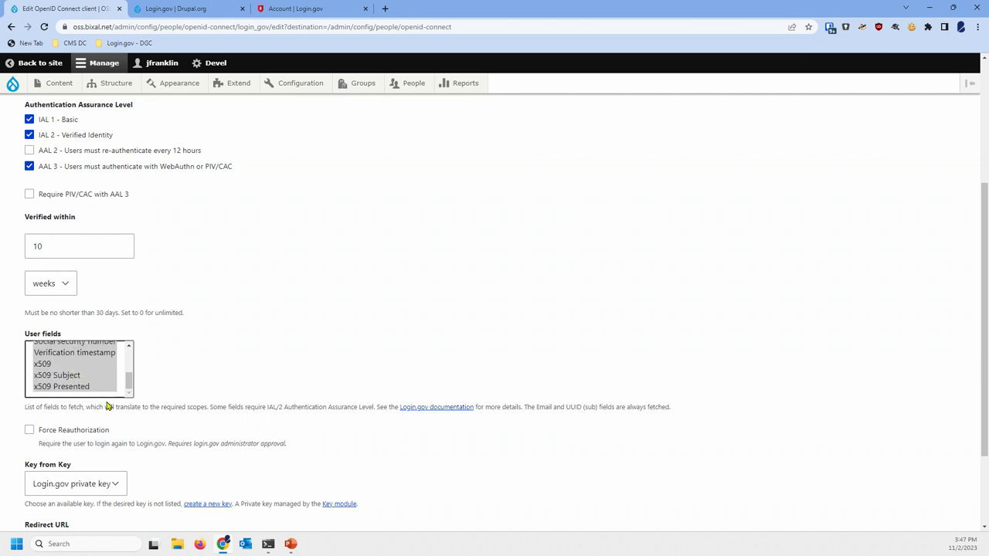
{"action": "scroll", "scroll_direction": "down", "scroll_amount": 3}
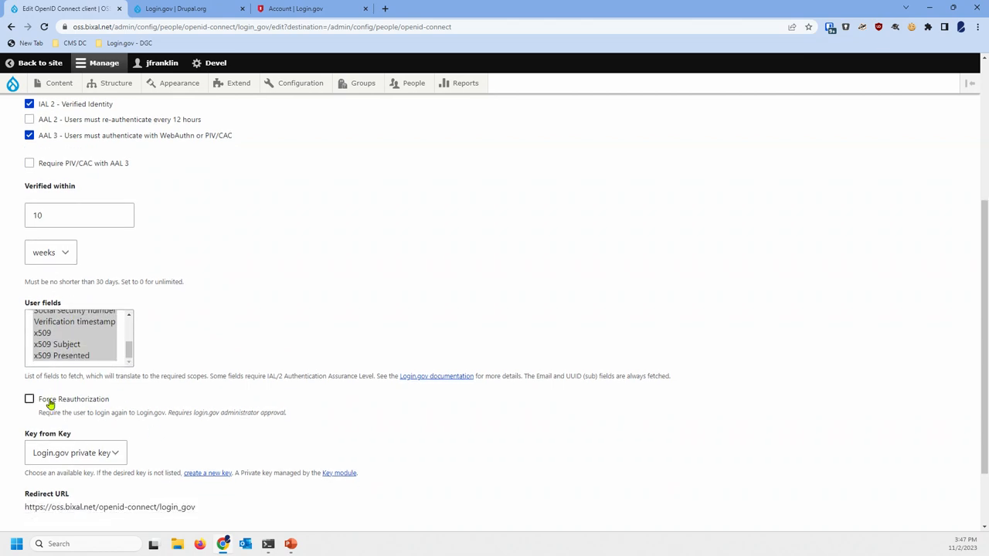
{"action": "mouse_move", "coordinate": [135, 400]}
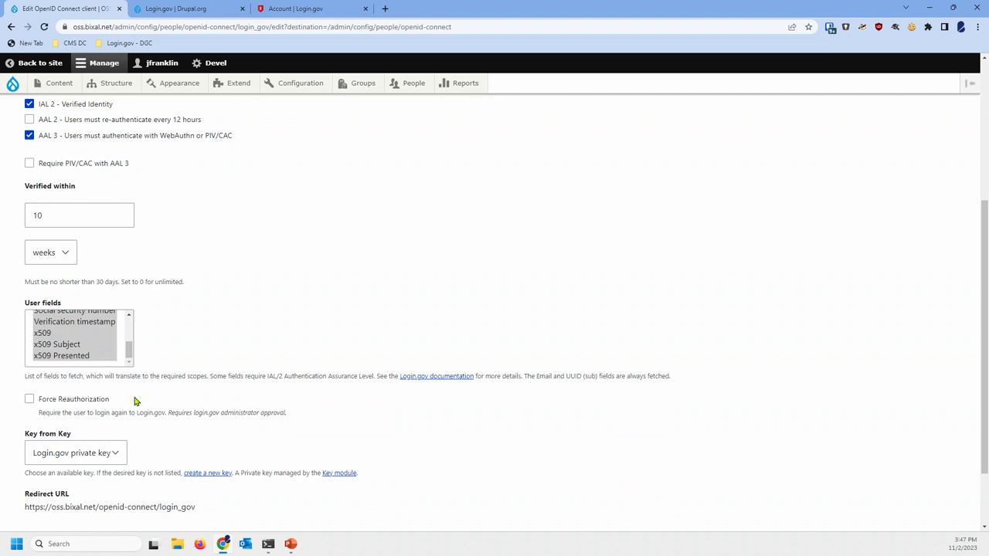
{"action": "mouse_move", "coordinate": [381, 21]}
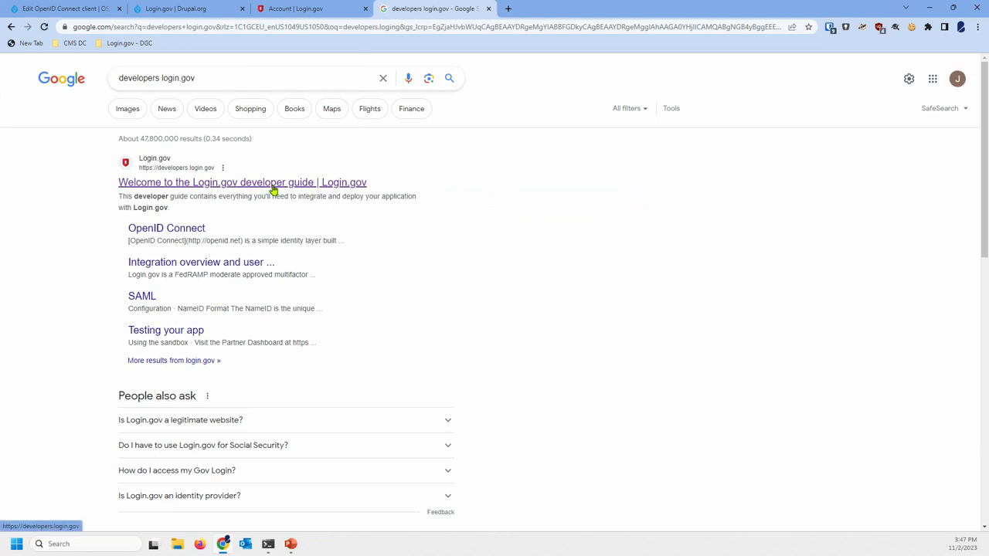
Open the 'Welcome to the Login.gov developer guide' result from the Google search for 'developers login.gov'
{"action": "left_click", "coordinate": [242, 182]}
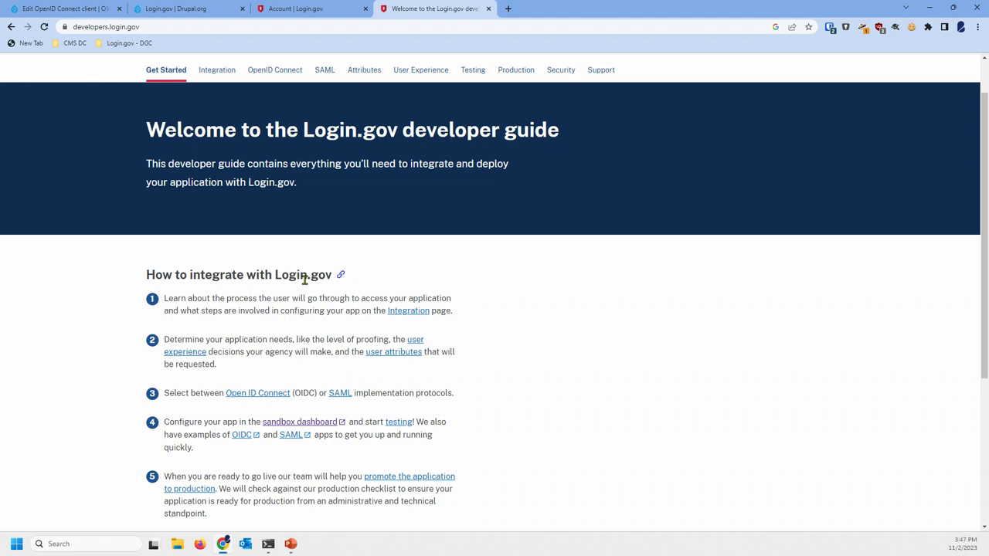
{"action": "mouse_move", "coordinate": [456, 366]}
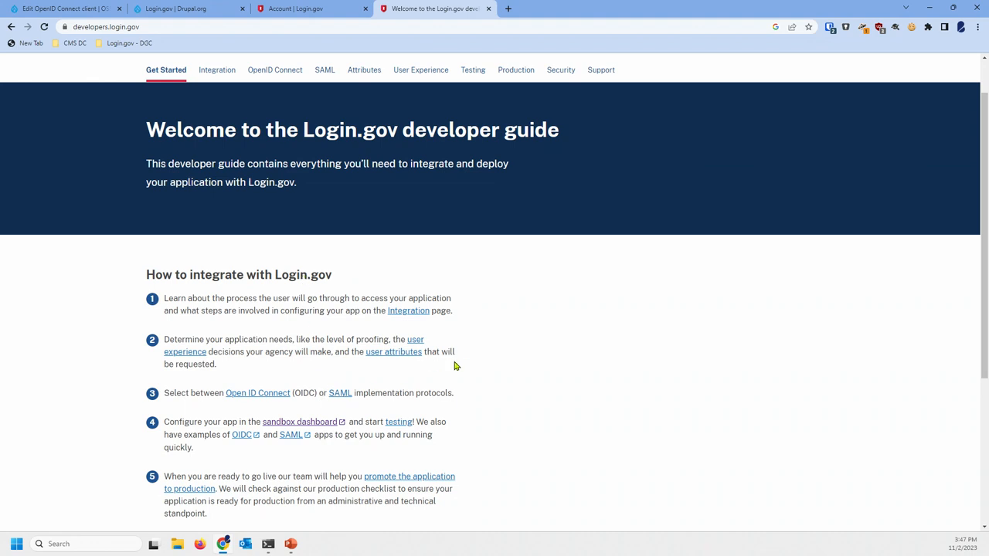